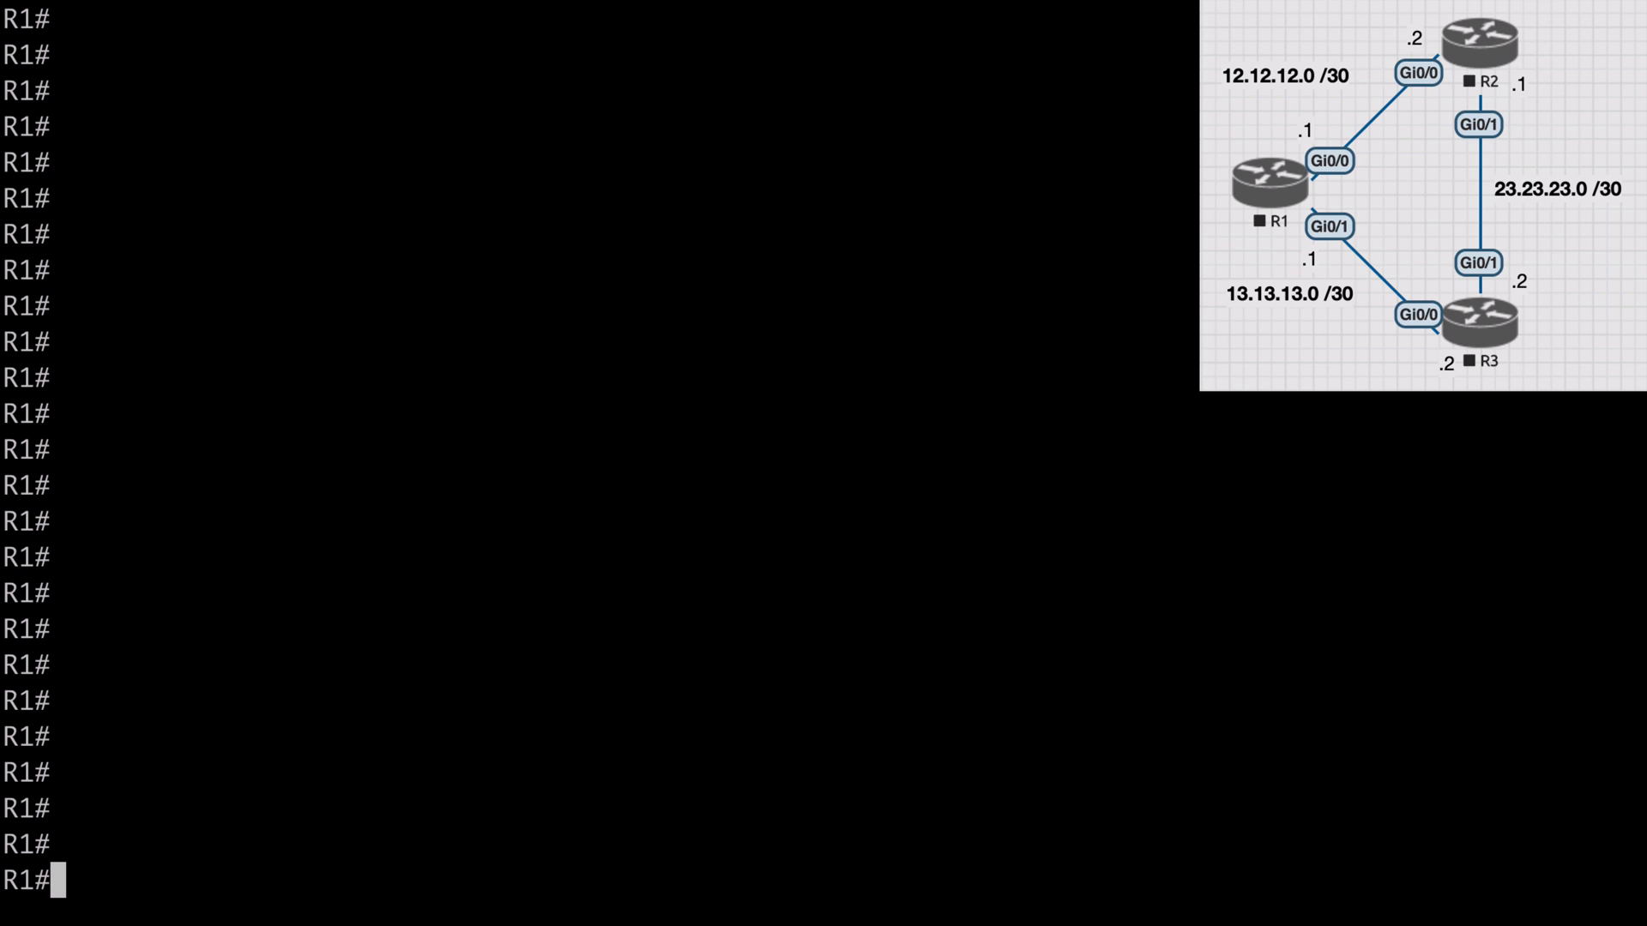
# Show R1's EIGRP topology, revealing two successors for 23.23.23.0/30 via 12.12.12.2 and 13.13.13.2
pyautogui.write('sh ip eig')
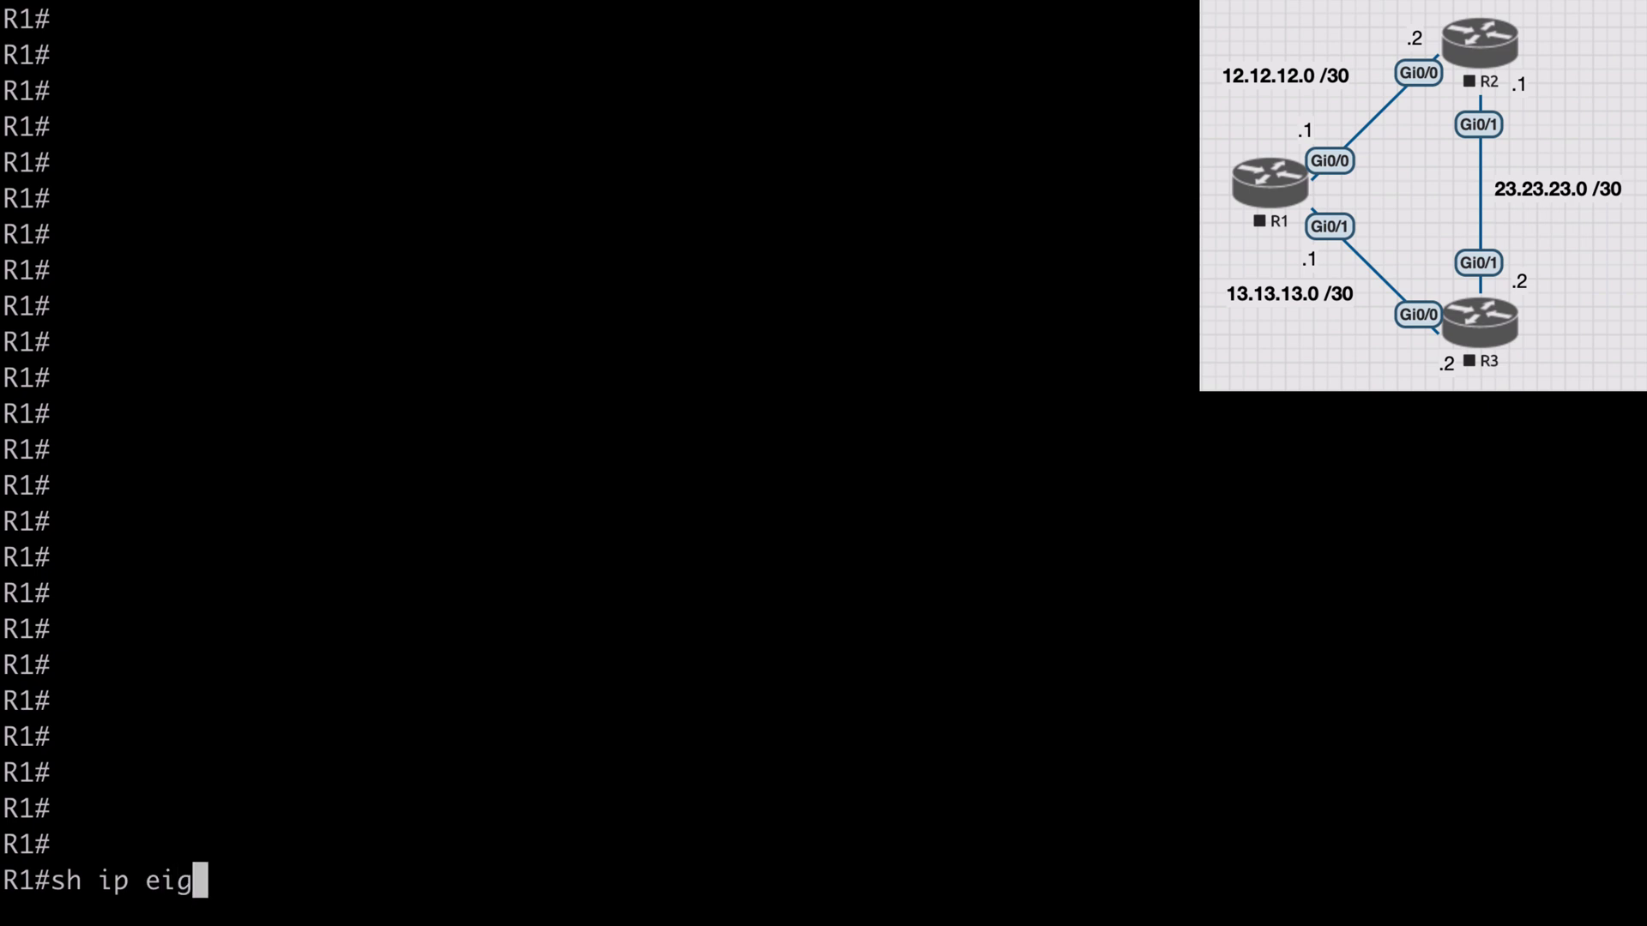
pyautogui.write('rp top')
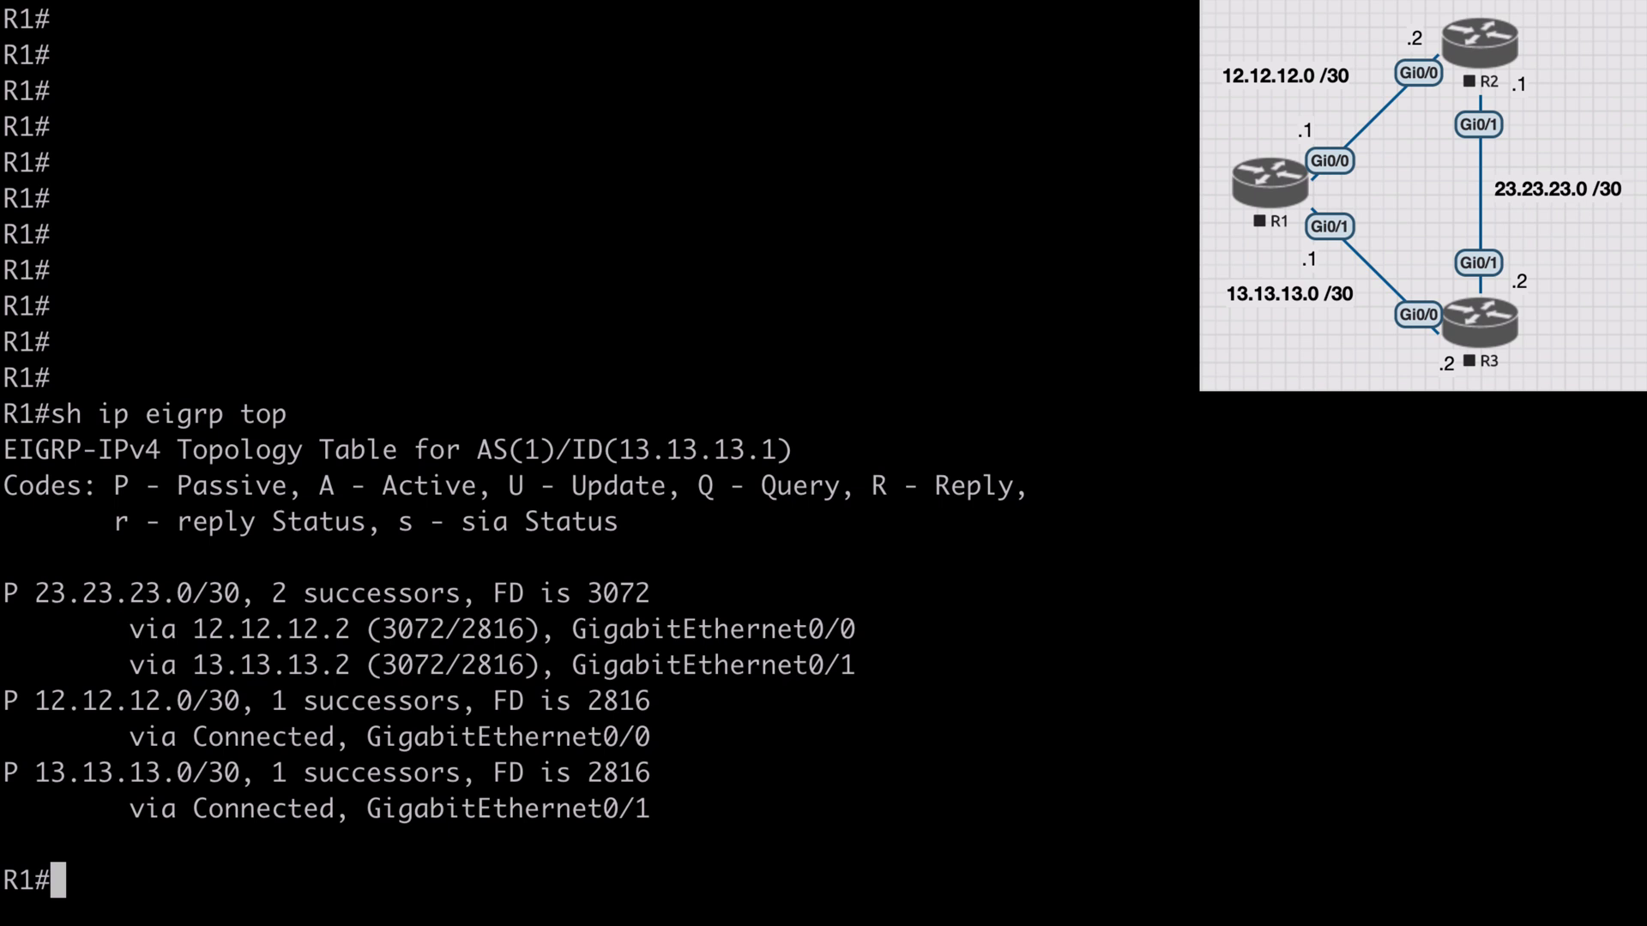
pyautogui.doubleClick(378, 593)
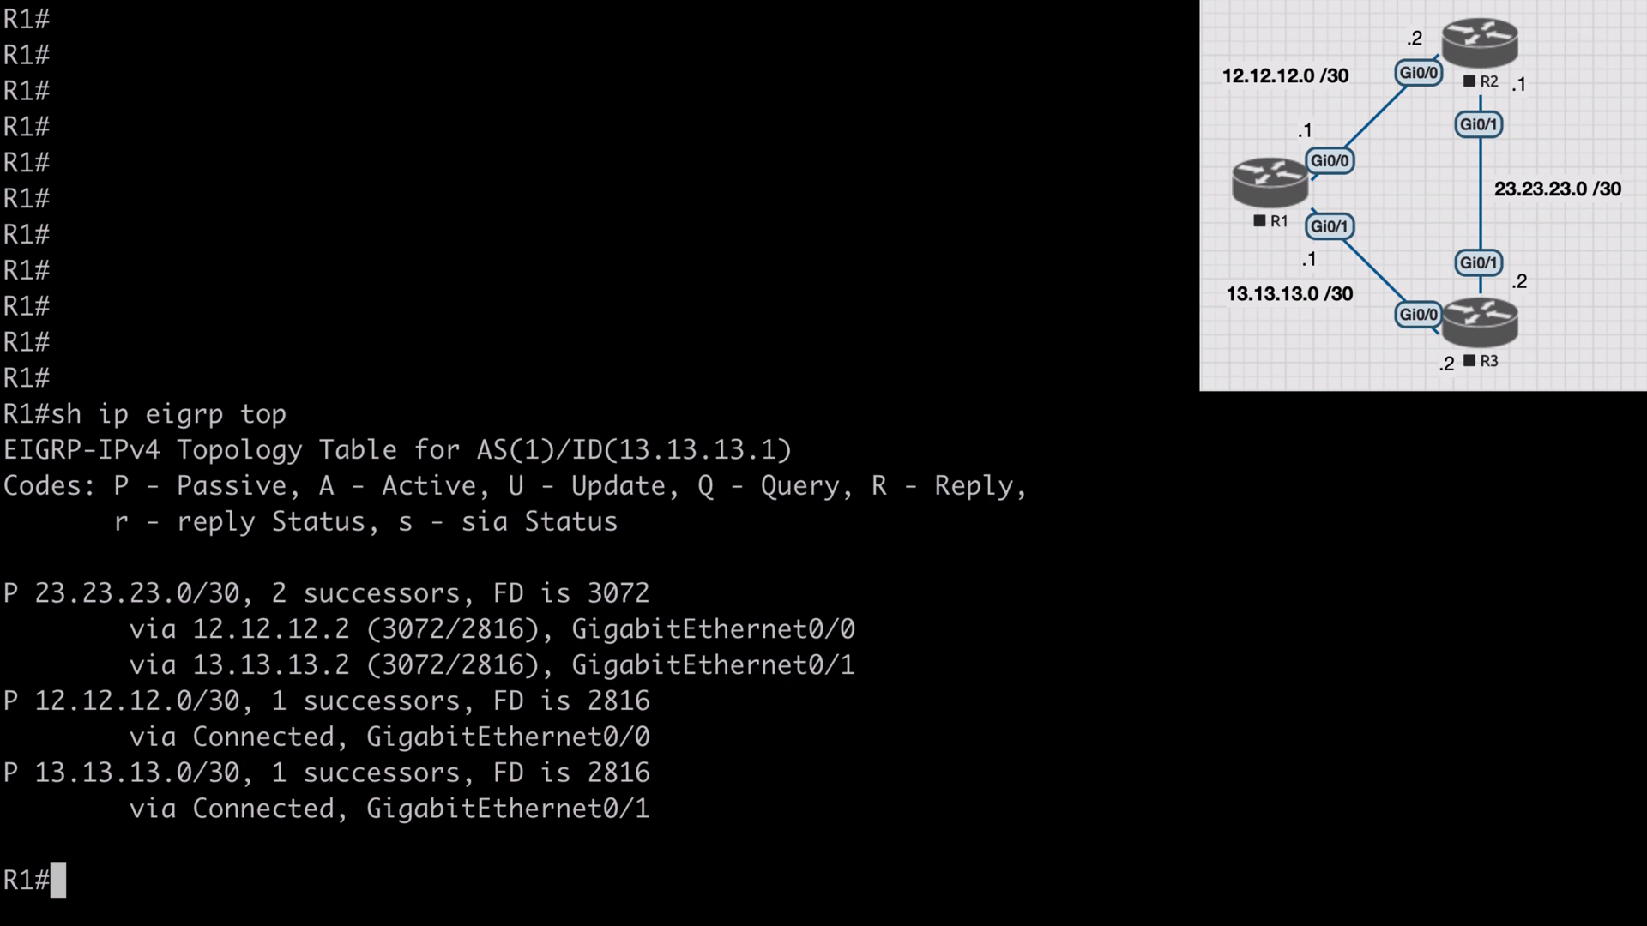
# Trace the route to 23.23.23.1 from R1, confirming both paths are used
pyautogui.write('traceroute 23.23.23.1')
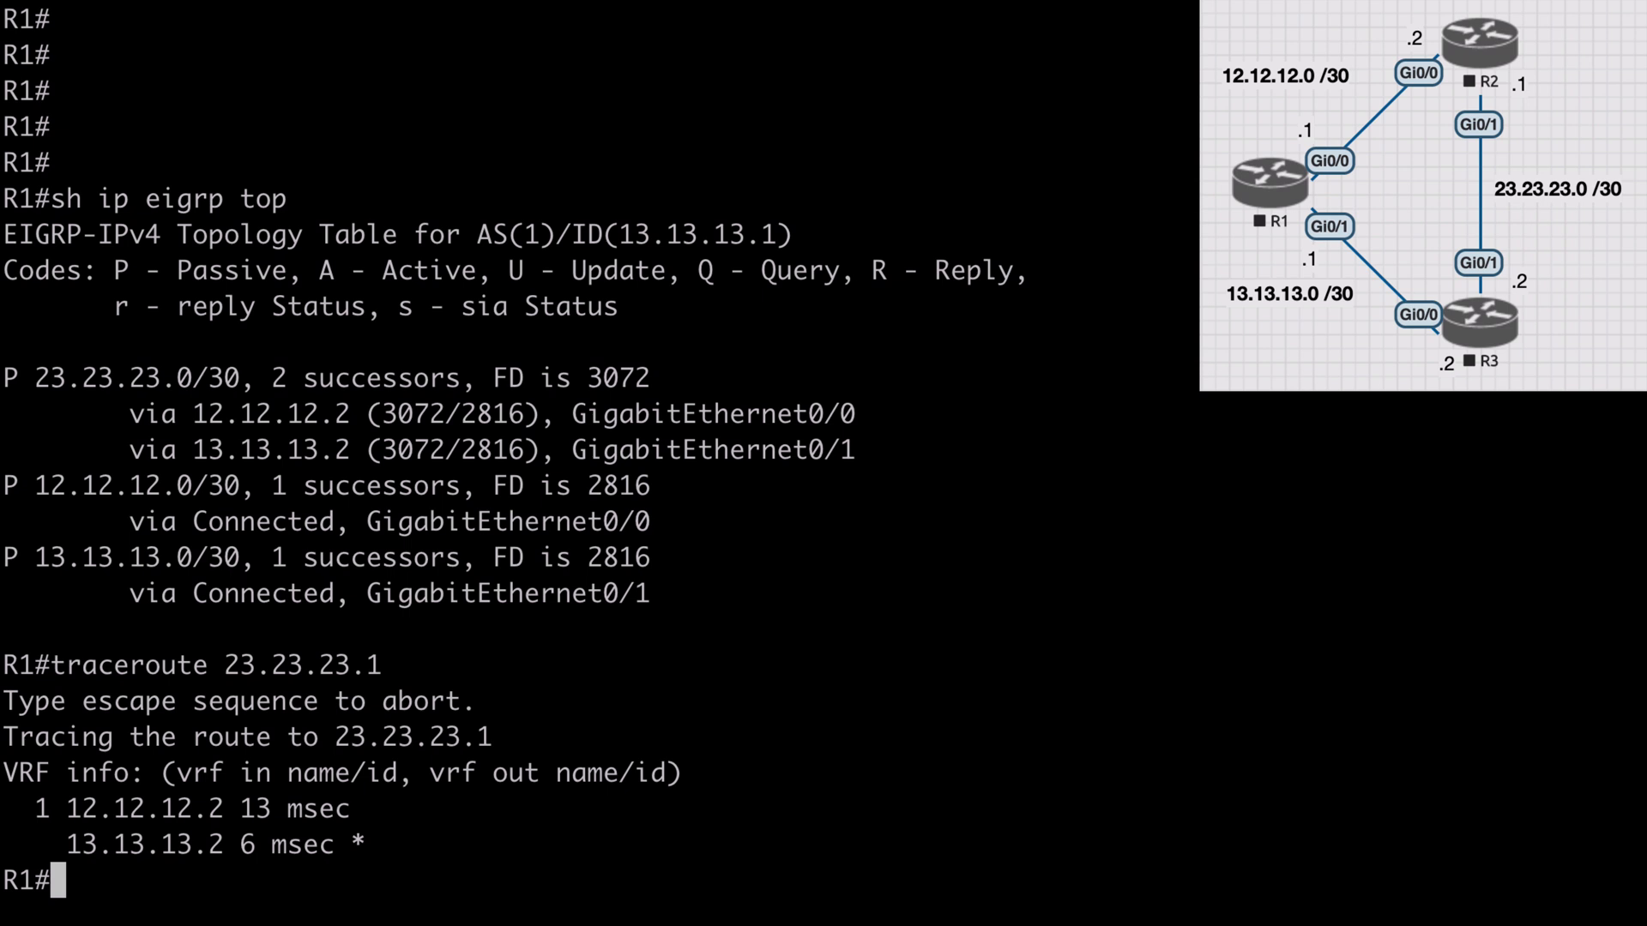
pyautogui.write('sh')
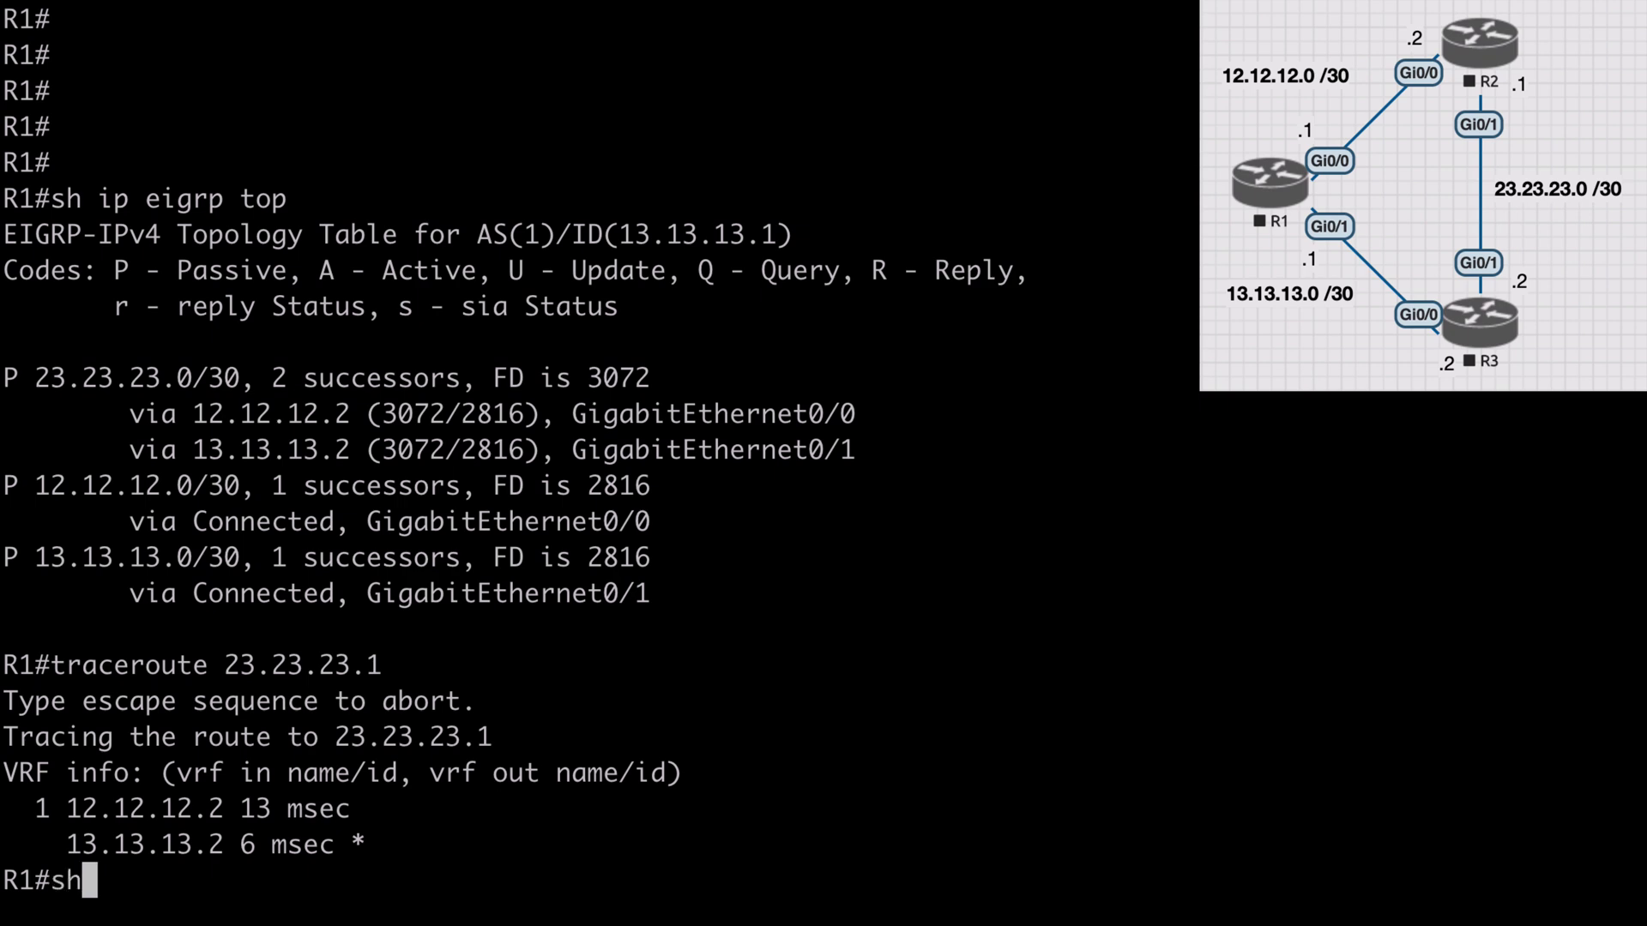
# Show R1's routing table with 23.23.23.0 via both next hops, then enter global configuration mode
pyautogui.write('ip route')
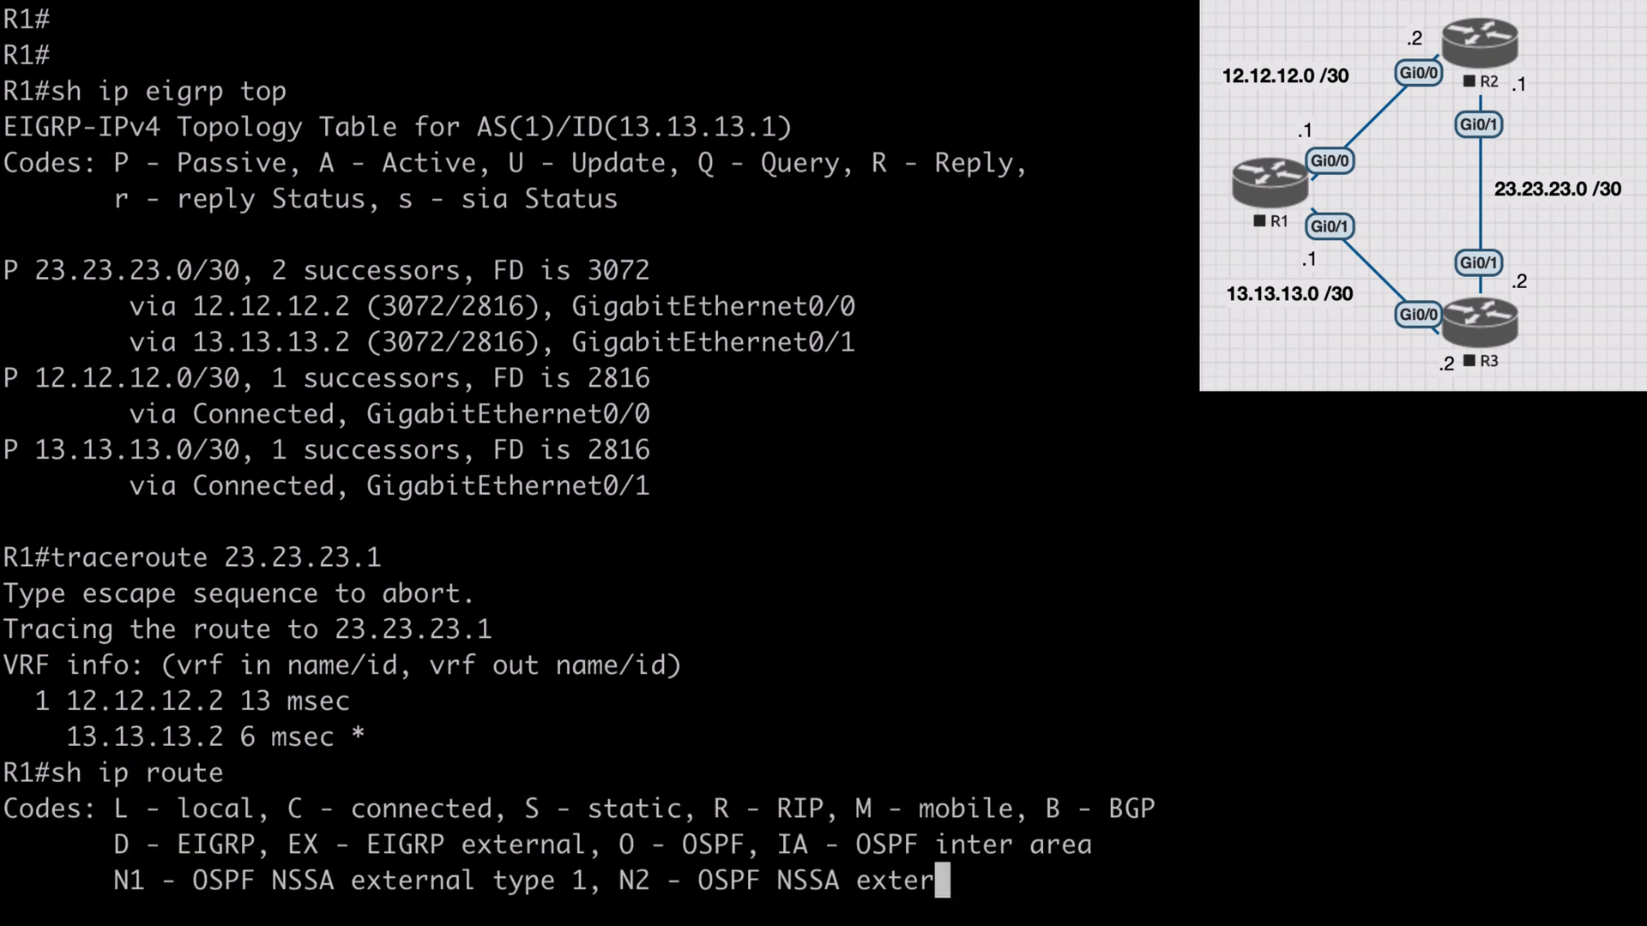
pyautogui.press('Return')
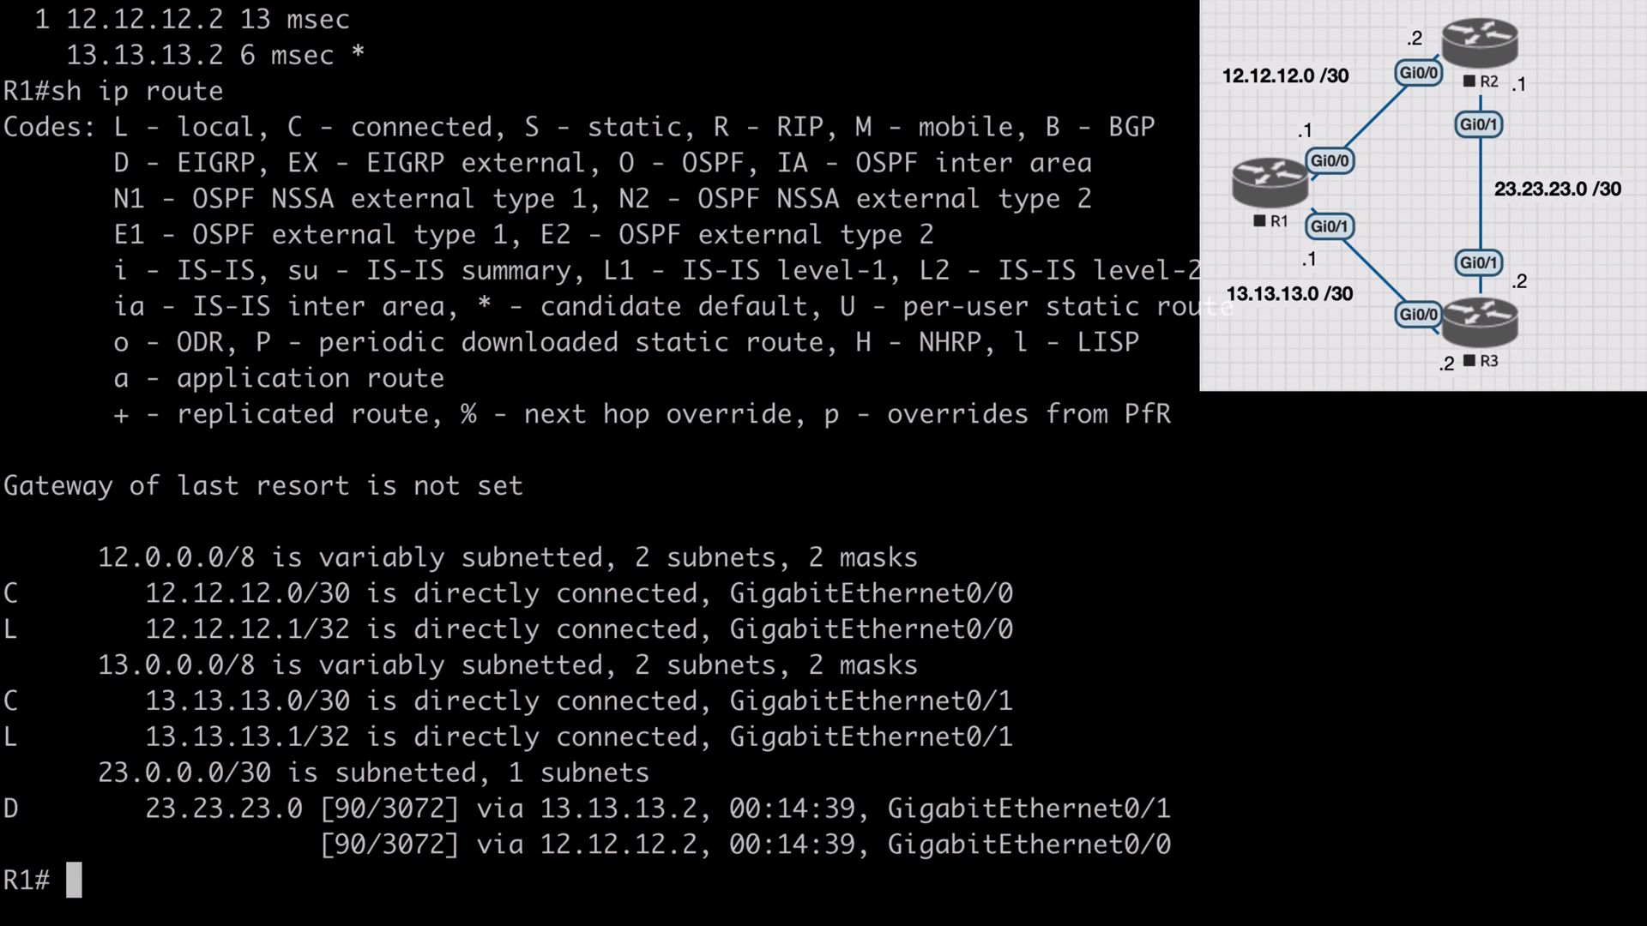
pyautogui.moveTo(460, 807); pyautogui.dragTo(693, 844)
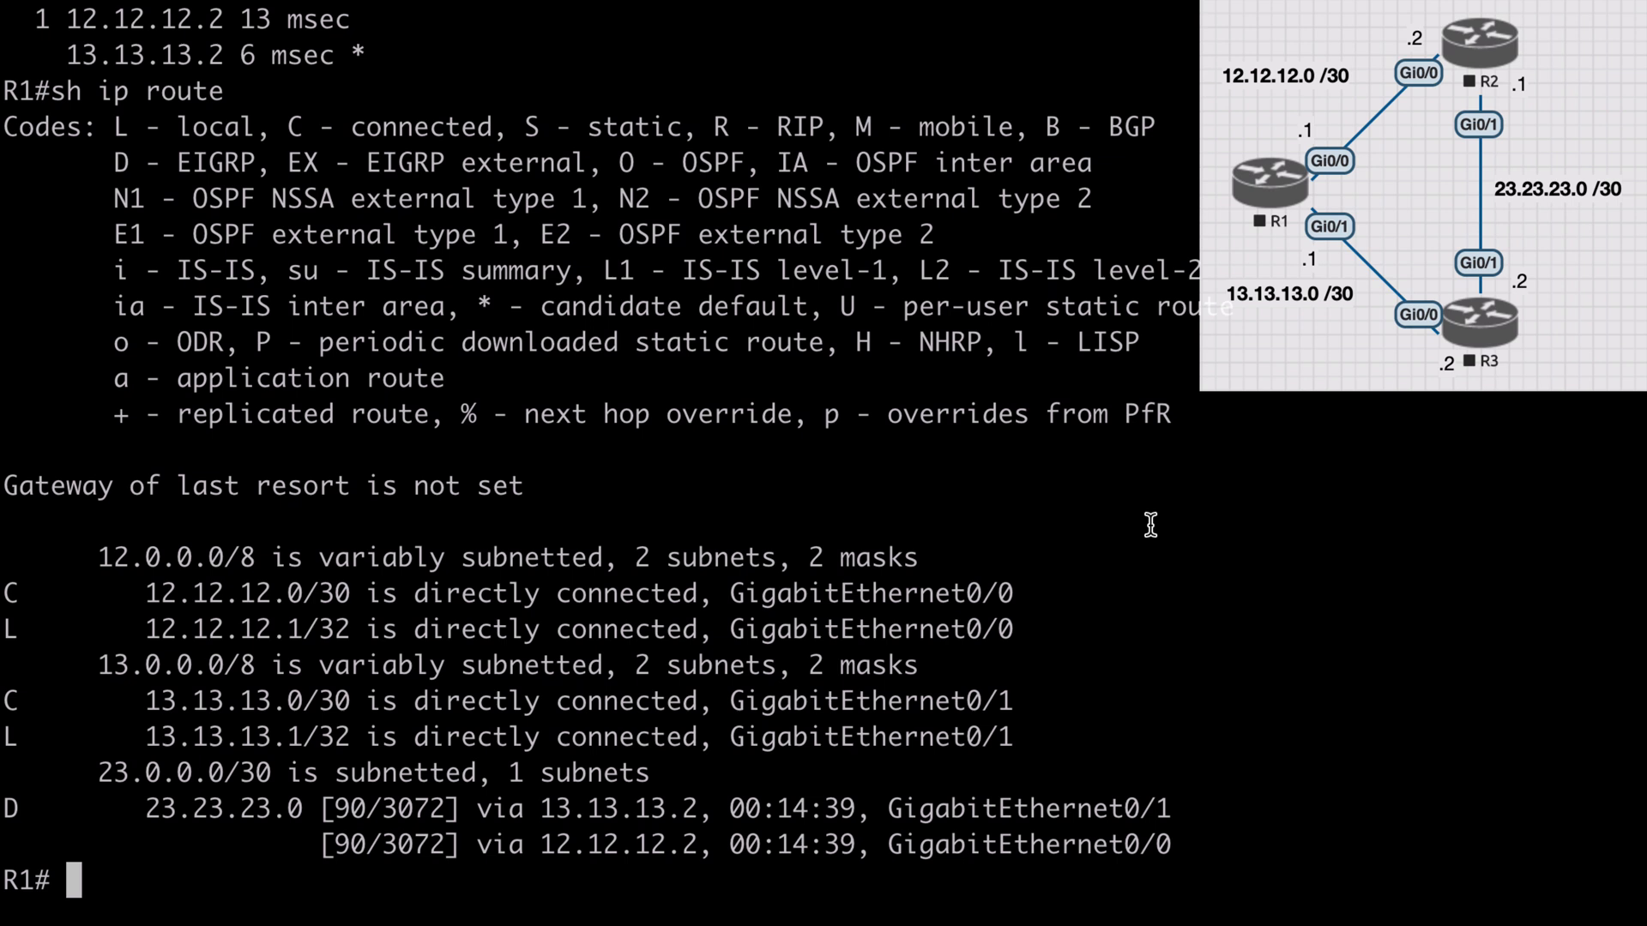
pyautogui.write('conf t')
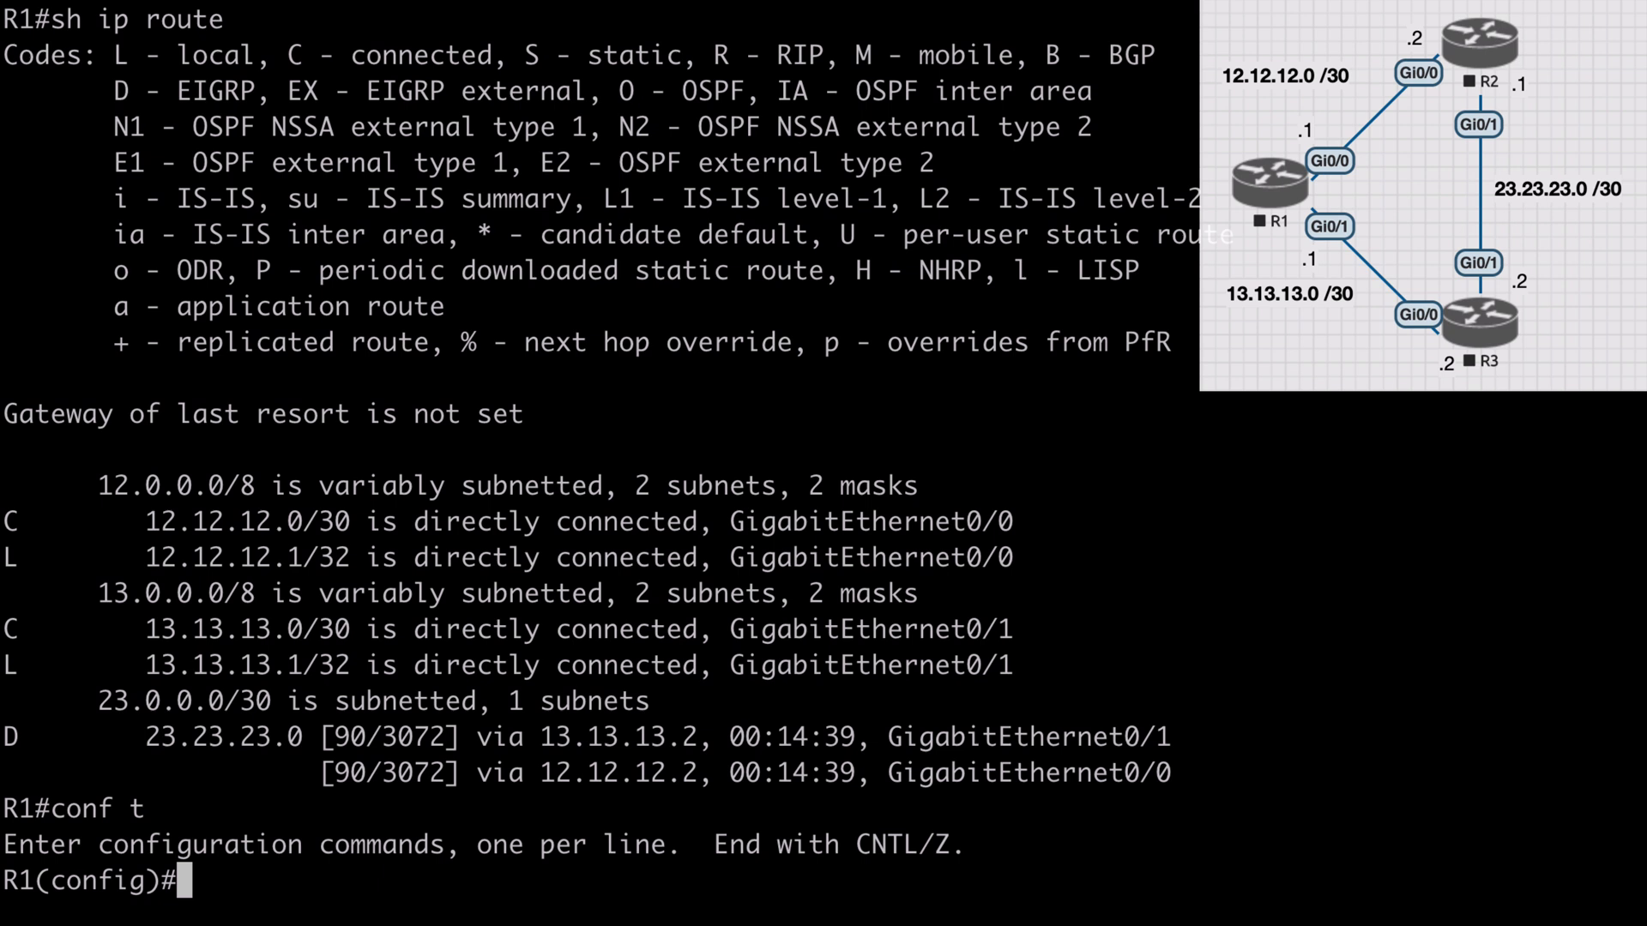
# Disable CEF globally and turn off route caching on interface range Gi0/0-1
pyautogui.write('no ip')
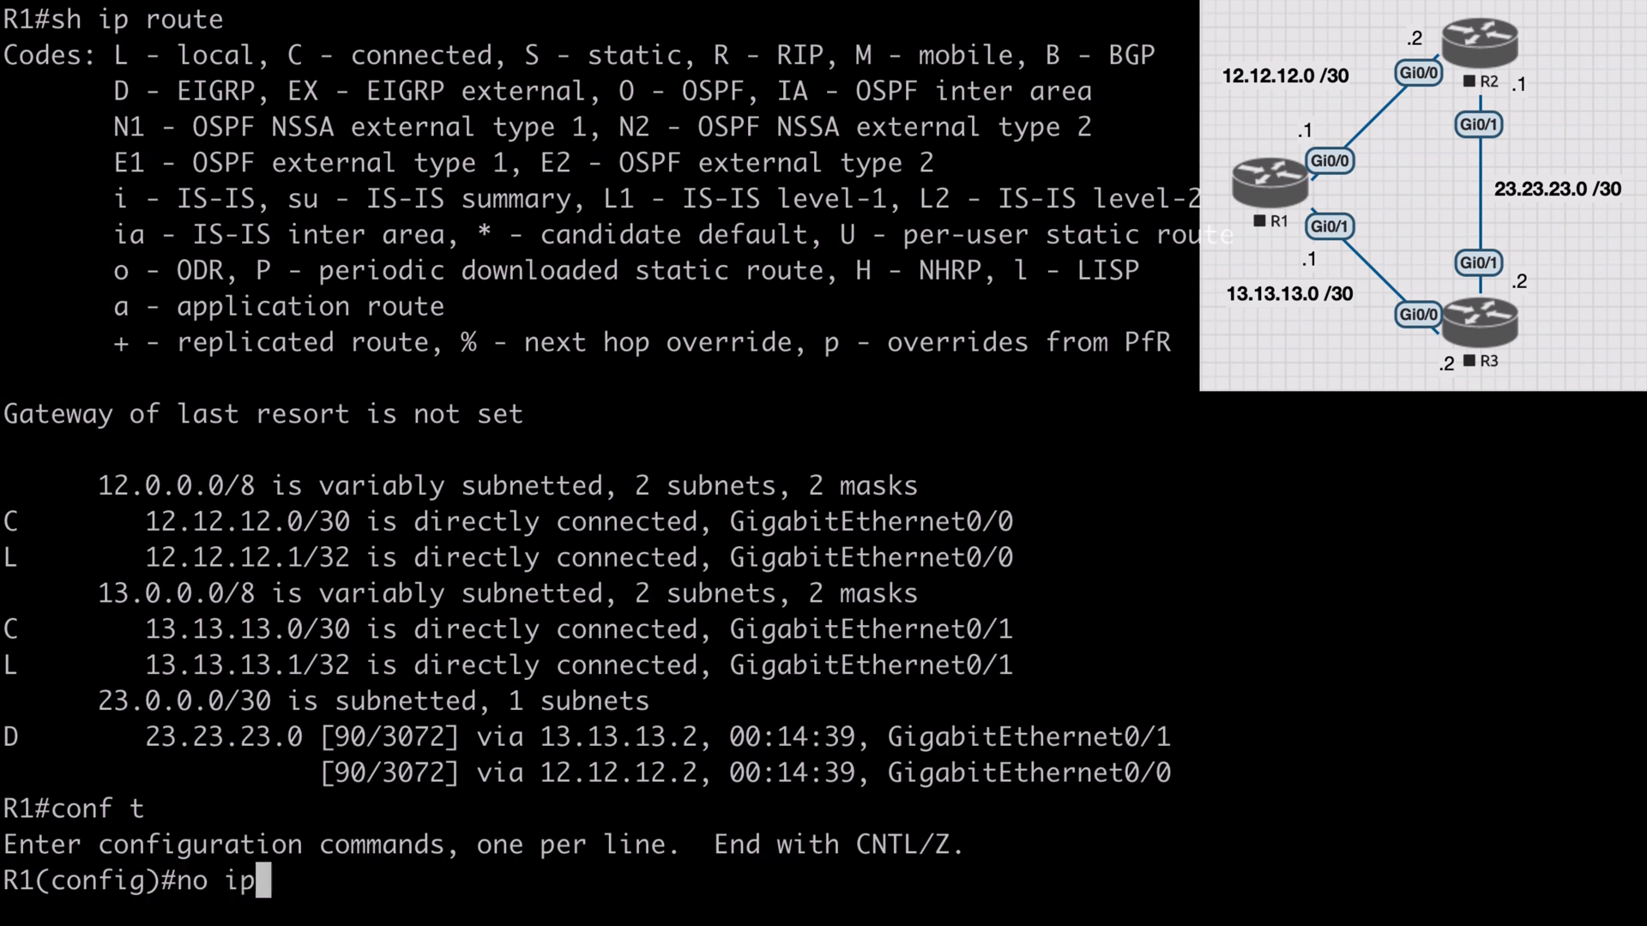
pyautogui.write('cef')
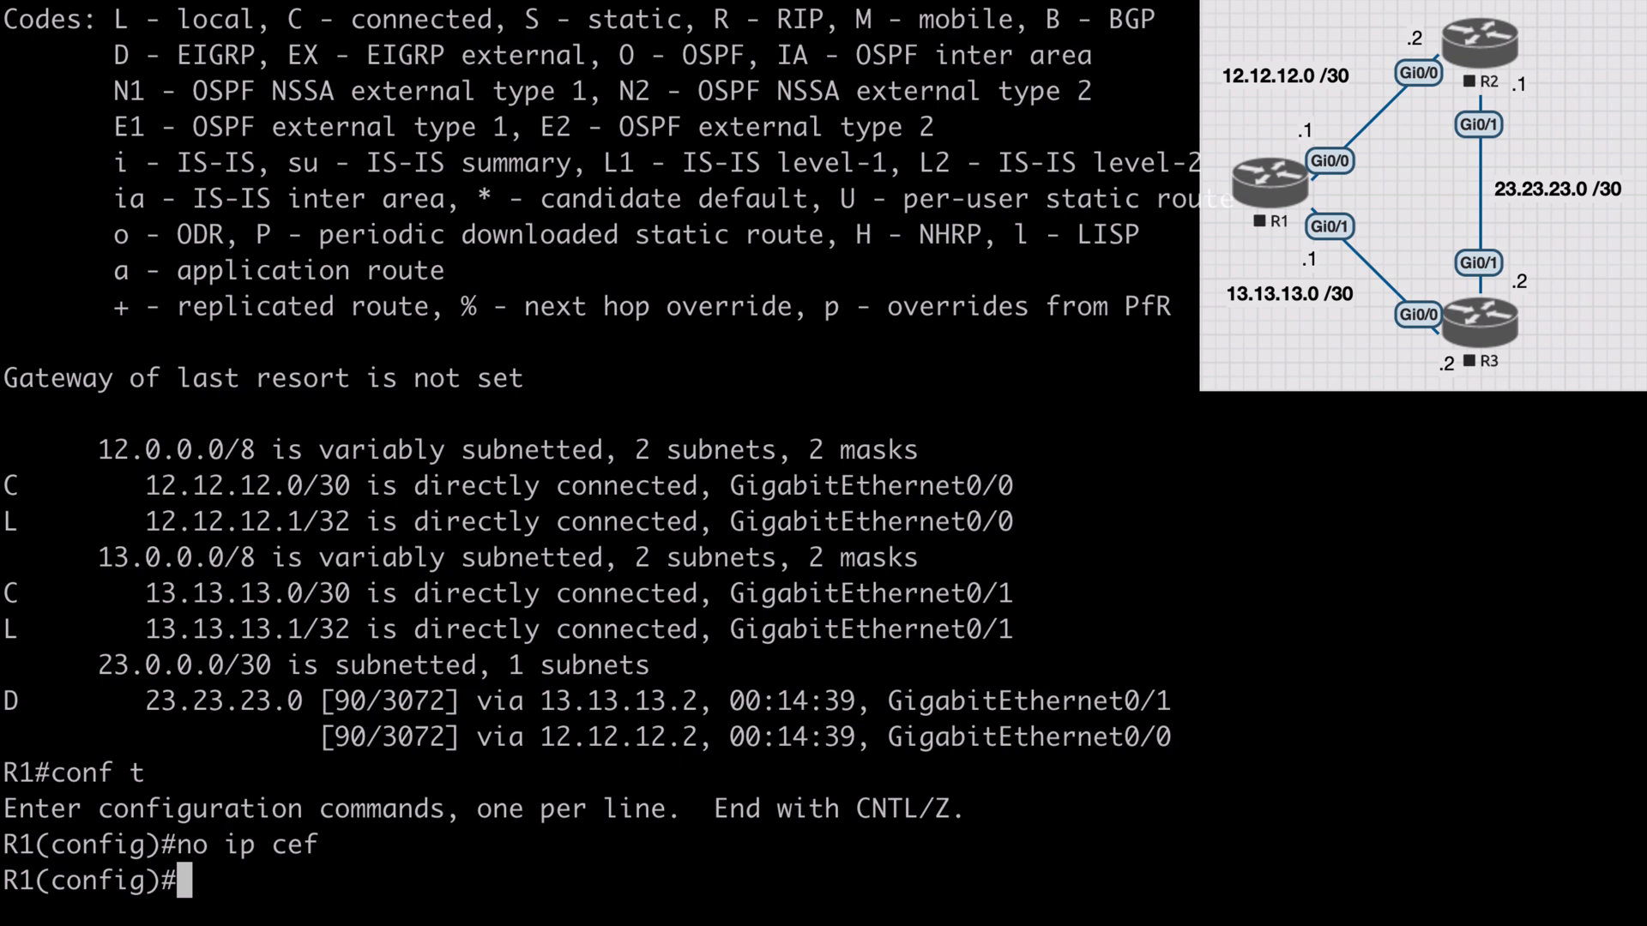
pyautogui.write('int range gig 0')
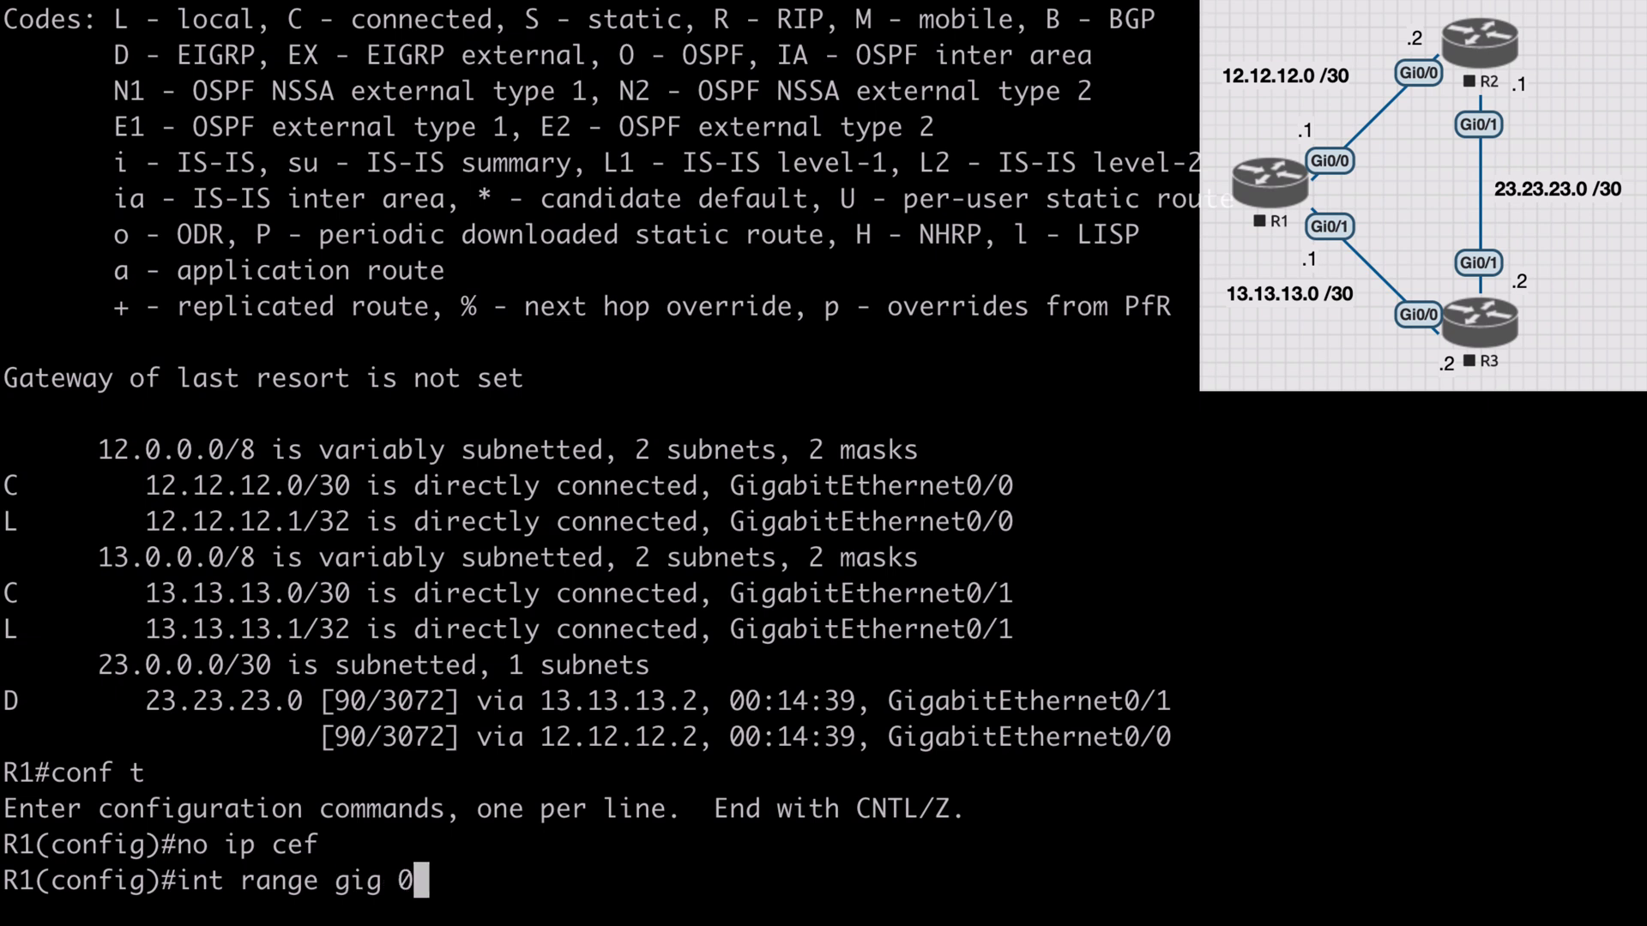
pyautogui.write('/0-1')
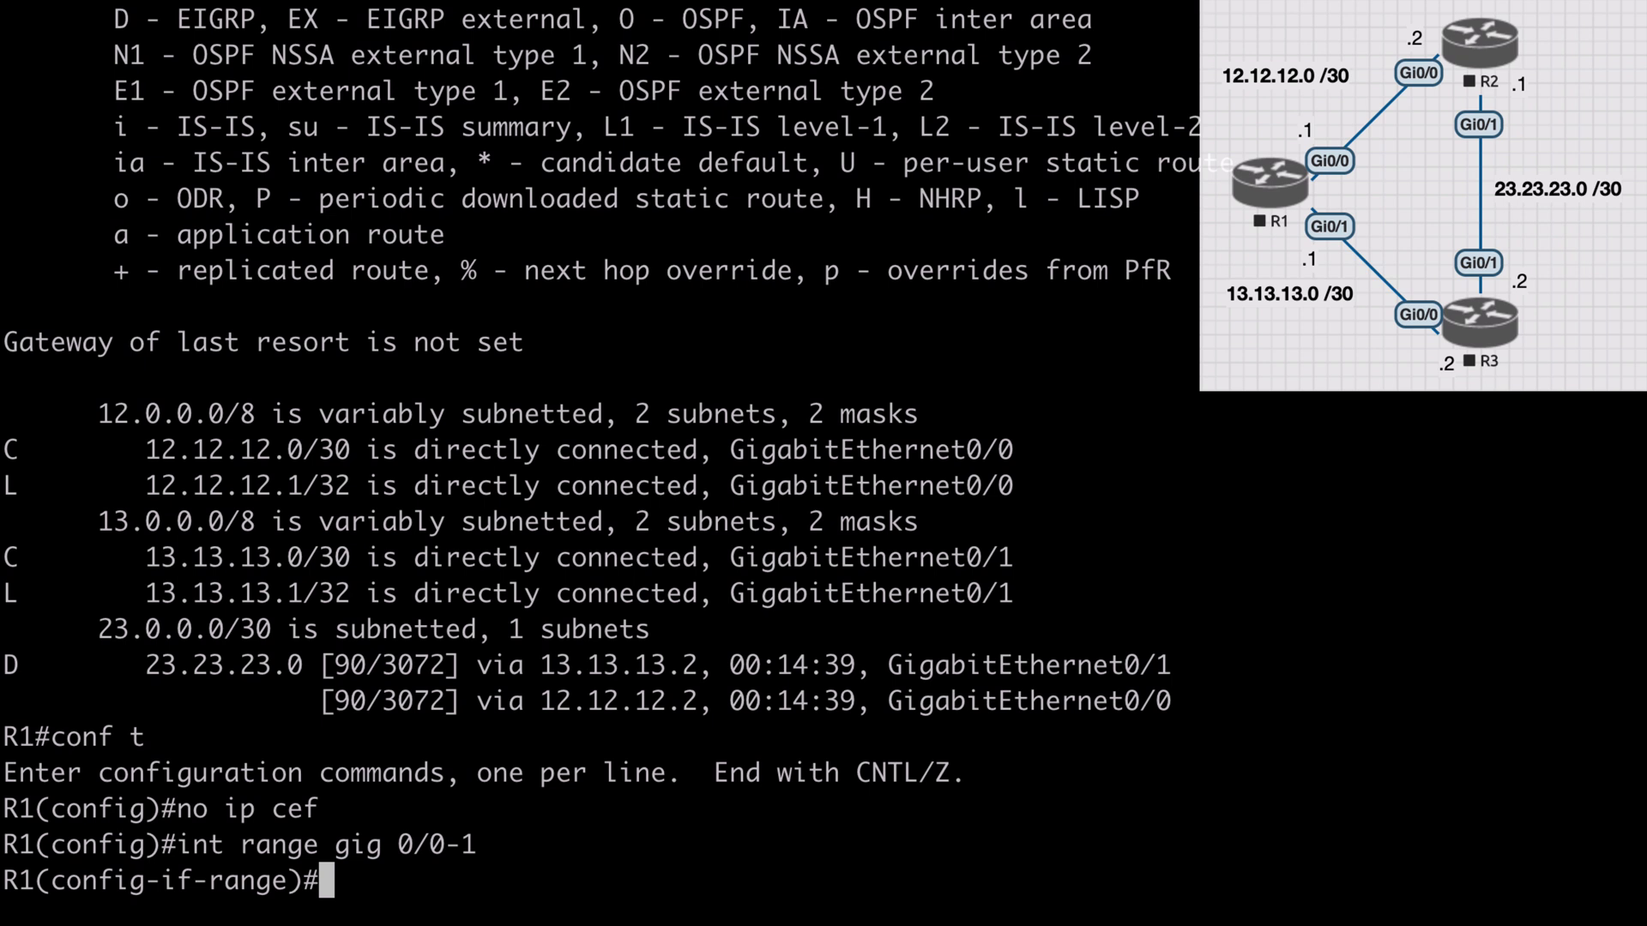
pyautogui.write('no ip route-cach')
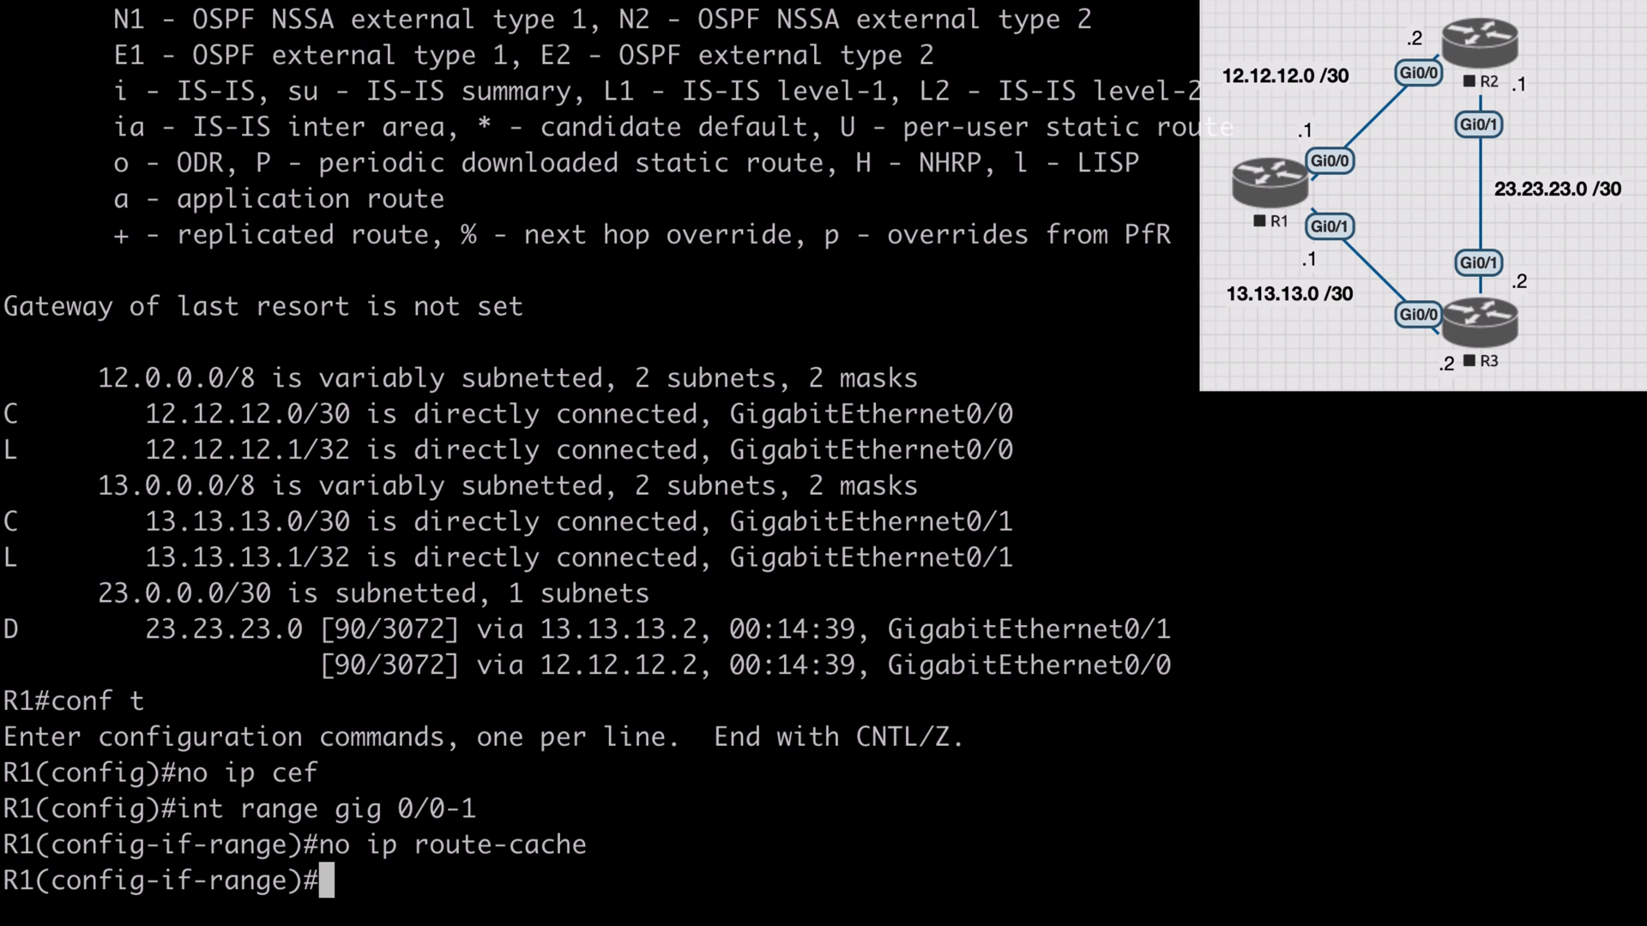
# Create access-list 100 permitting ICMP echo from any to any
pyautogui.write('exit')
pyautogui.write('access-list')
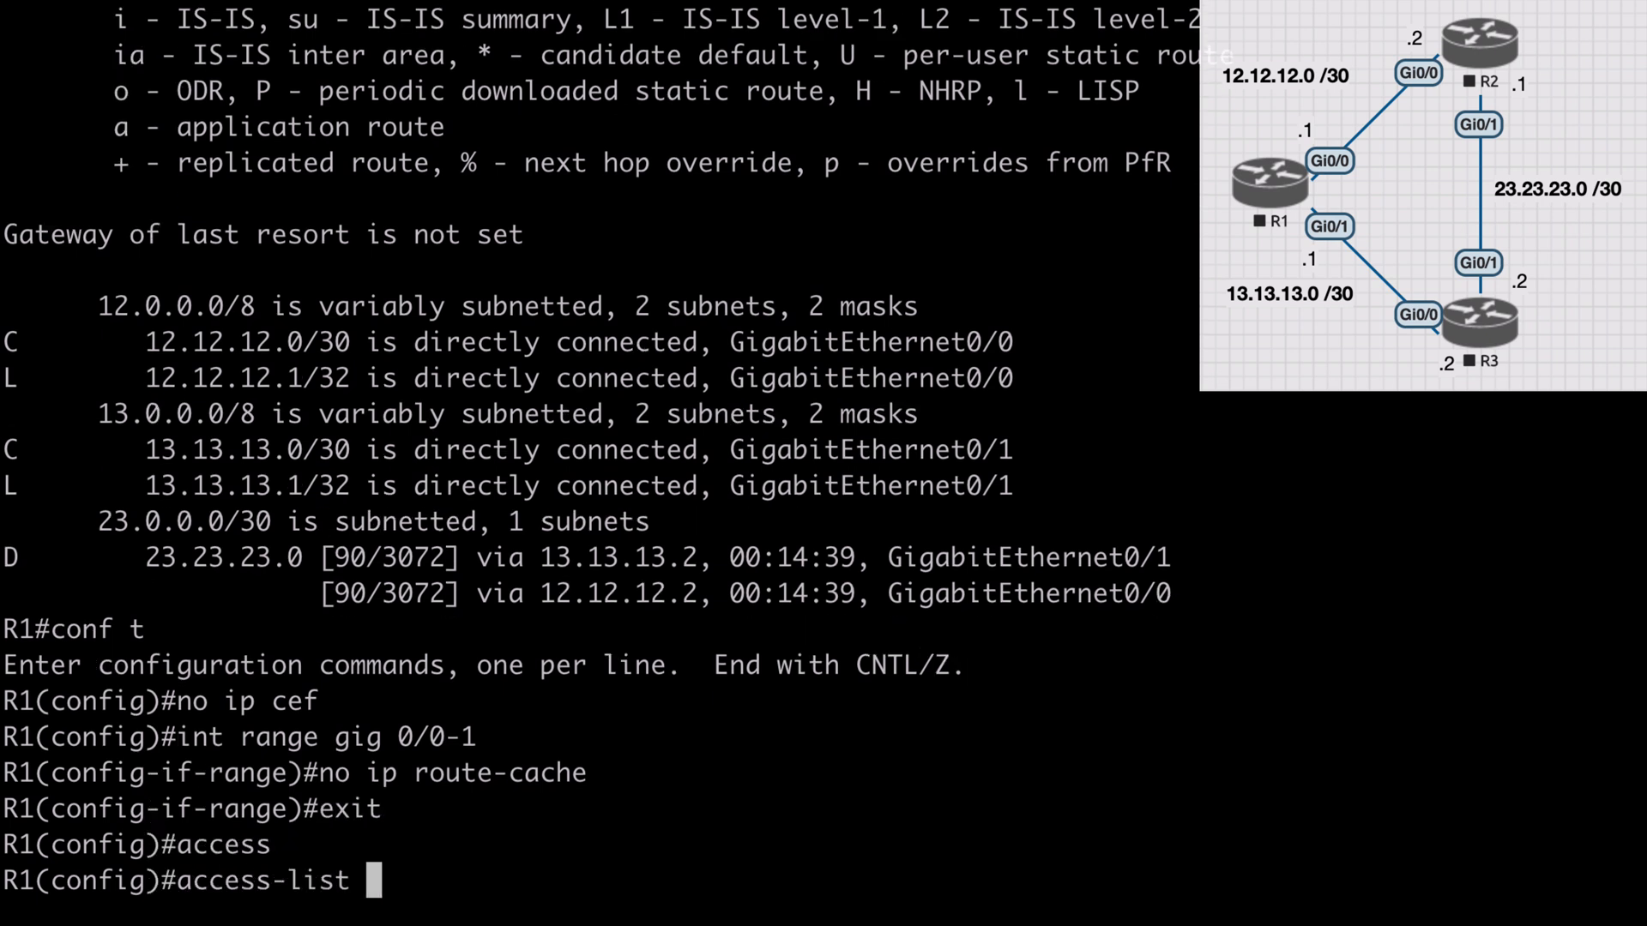
pyautogui.write('100')
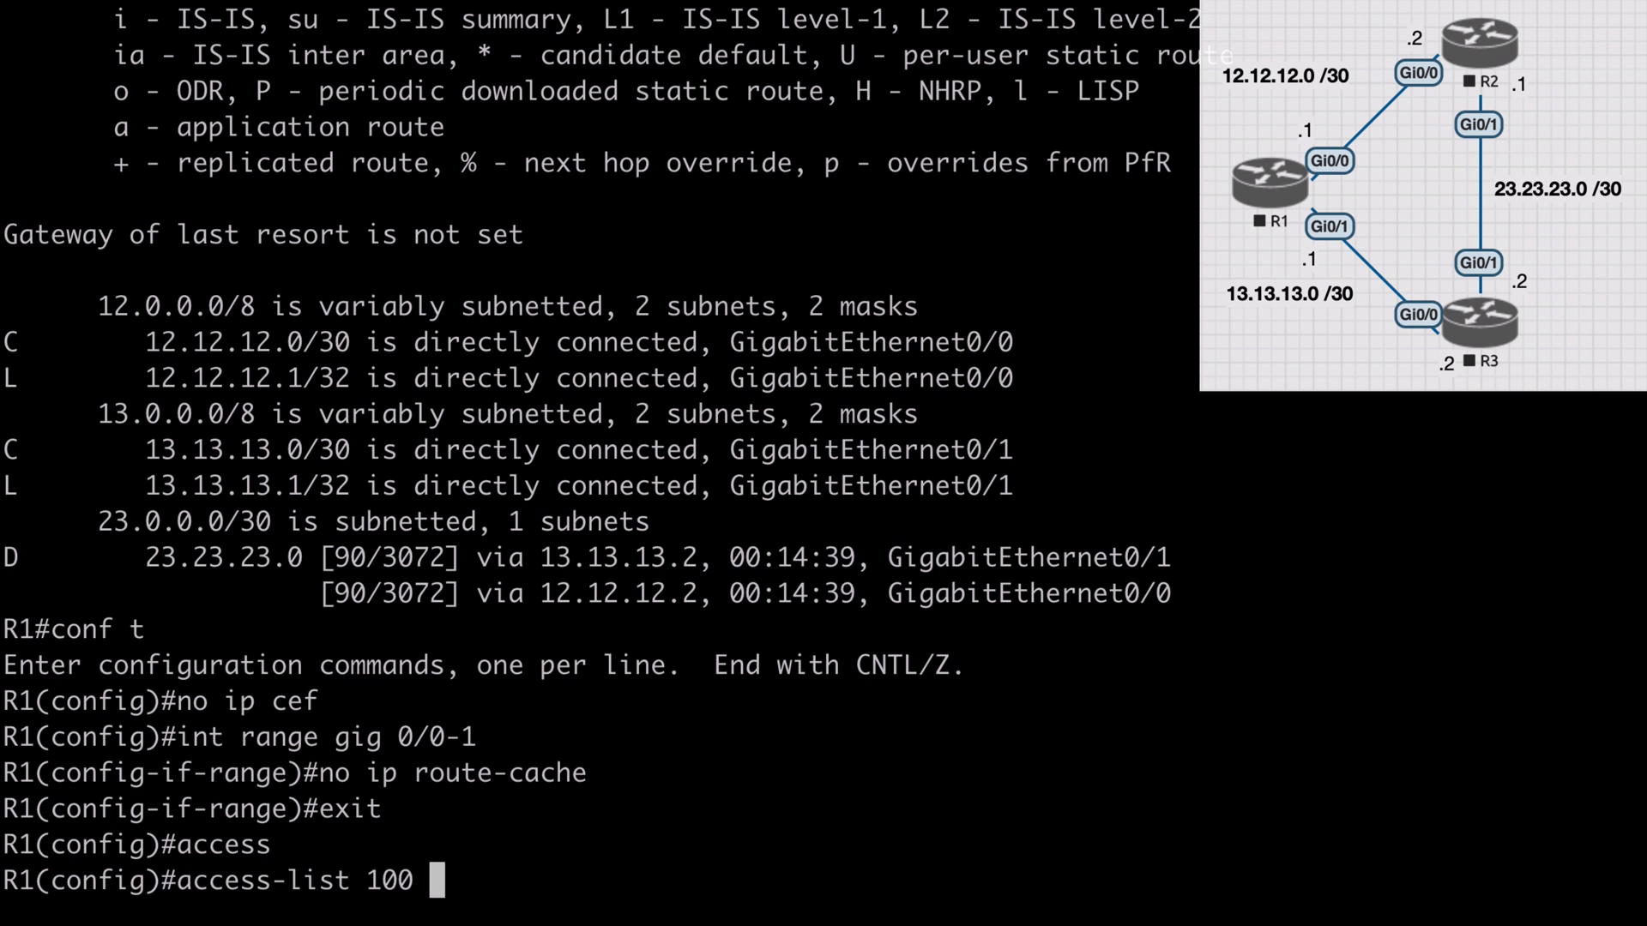
pyautogui.write('permit')
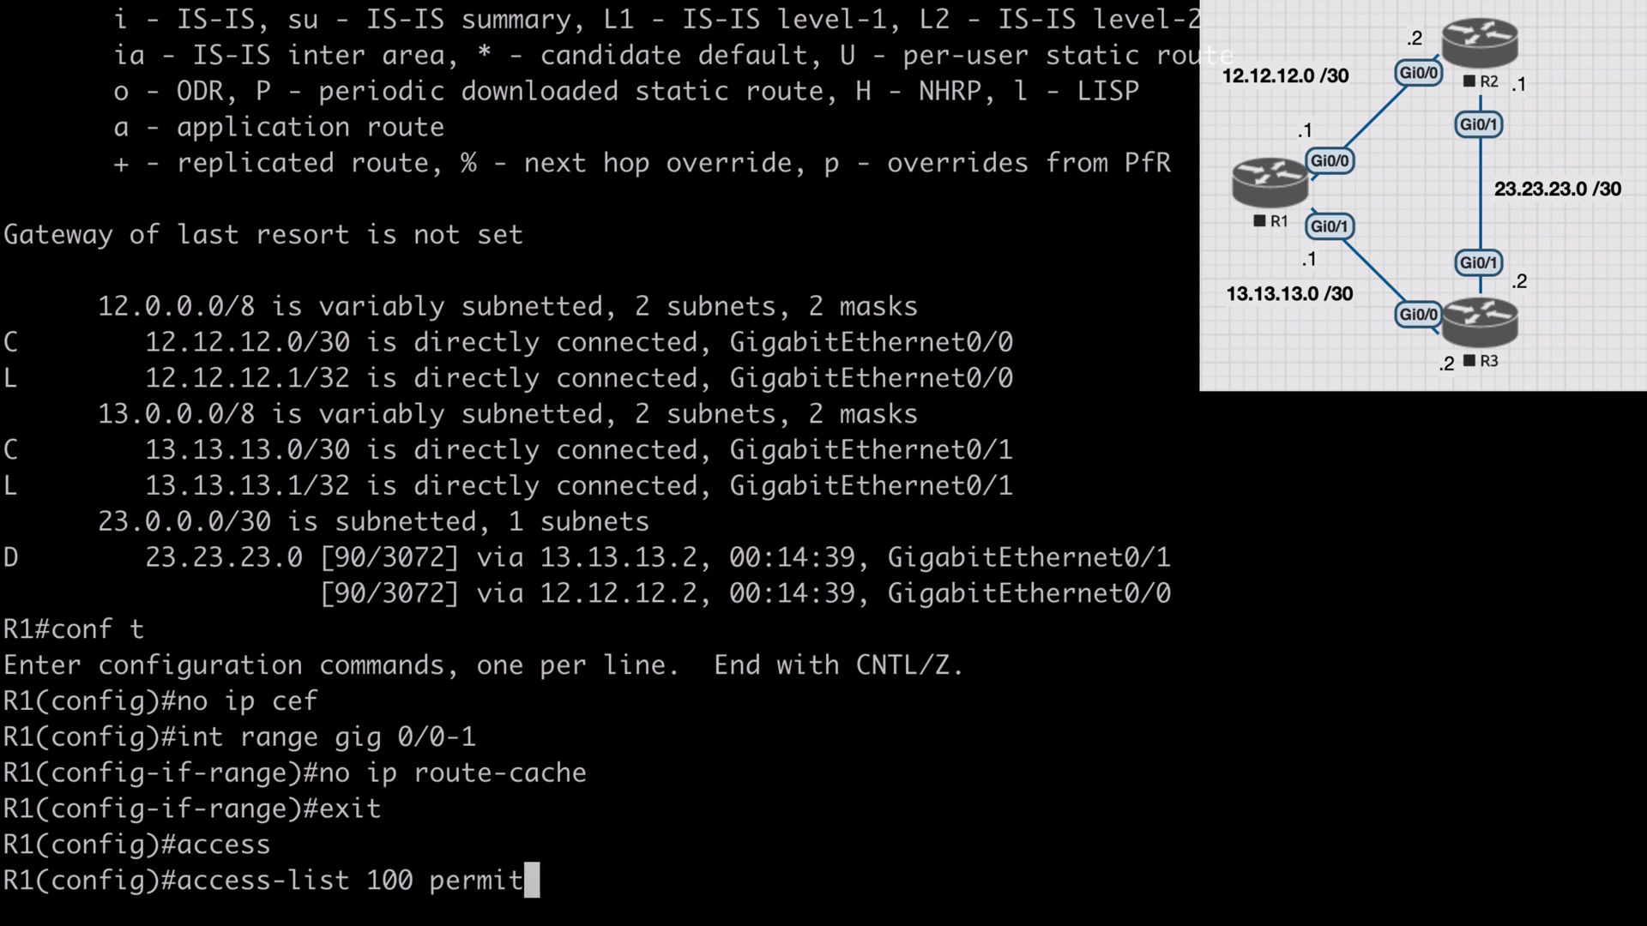
pyautogui.write('icmp')
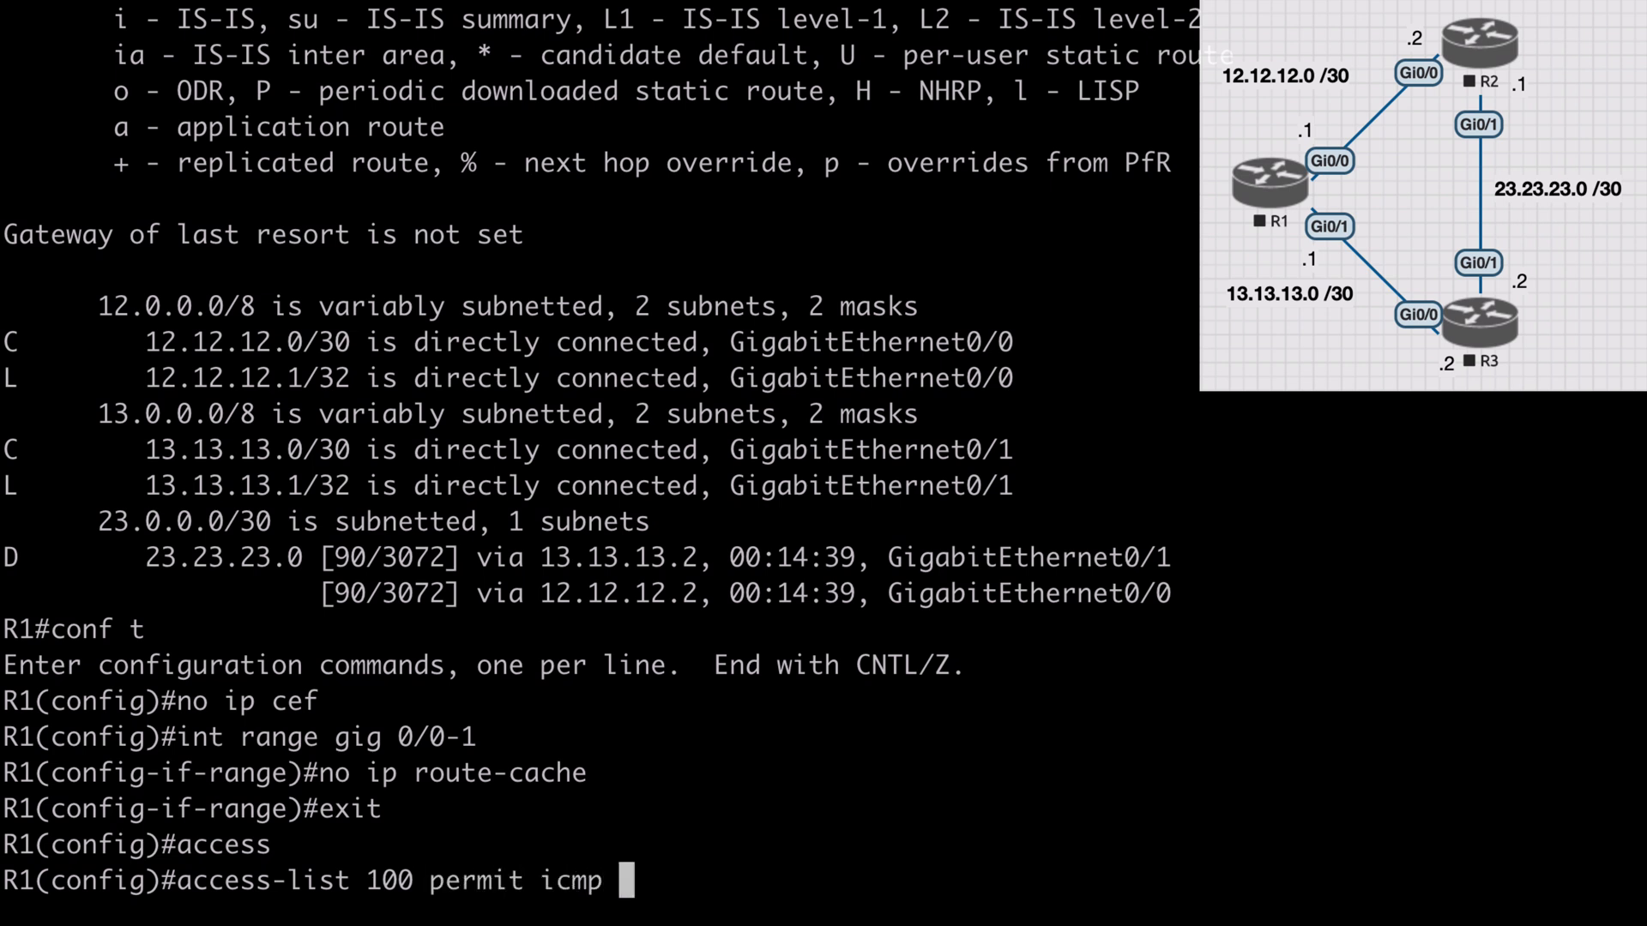
pyautogui.write('any any echo')
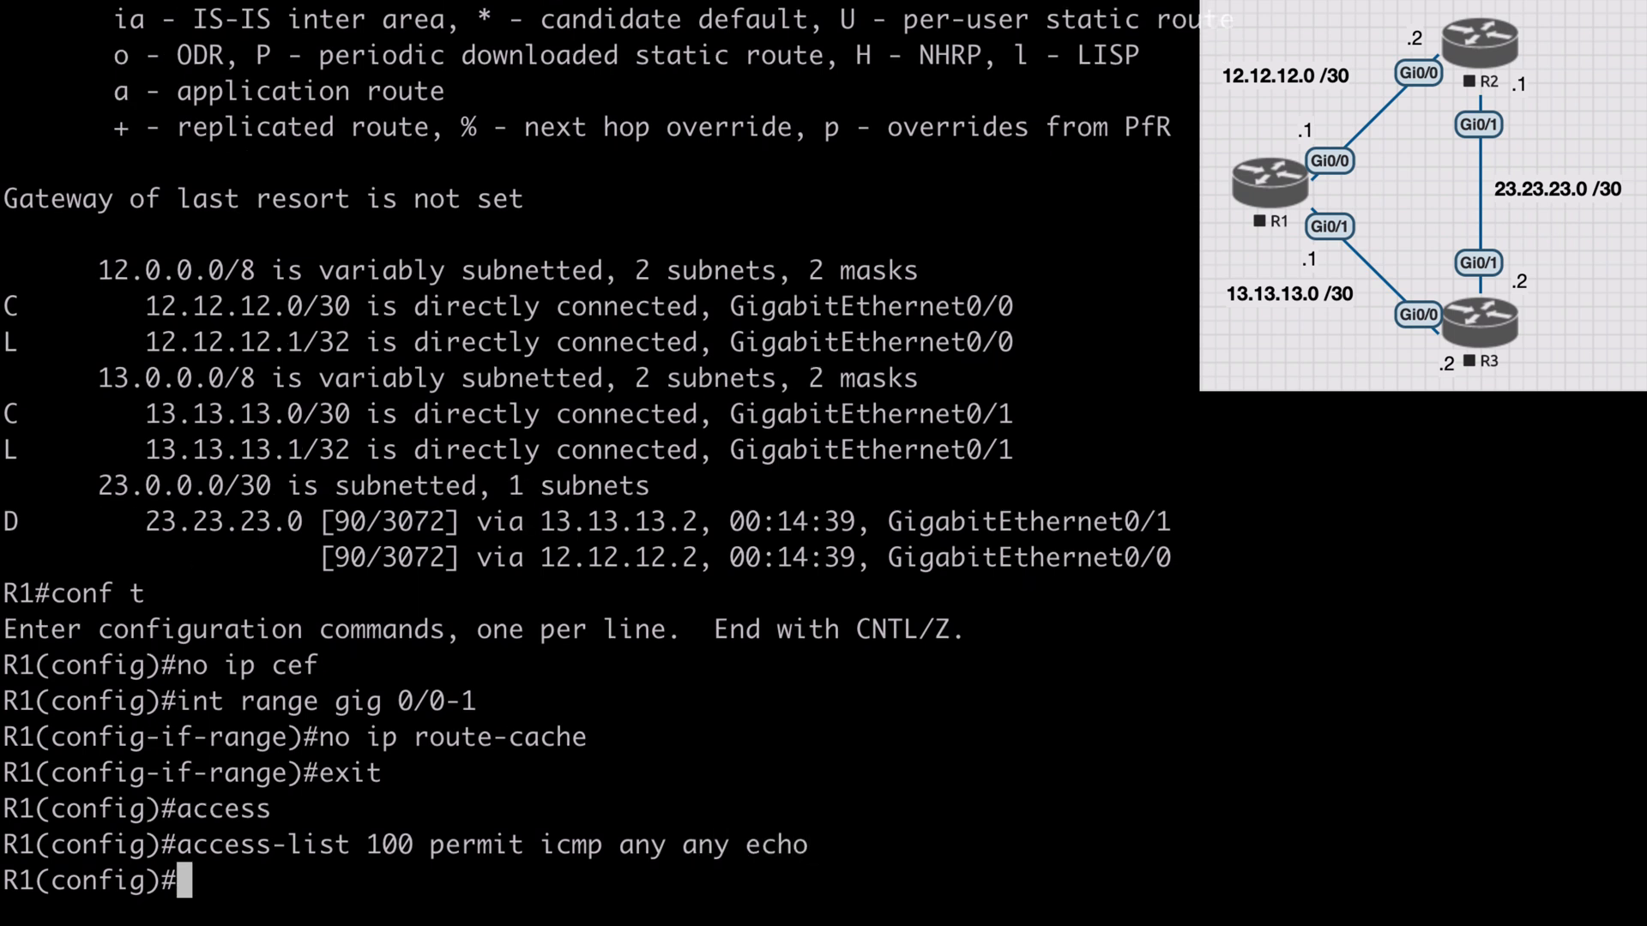
# Enable 'debug ip packet 100' from privileged EXEC and prepare a ping to 23.23.23.1
pyautogui.write('end')
pyautogui.write('debug ip packet')
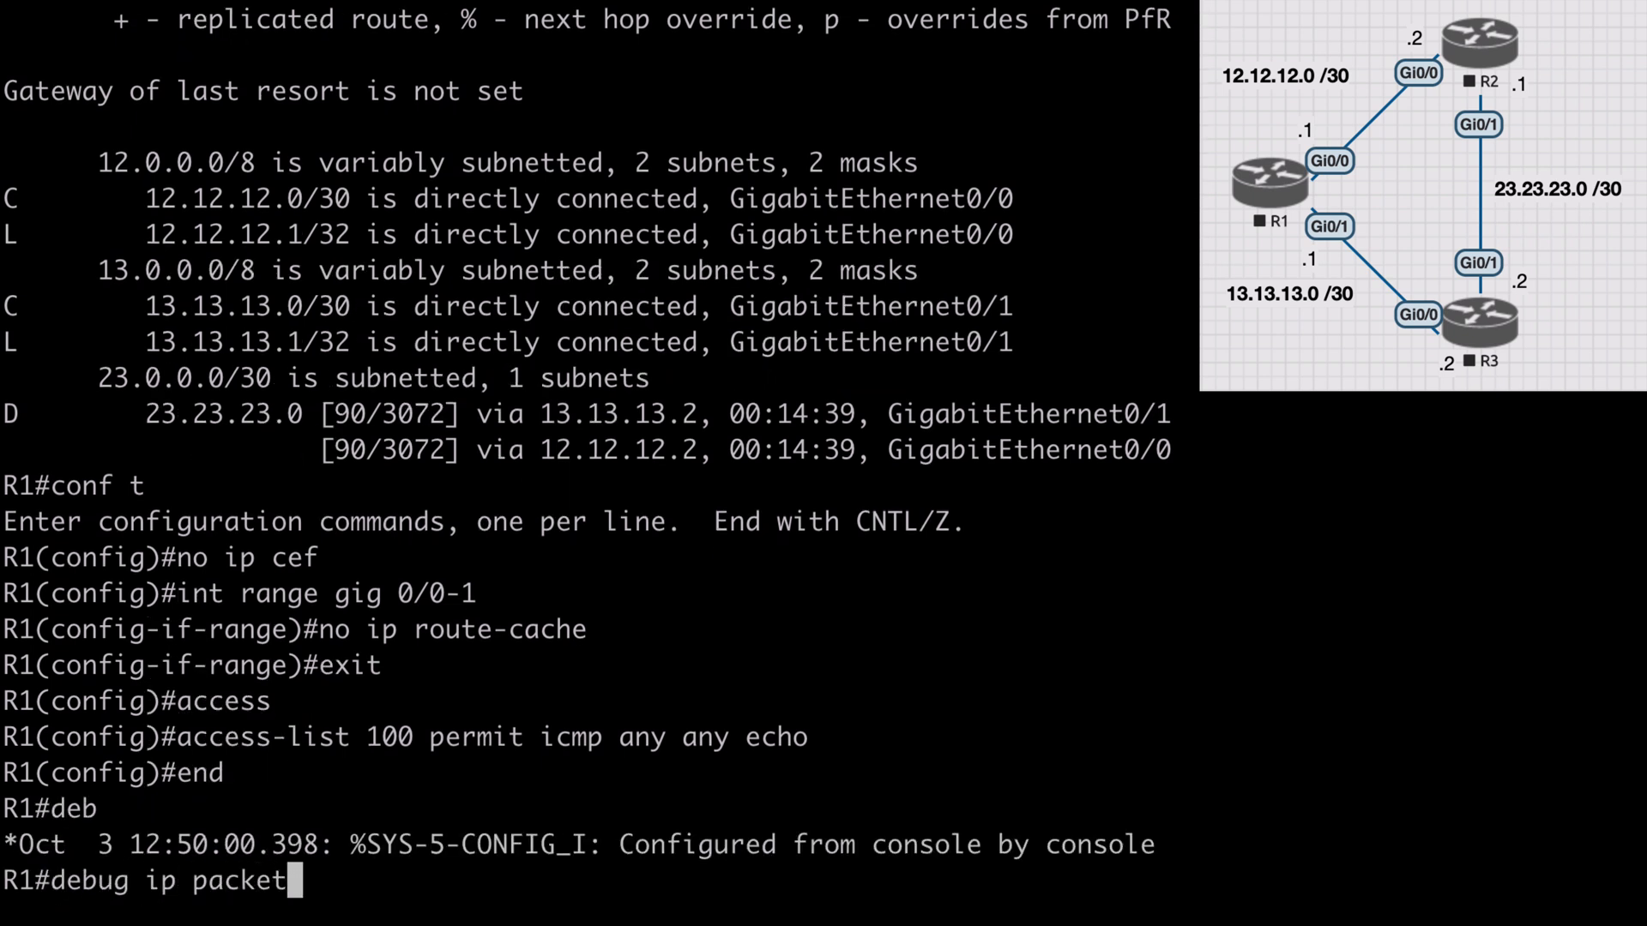
pyautogui.write('100')
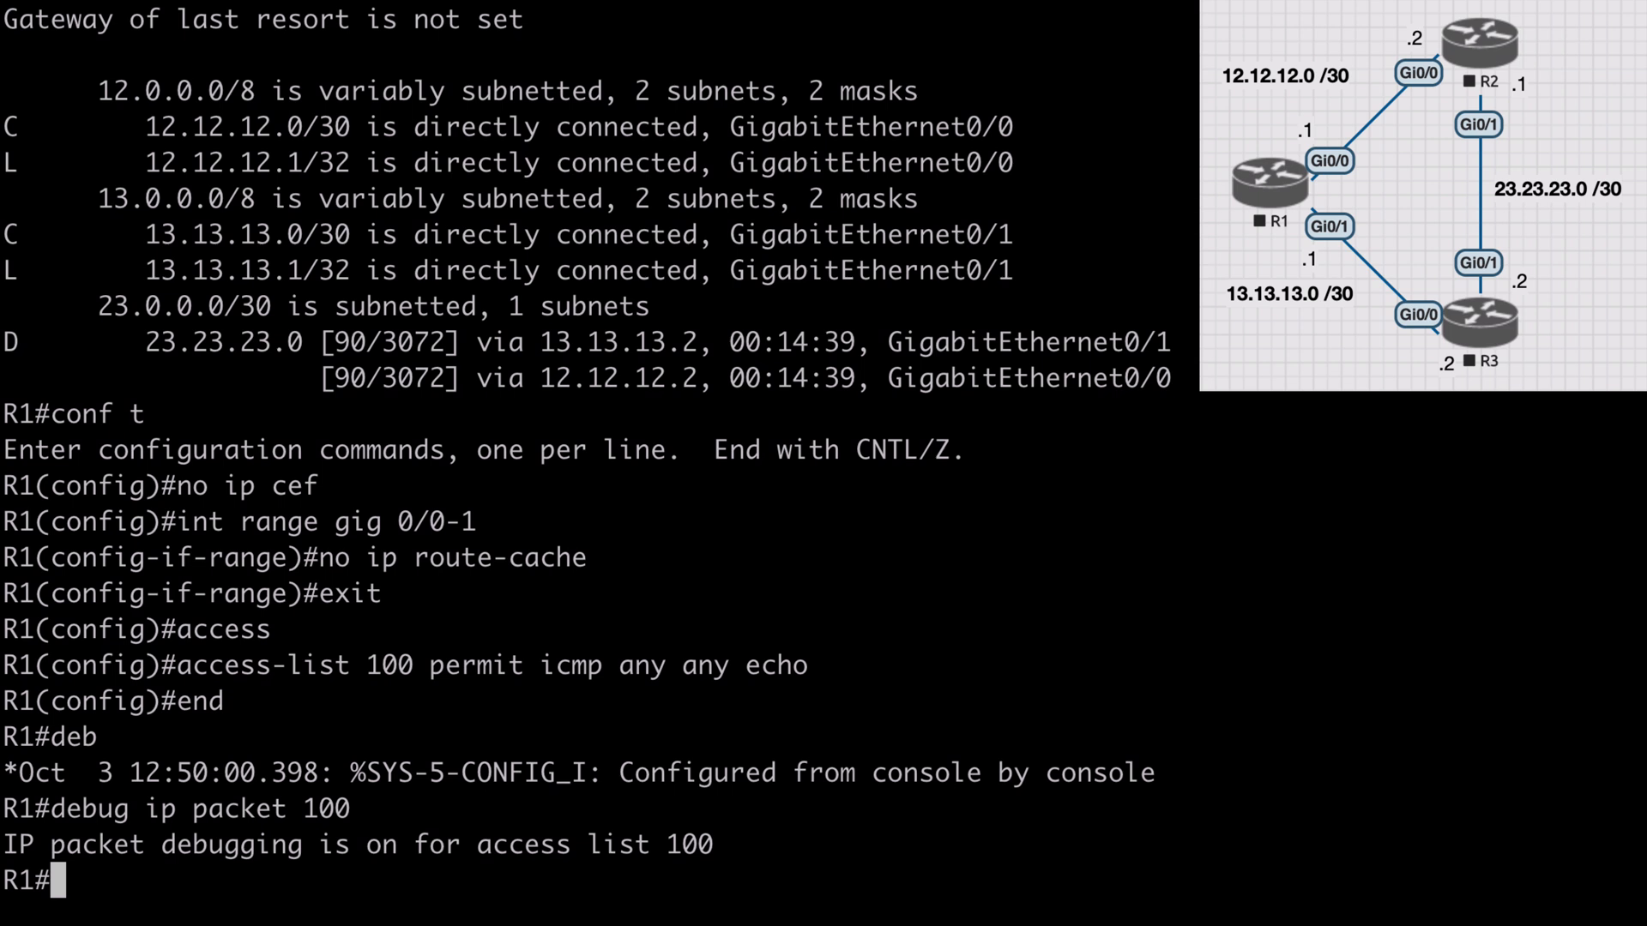
pyautogui.write('ping 2')
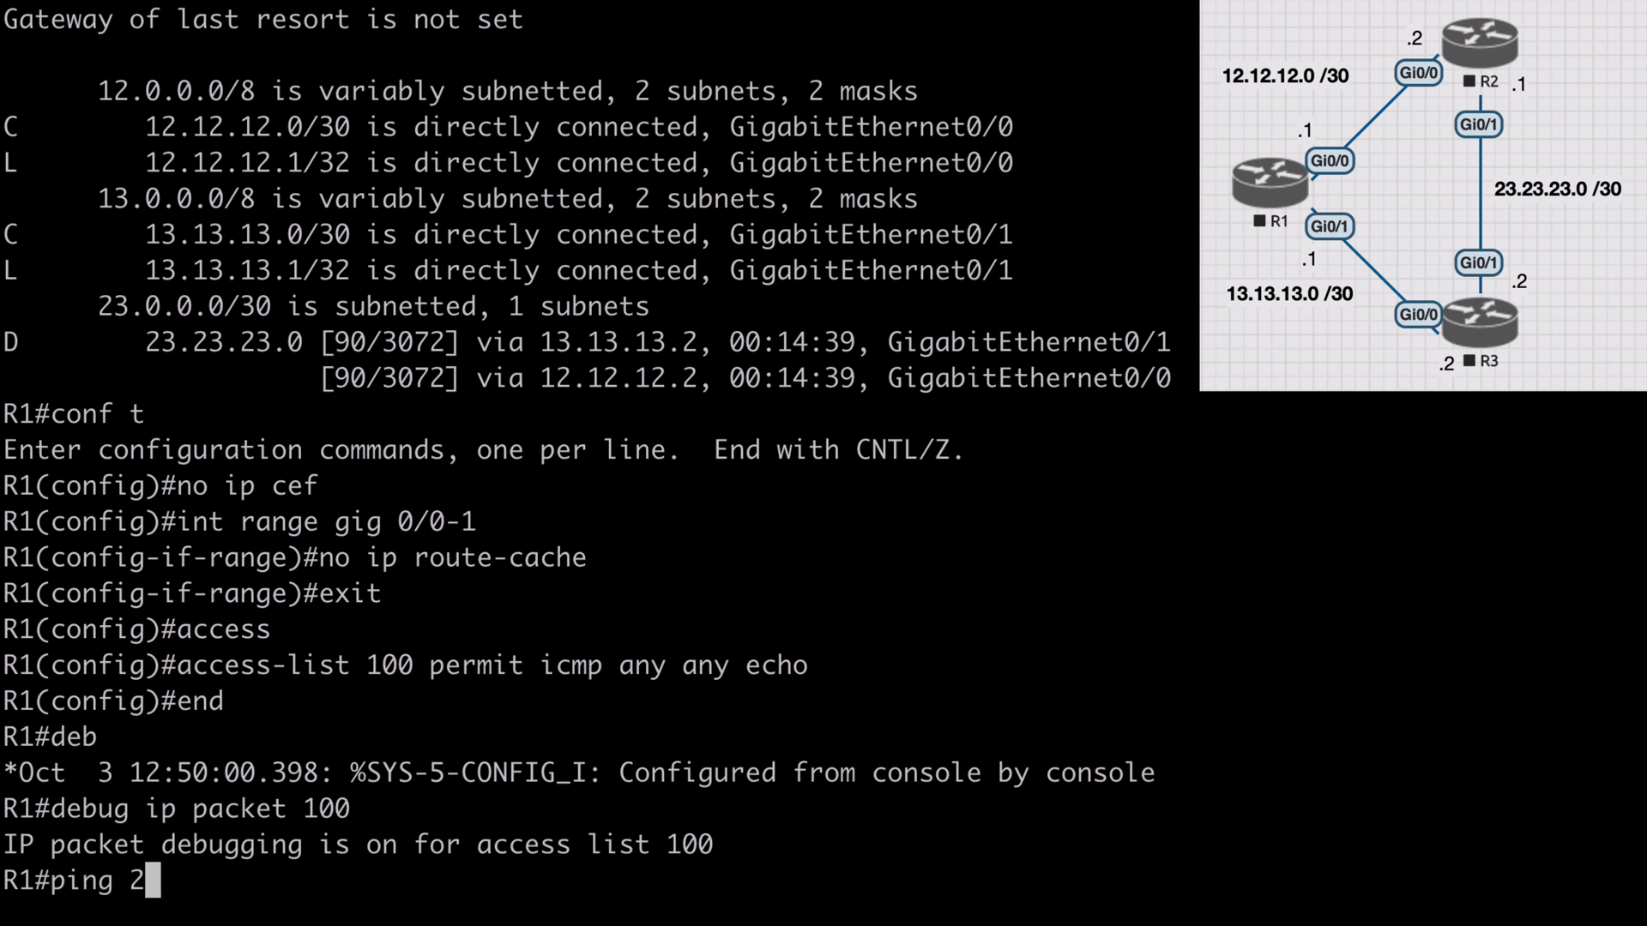
# Ping 23.23.23.1 successfully and review debug output showing packets alternating between Gi0/1 and Gi0/0
pyautogui.press('enter')
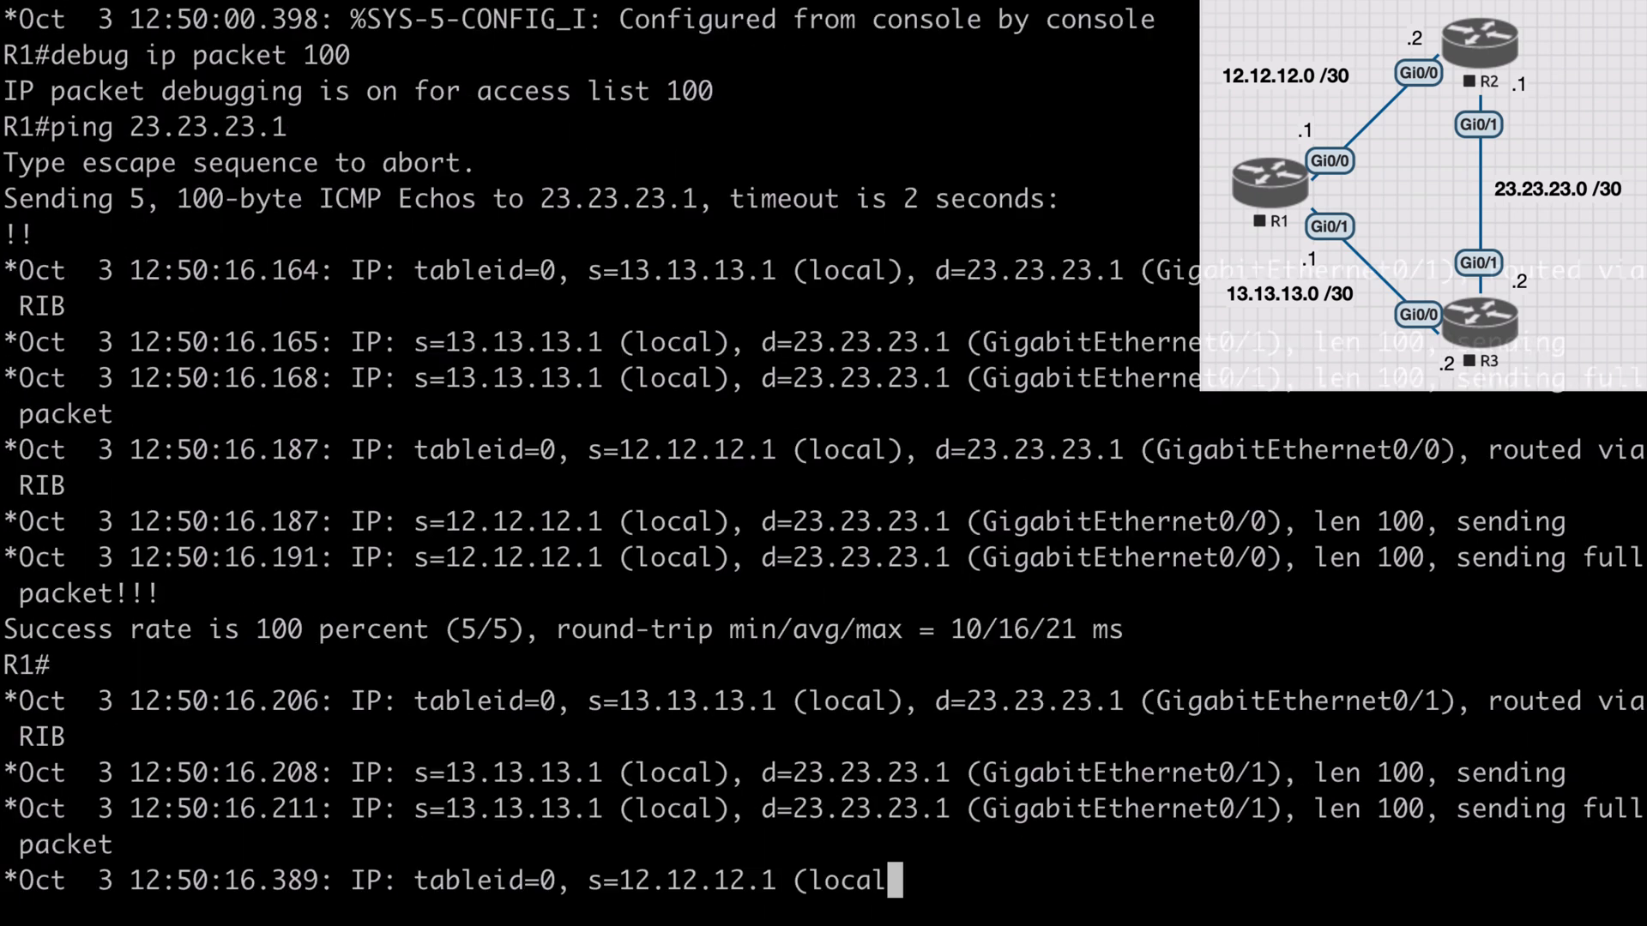
pyautogui.scroll(-3)
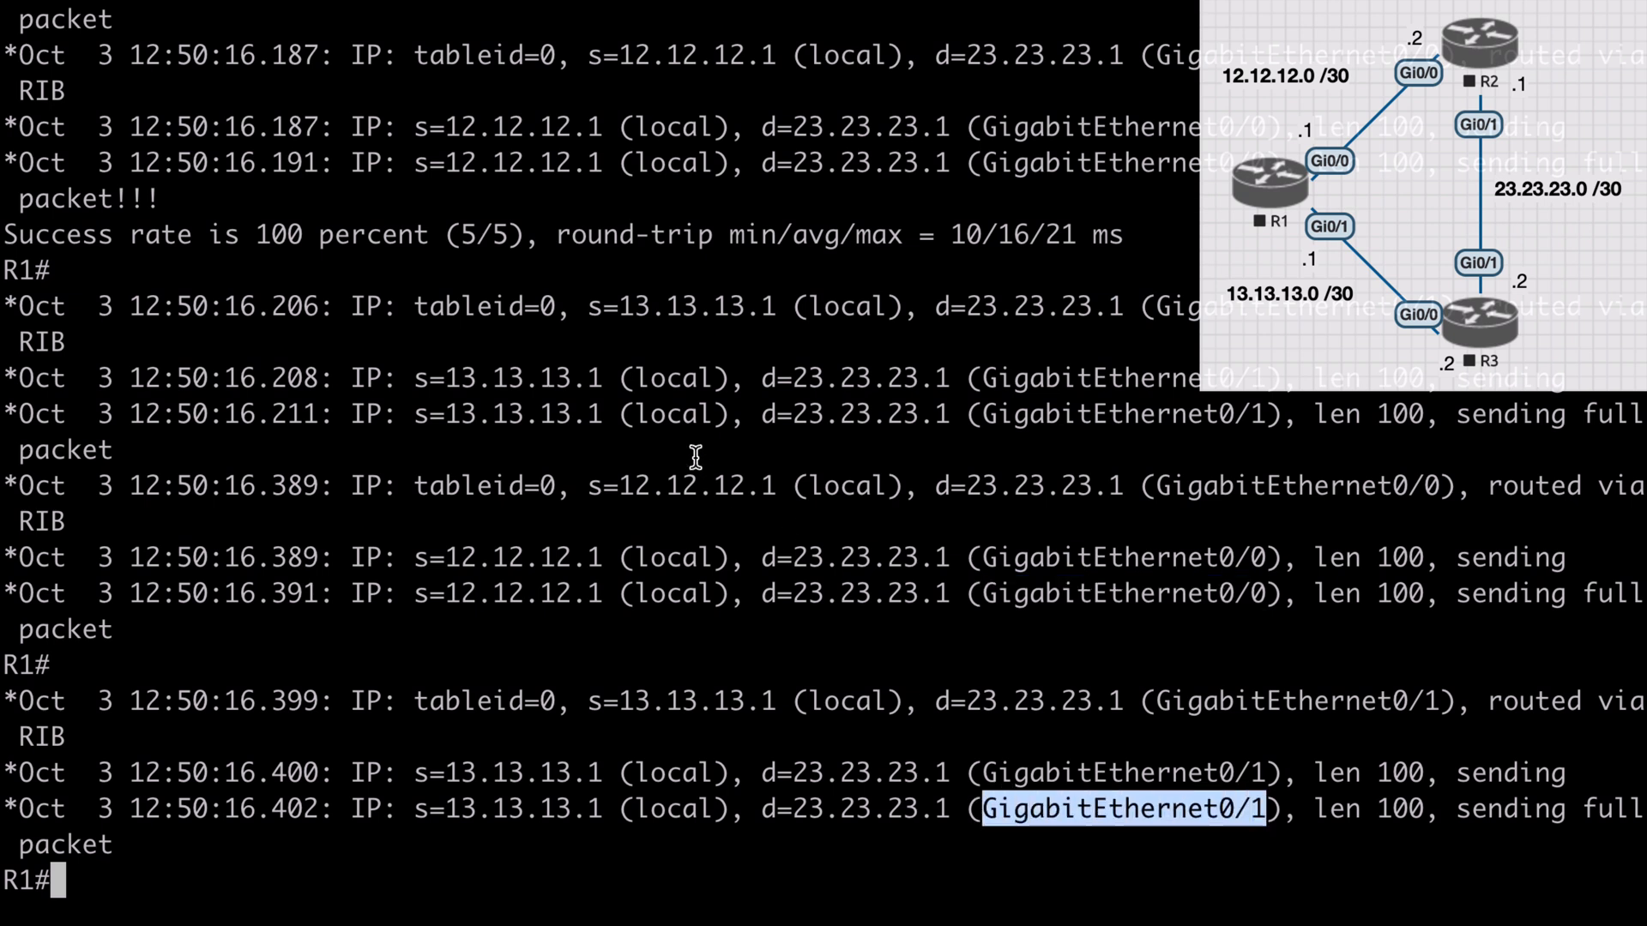
pyautogui.doubleClick(521, 163)
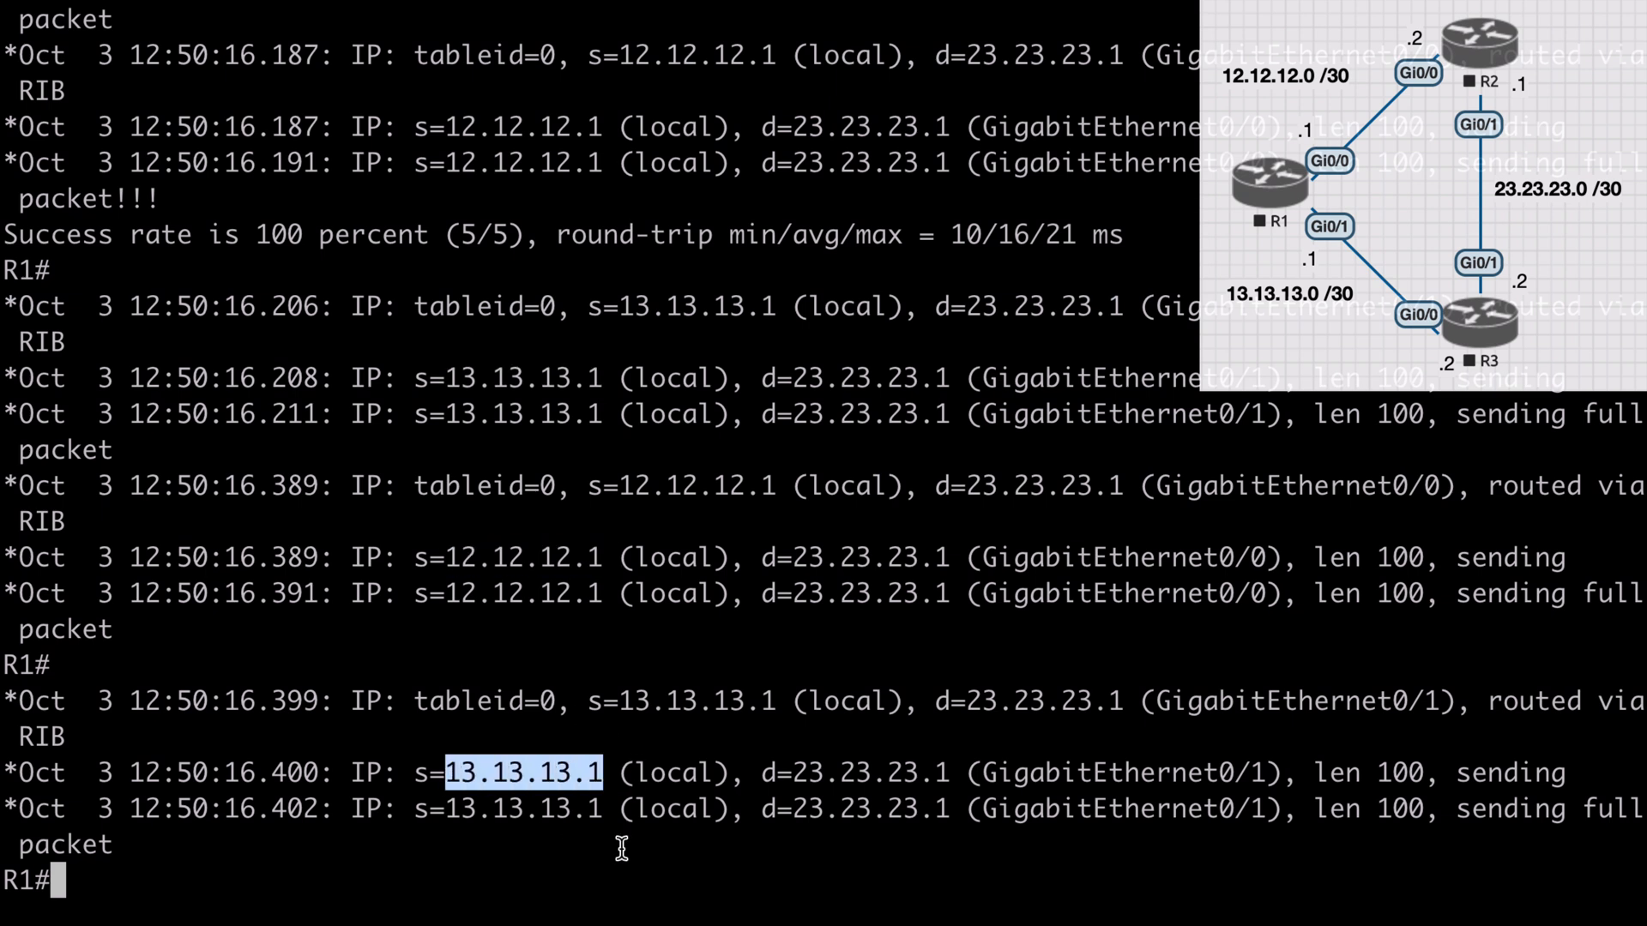
pyautogui.moveTo(714, 882)
pyautogui.write('router')
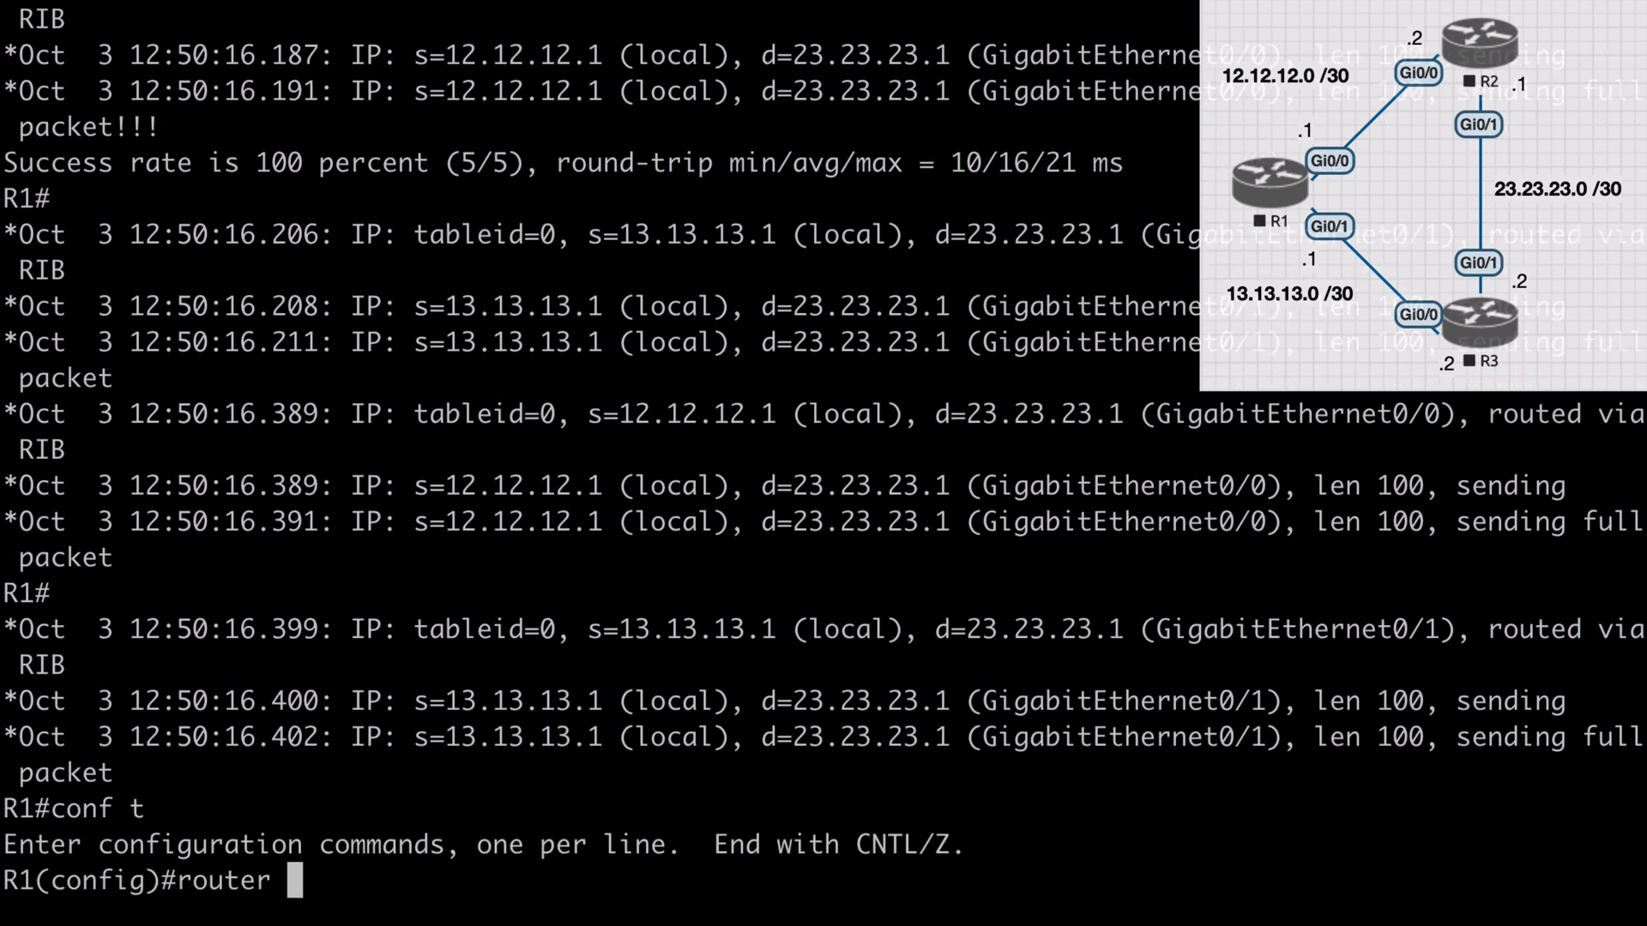
# Under router eigrp 1, query the maximum-paths range (1-32), then abandon the command with Ctrl+Z
pyautogui.write('eigrp 1')
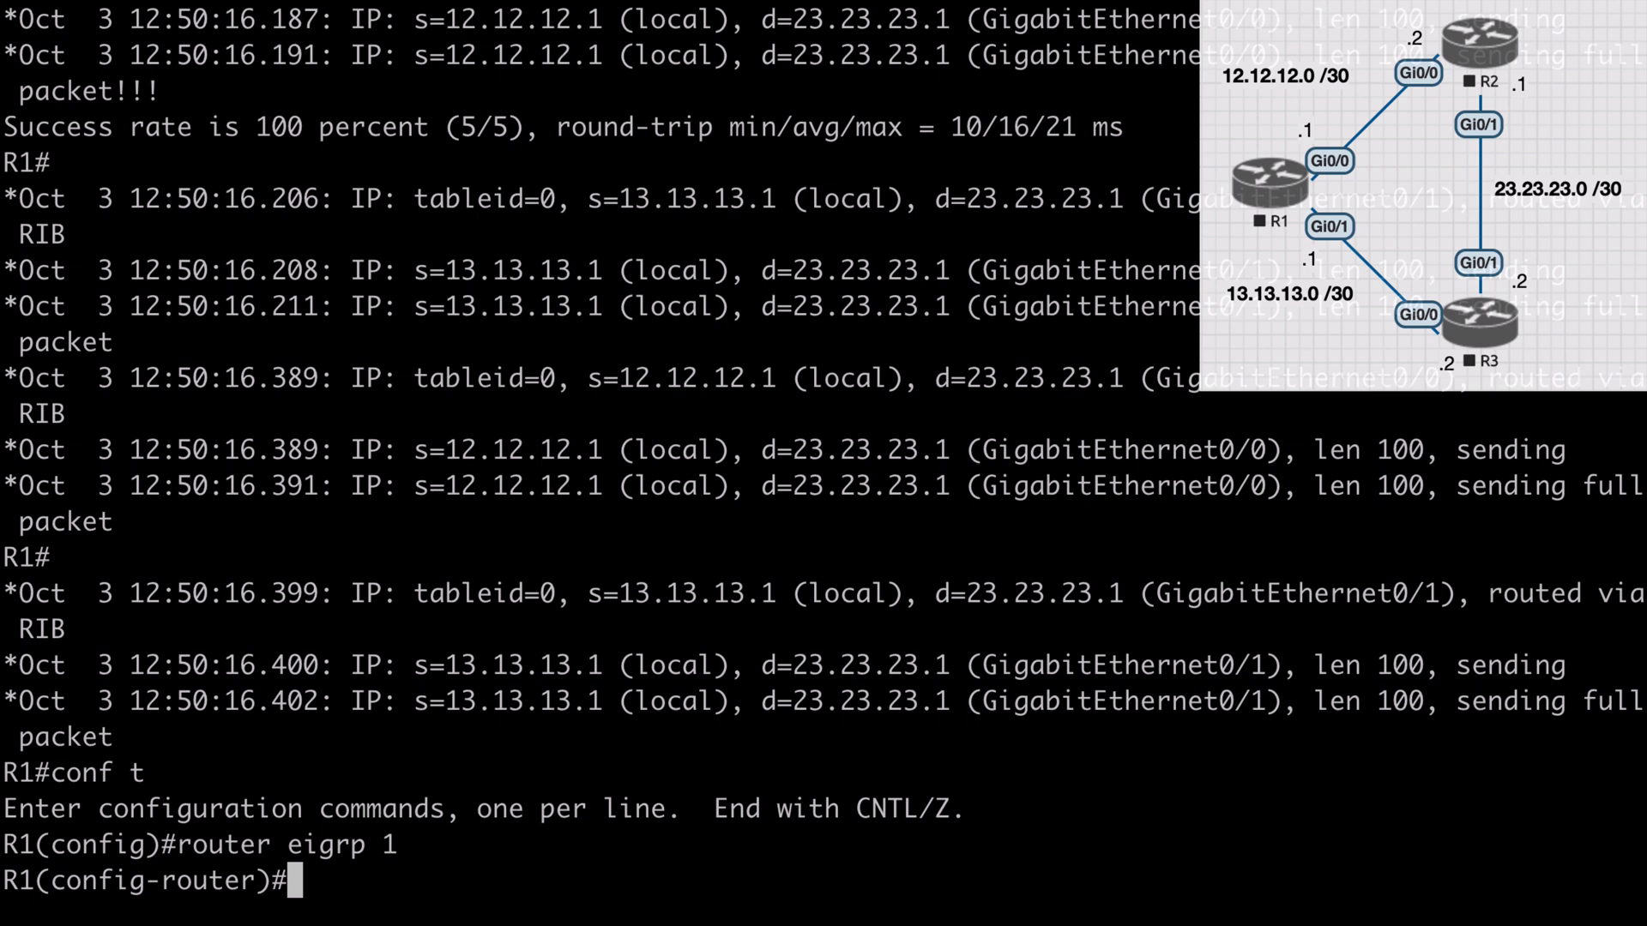
pyautogui.write('maximum-paths')
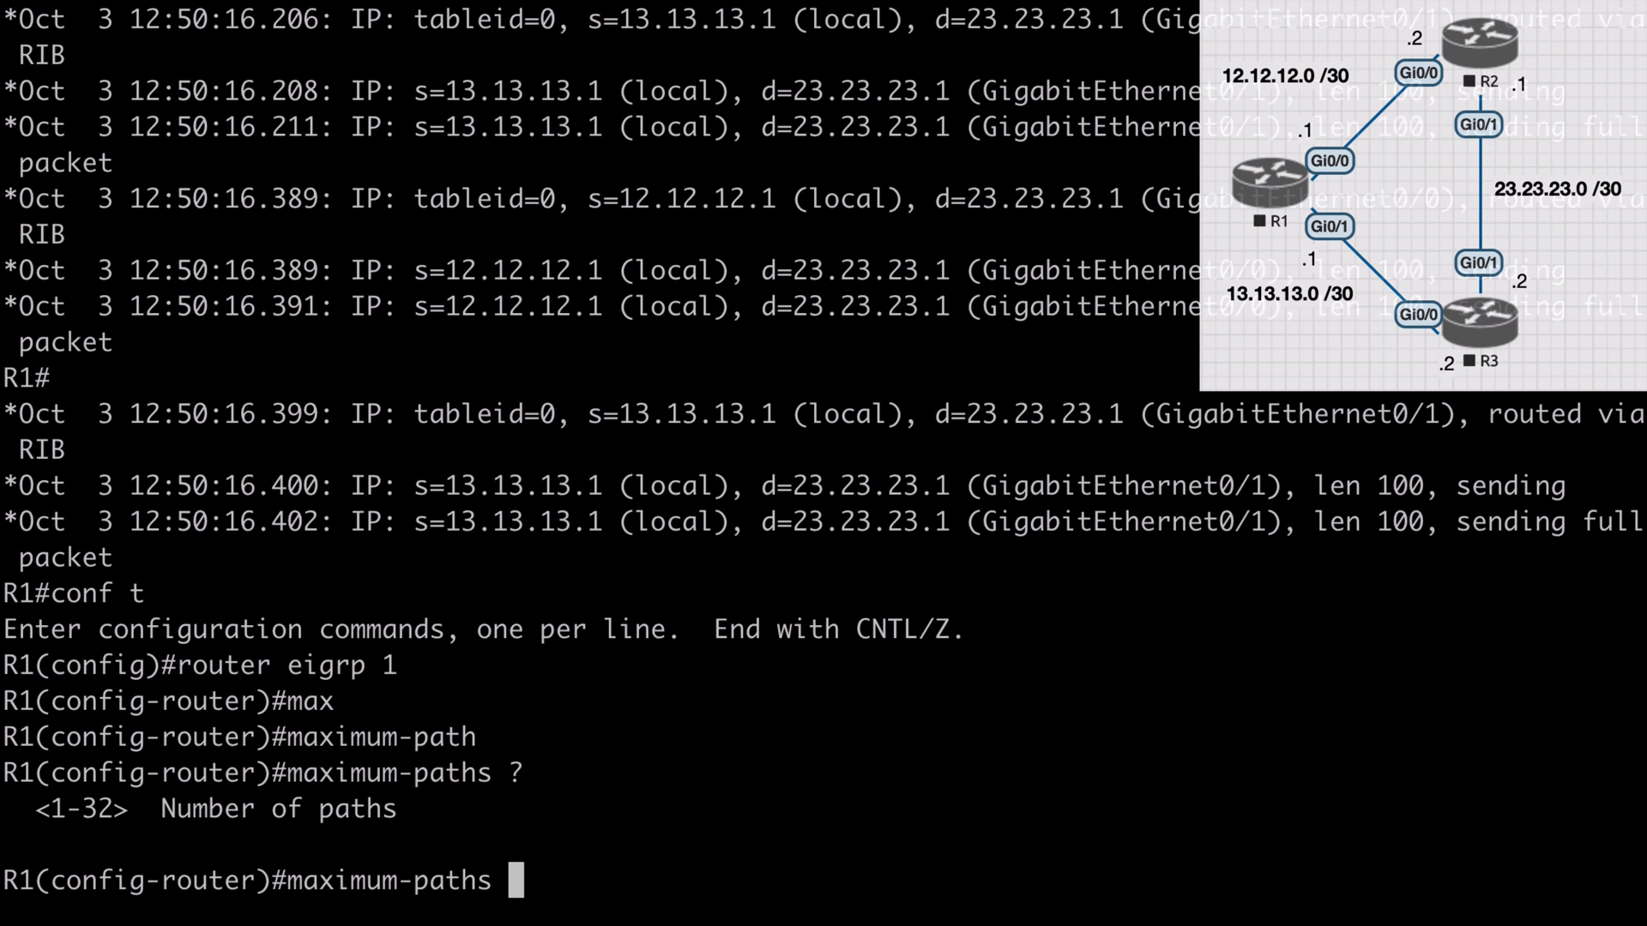
pyautogui.press('ctrl+z')
pyautogui.write('conf t')
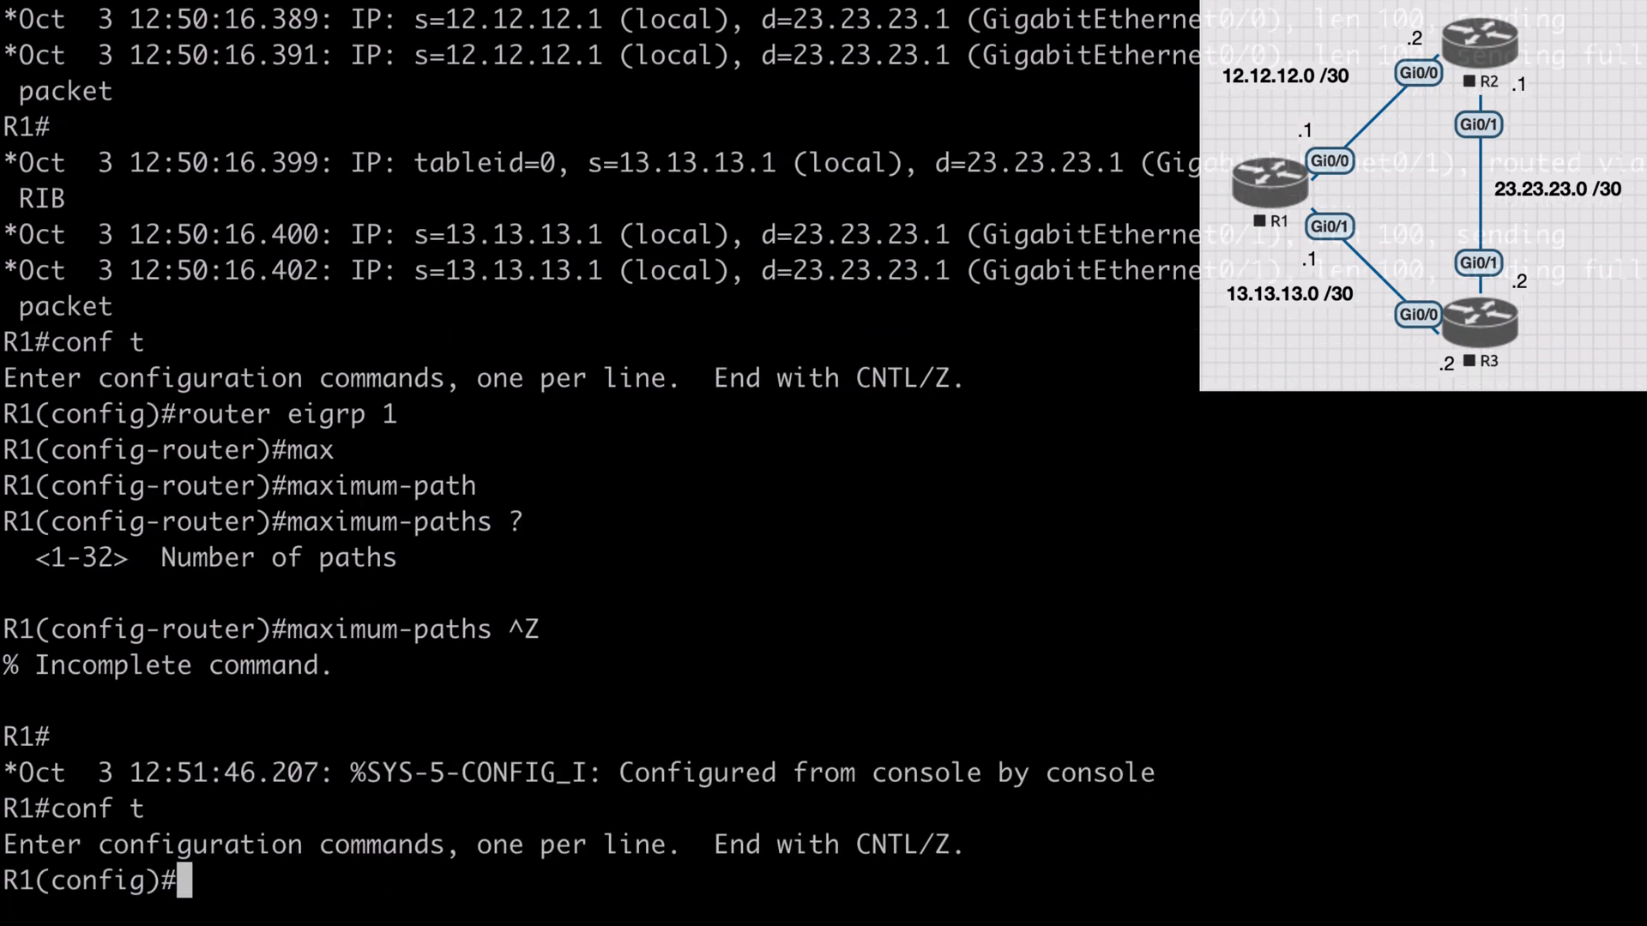
# Set interface Gi0/1 bandwidth to 100000
pyautogui.write('int gig 0/1')
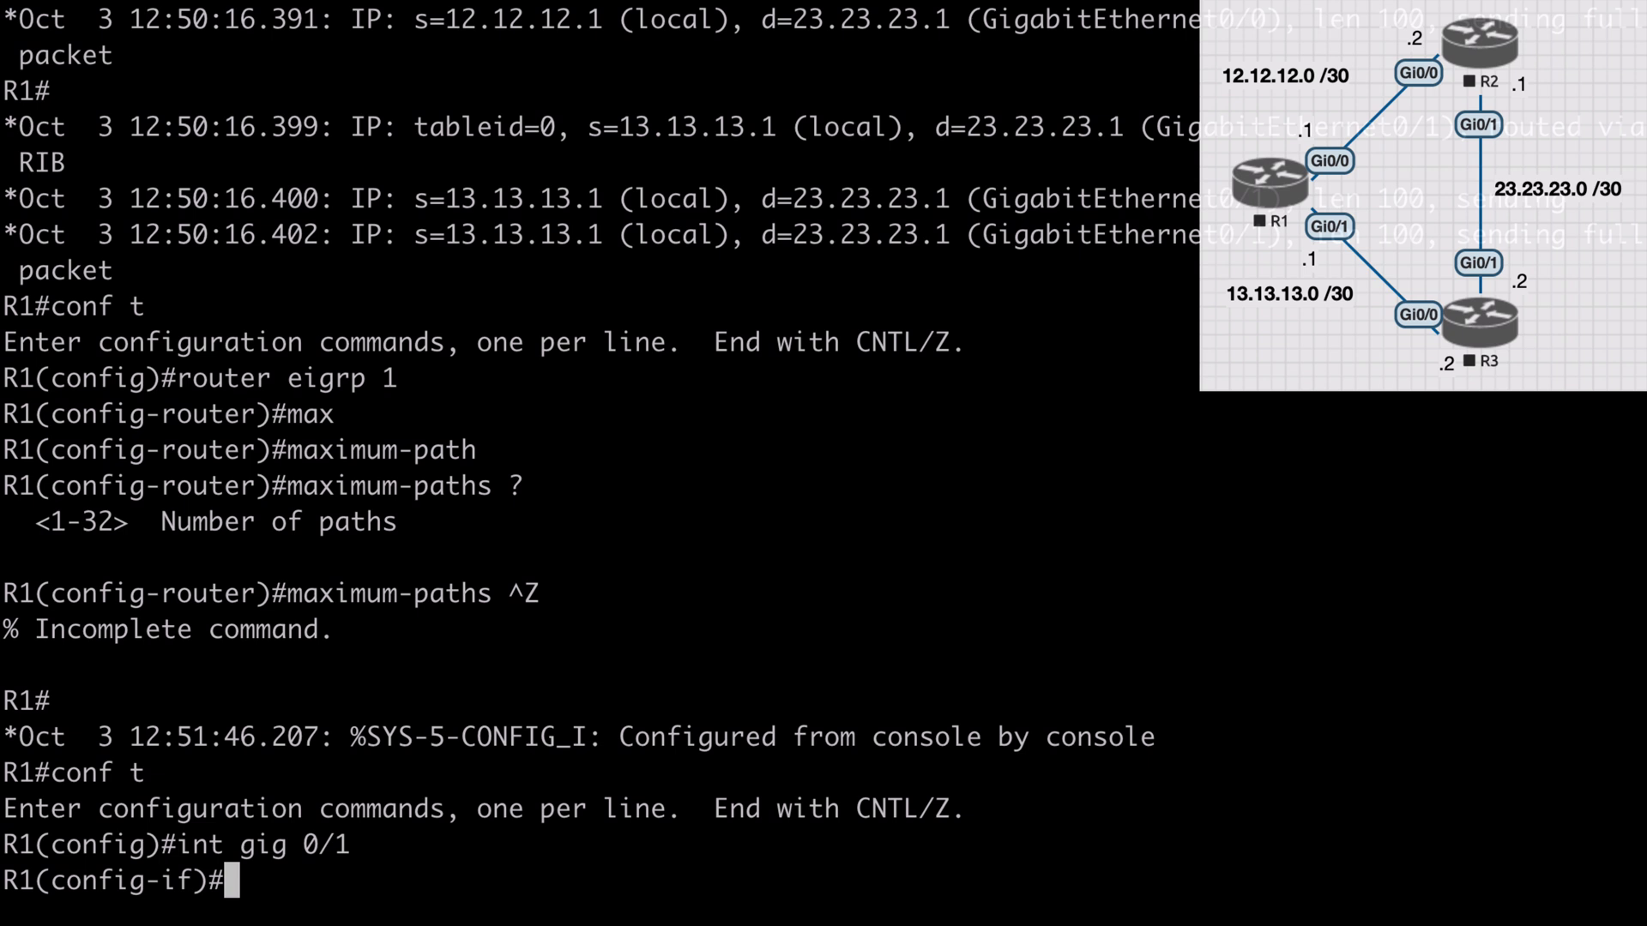
pyautogui.write('bandwidth 10')
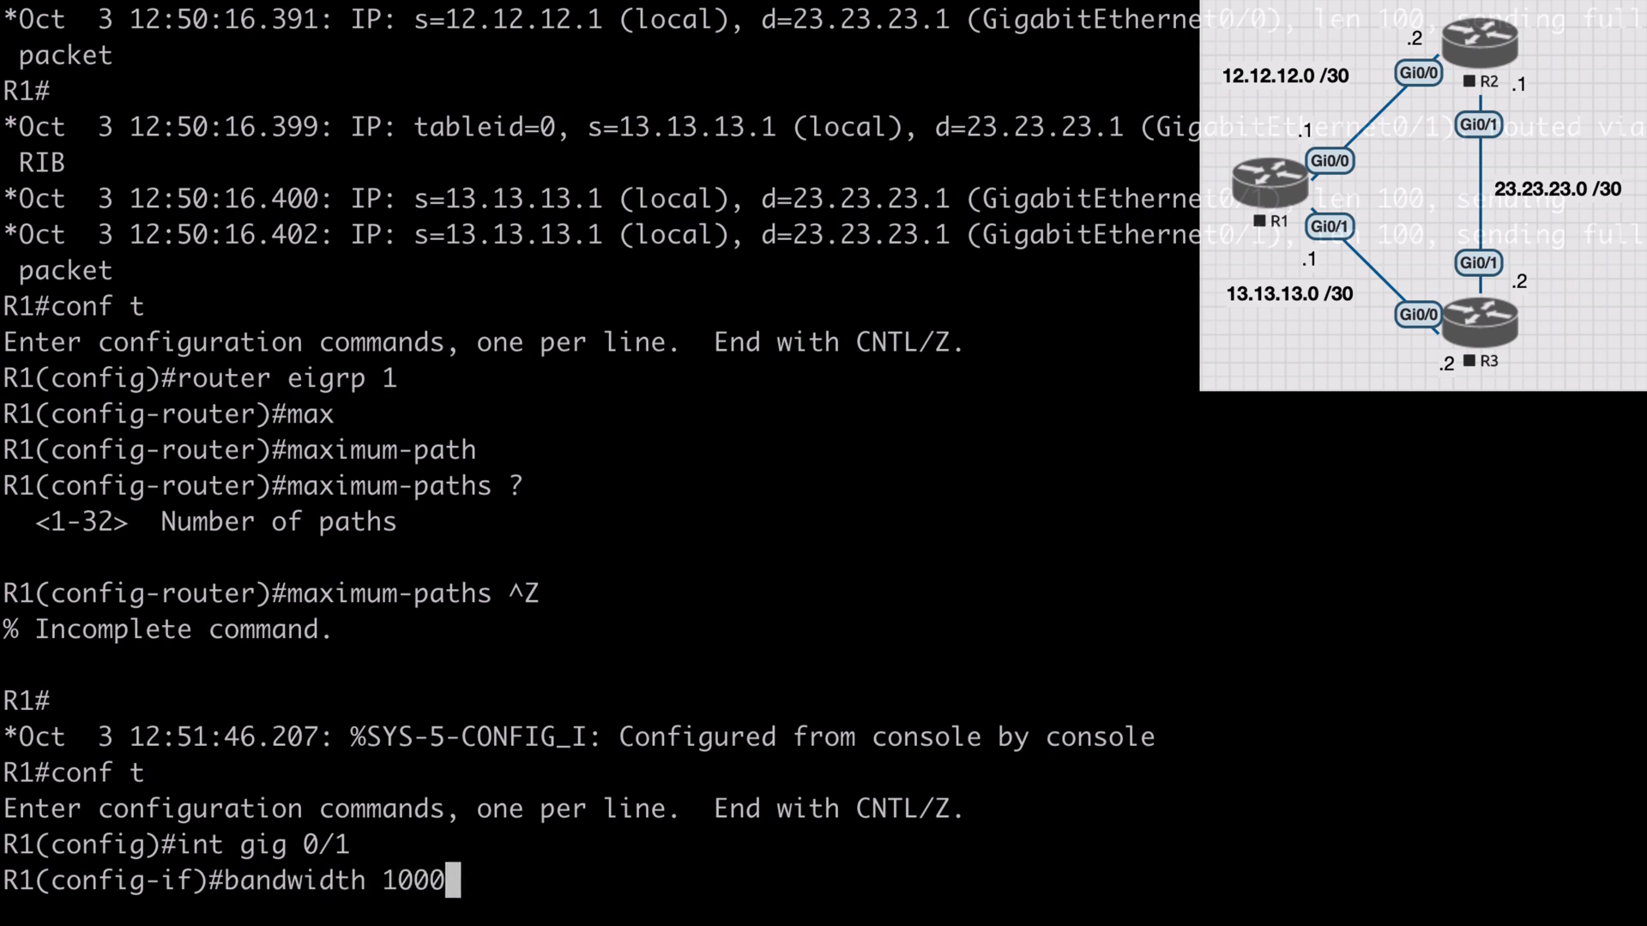
pyautogui.write('00')
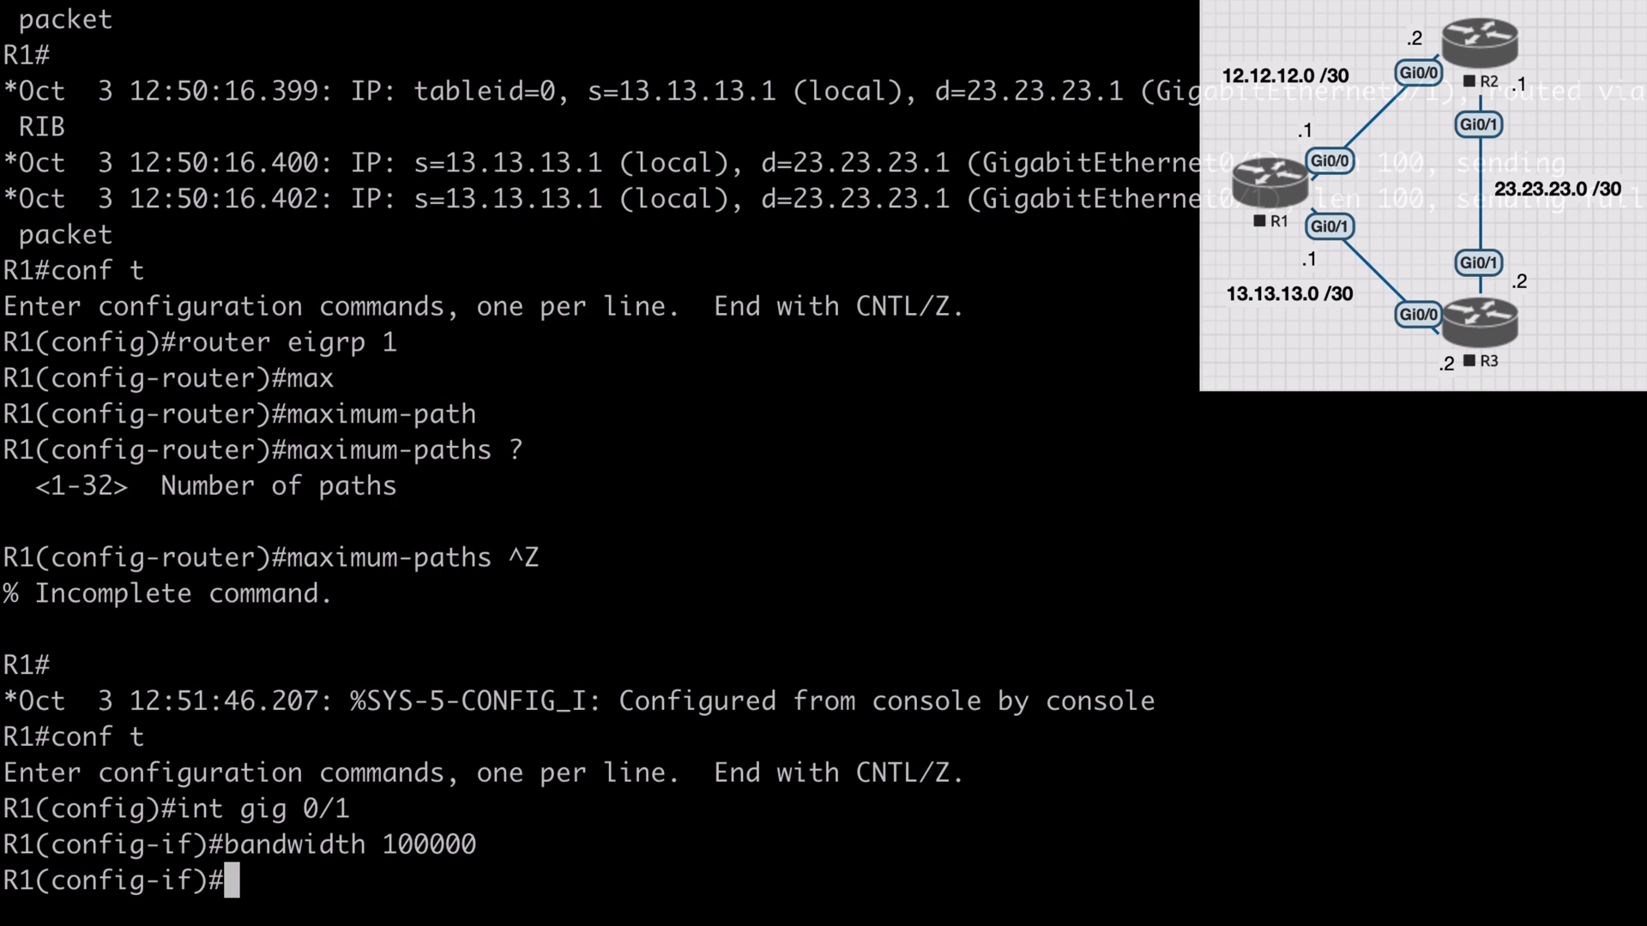
# Leave configuration and show the EIGRP topology, now listing one successor for 23.23.23.0/30
pyautogui.write('end')
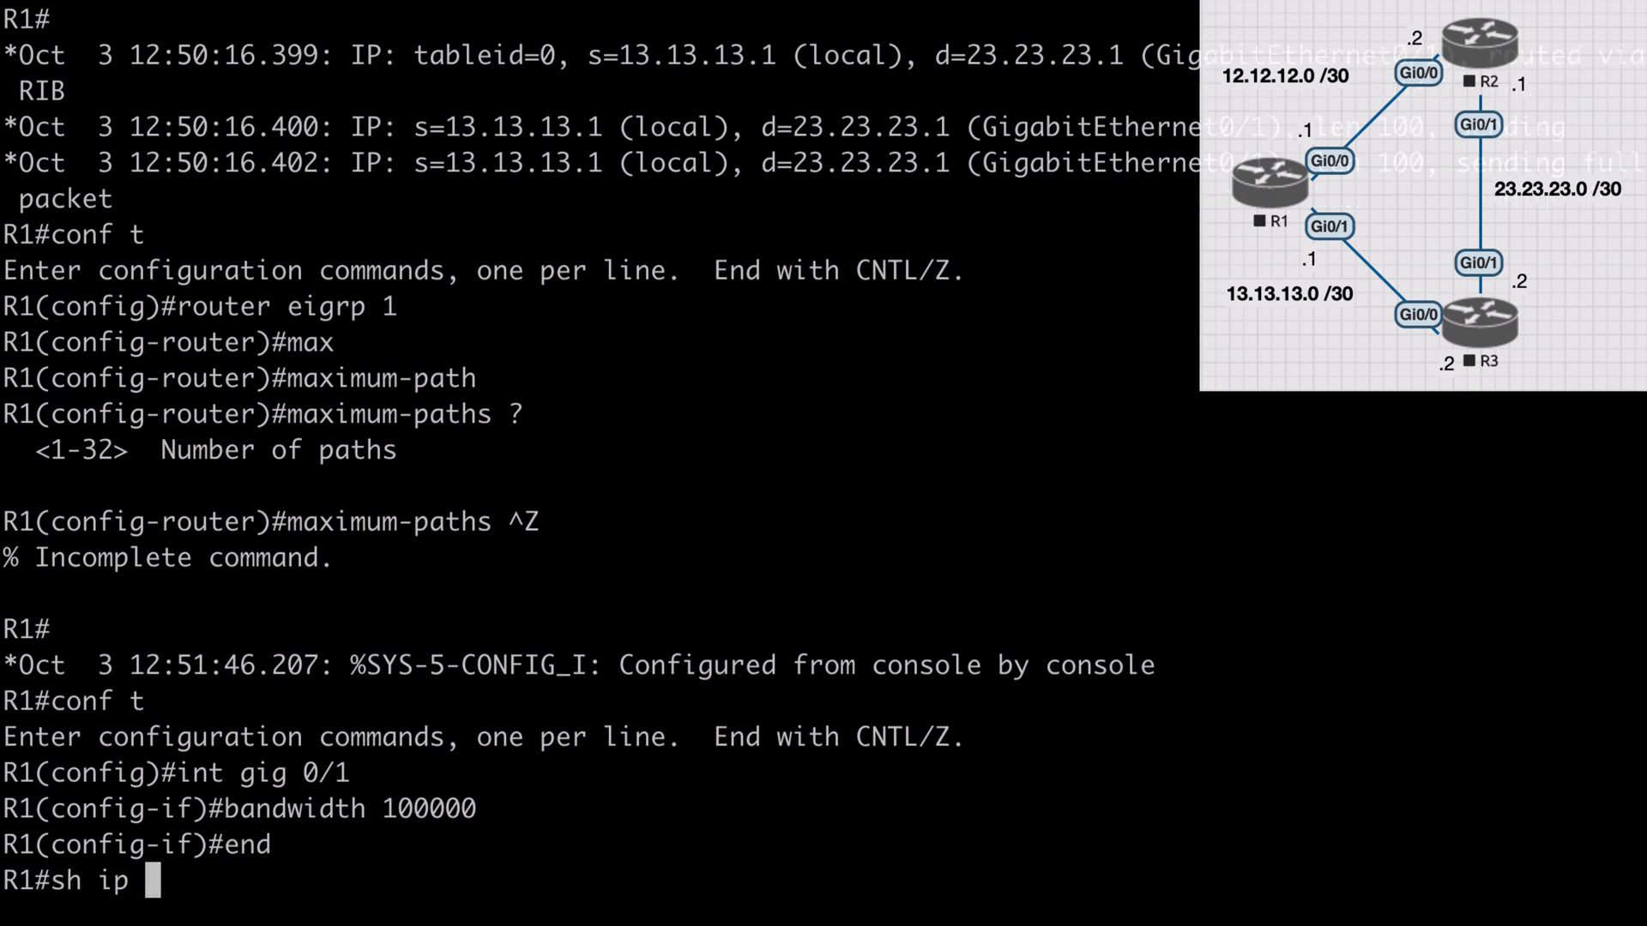
pyautogui.write('eigrp top')
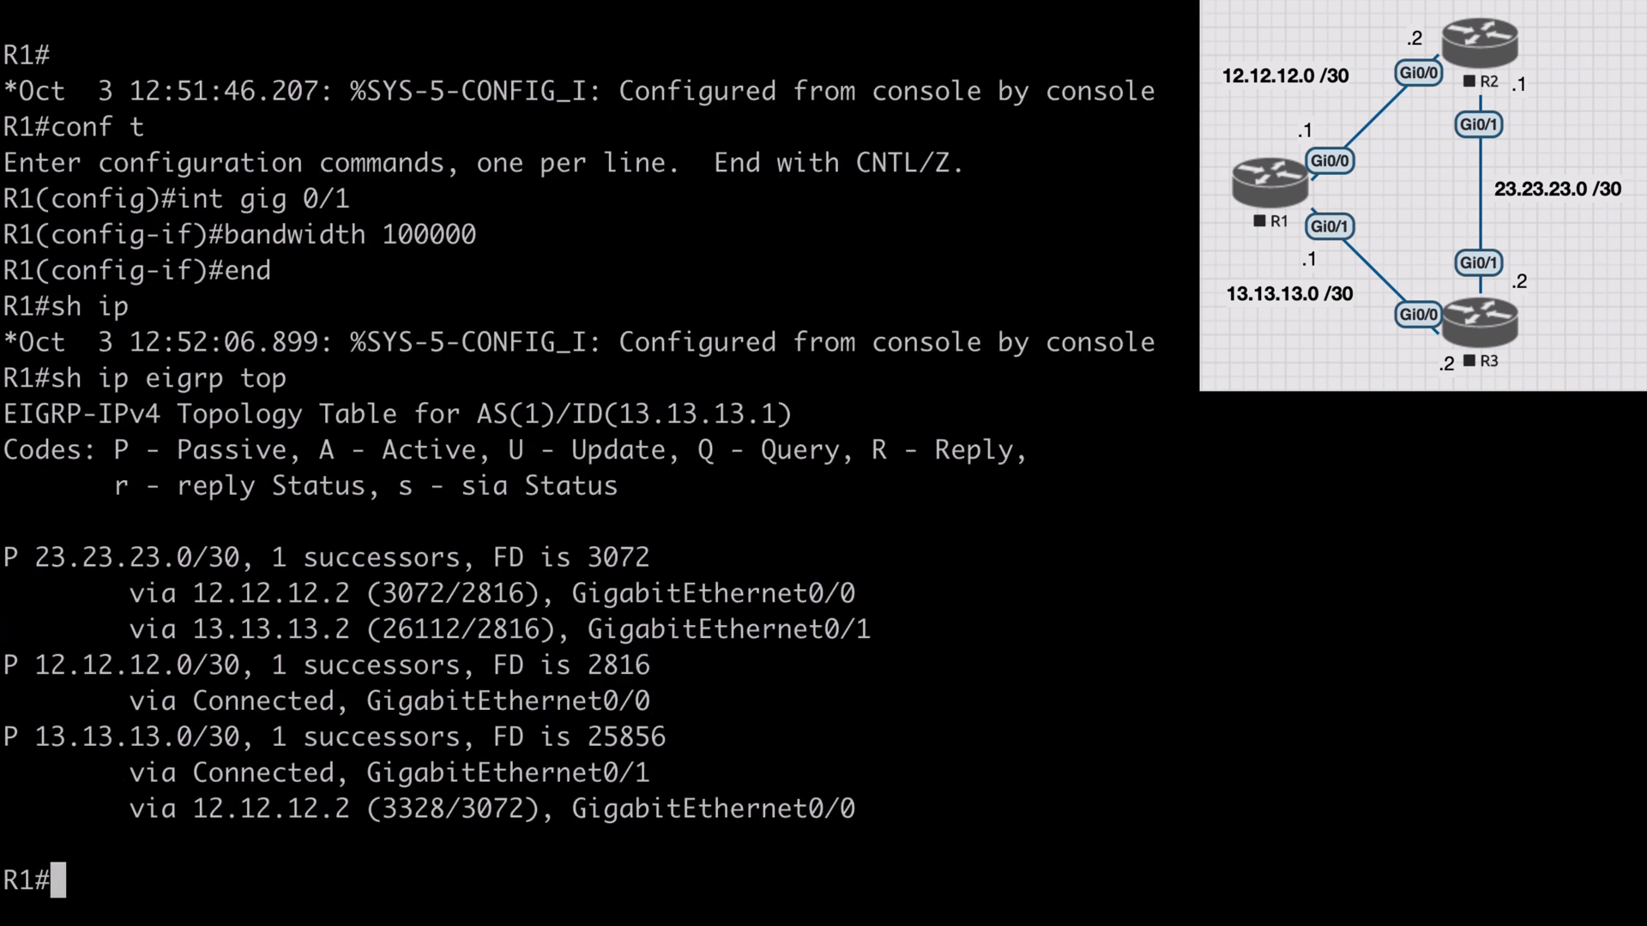
pyautogui.doubleClick(169, 557)
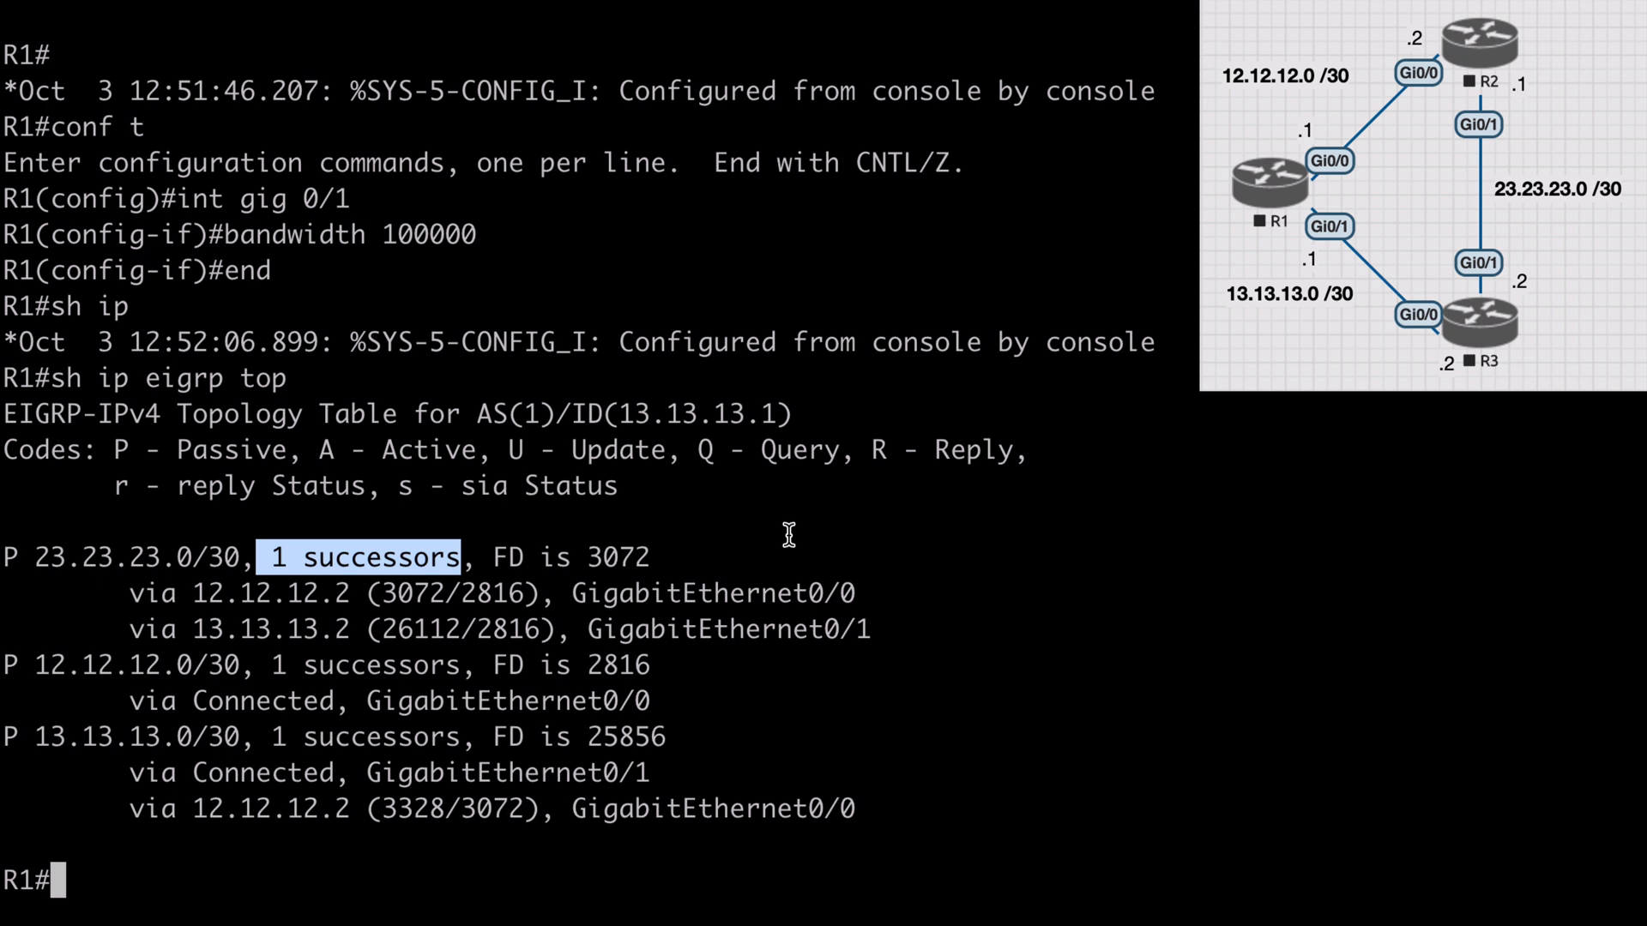
# Show the routing table with the single next hop 12.12.12.2, then the EIGRP topology again
pyautogui.write('sh ip')
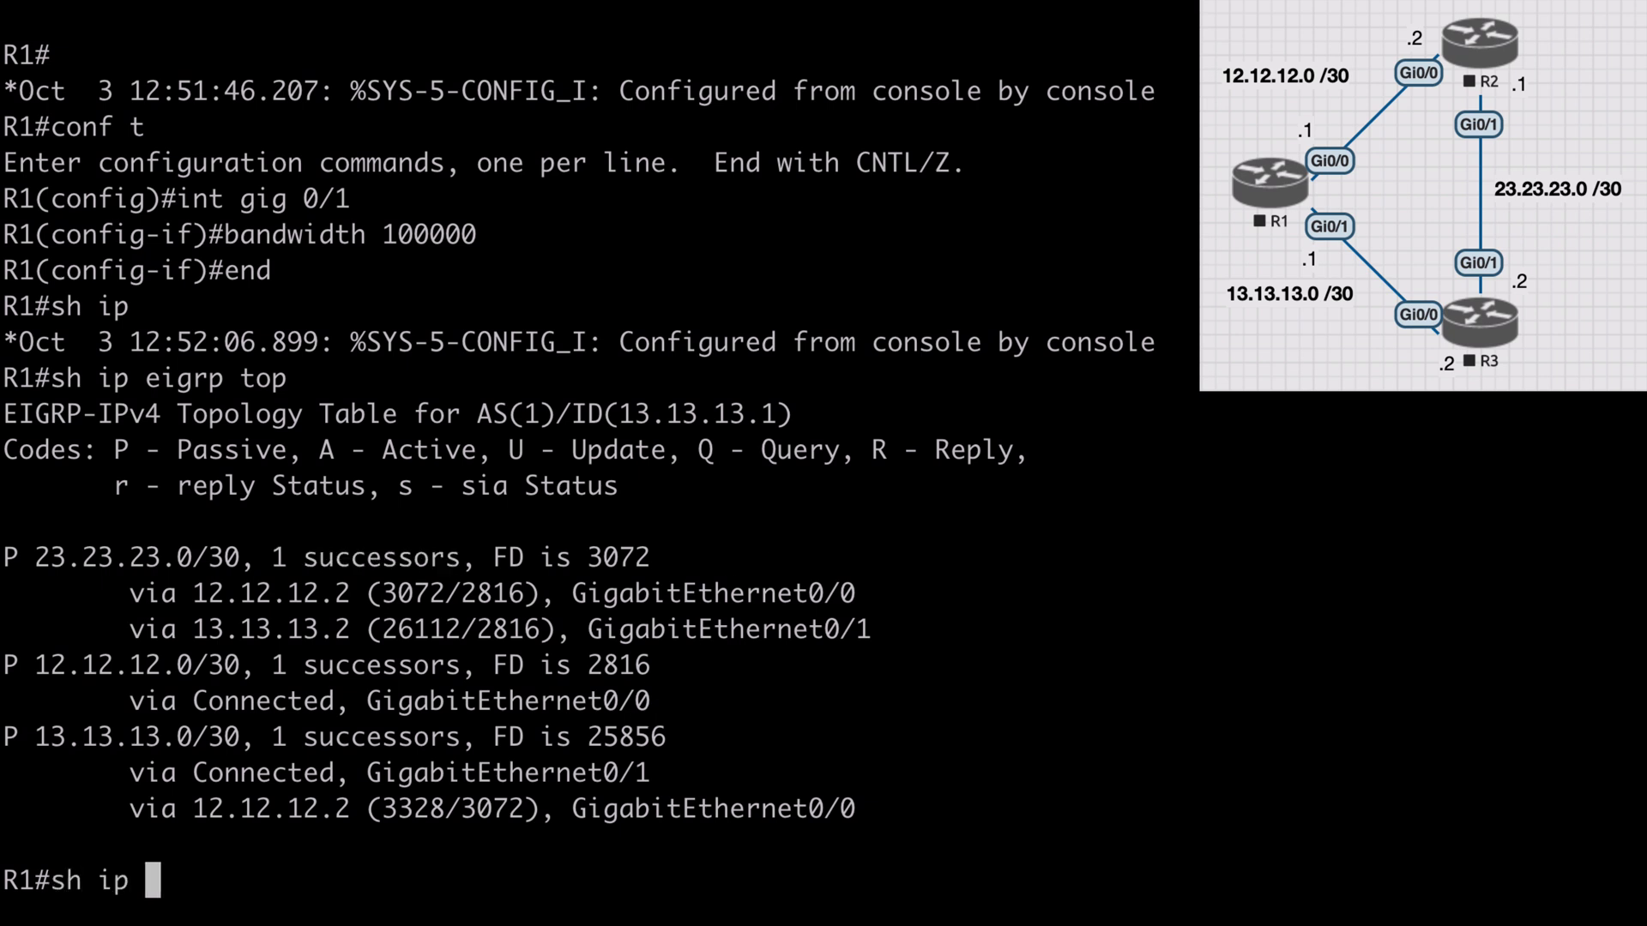
pyautogui.write('route')
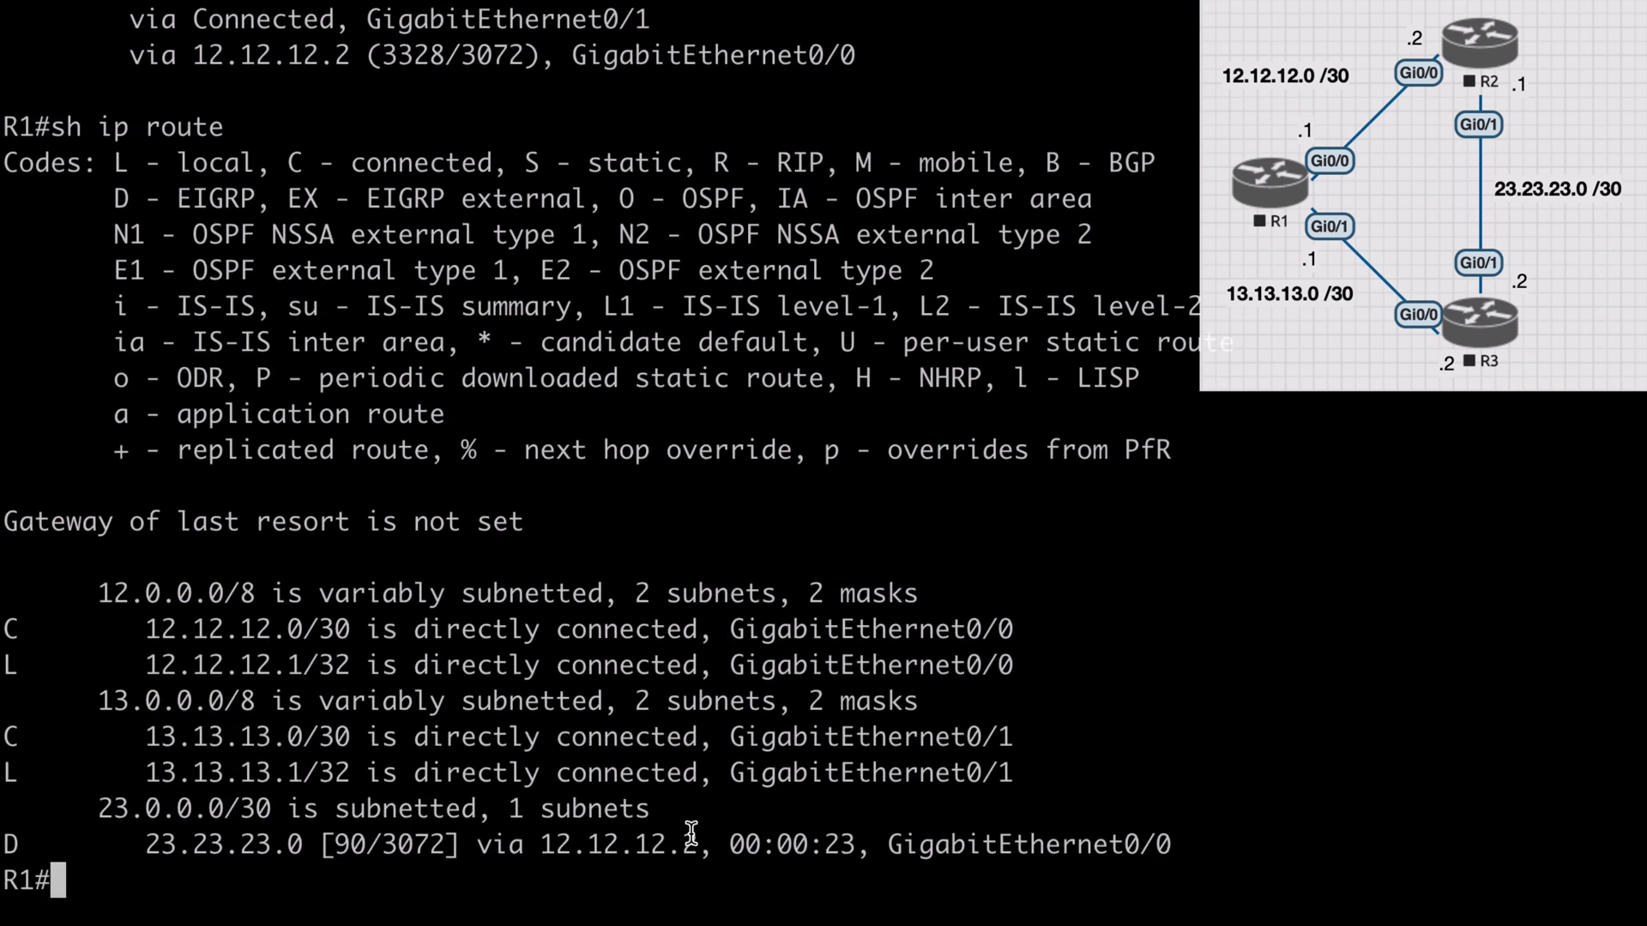
pyautogui.doubleClick(621, 844)
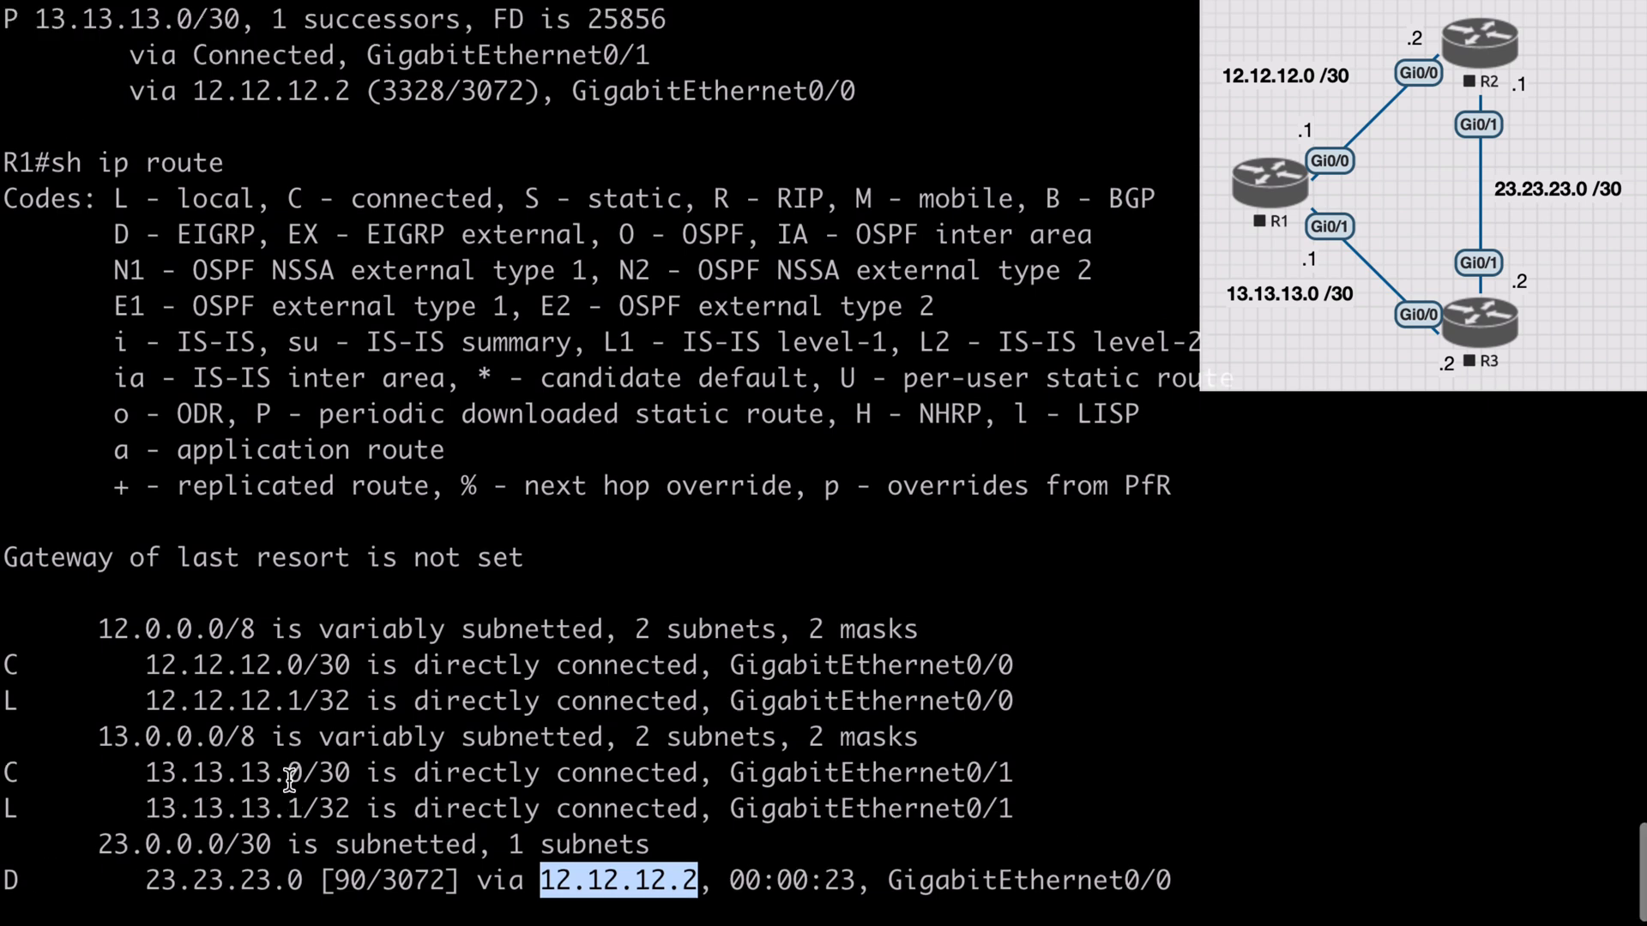
pyautogui.write('sh ip eigrp top')
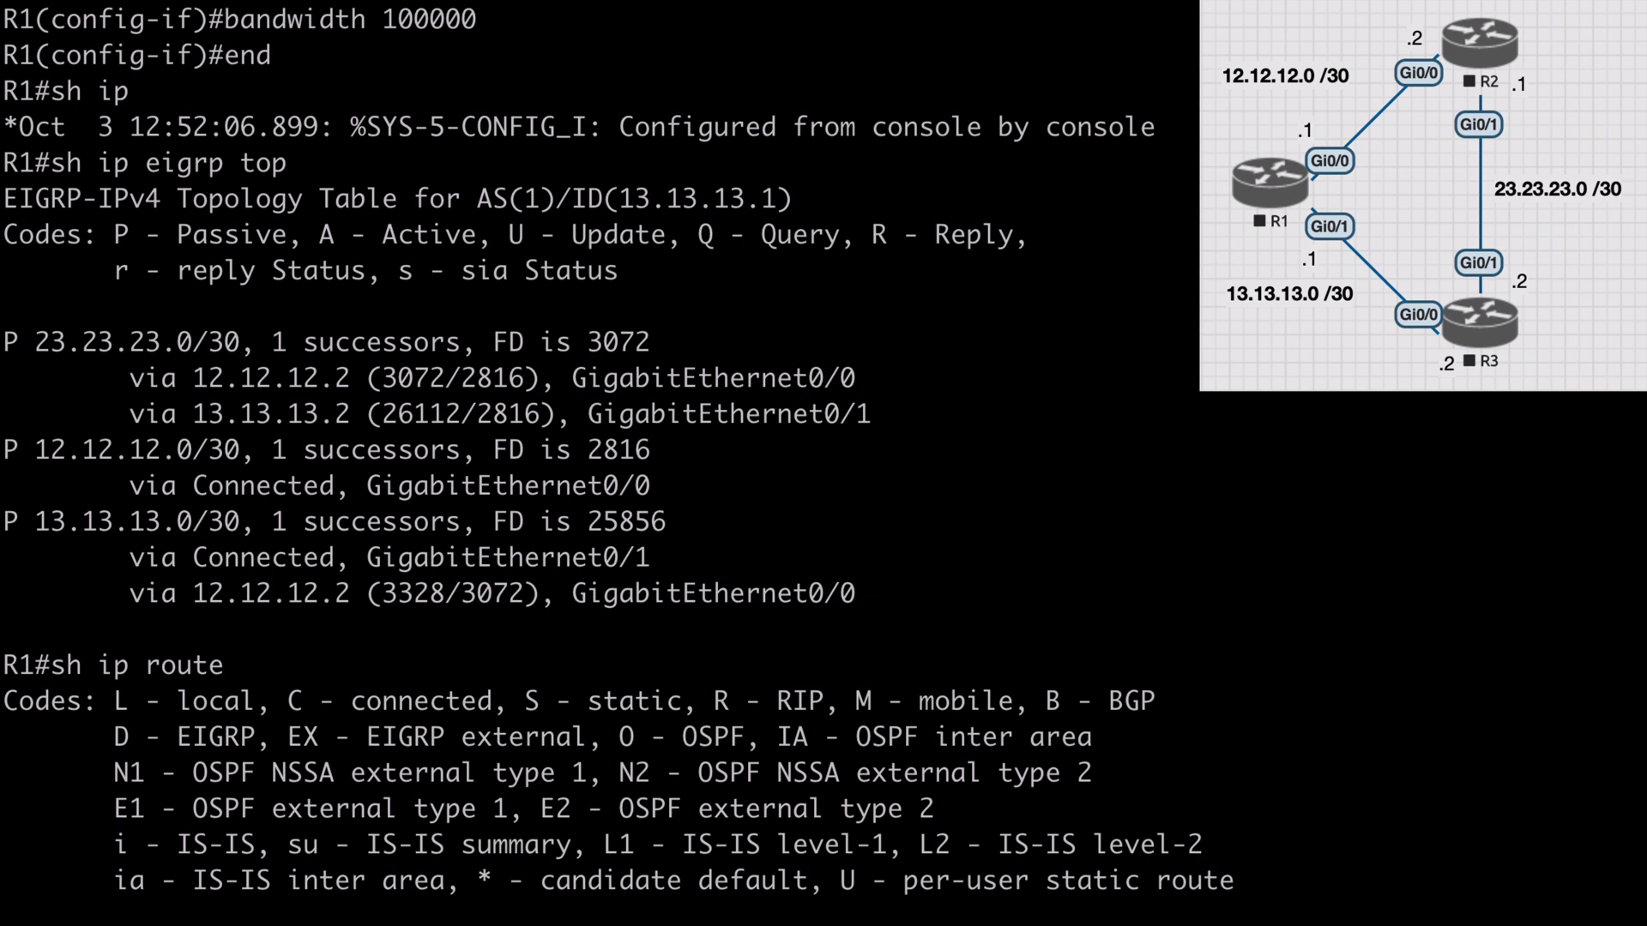
pyautogui.doubleClick(504, 414)
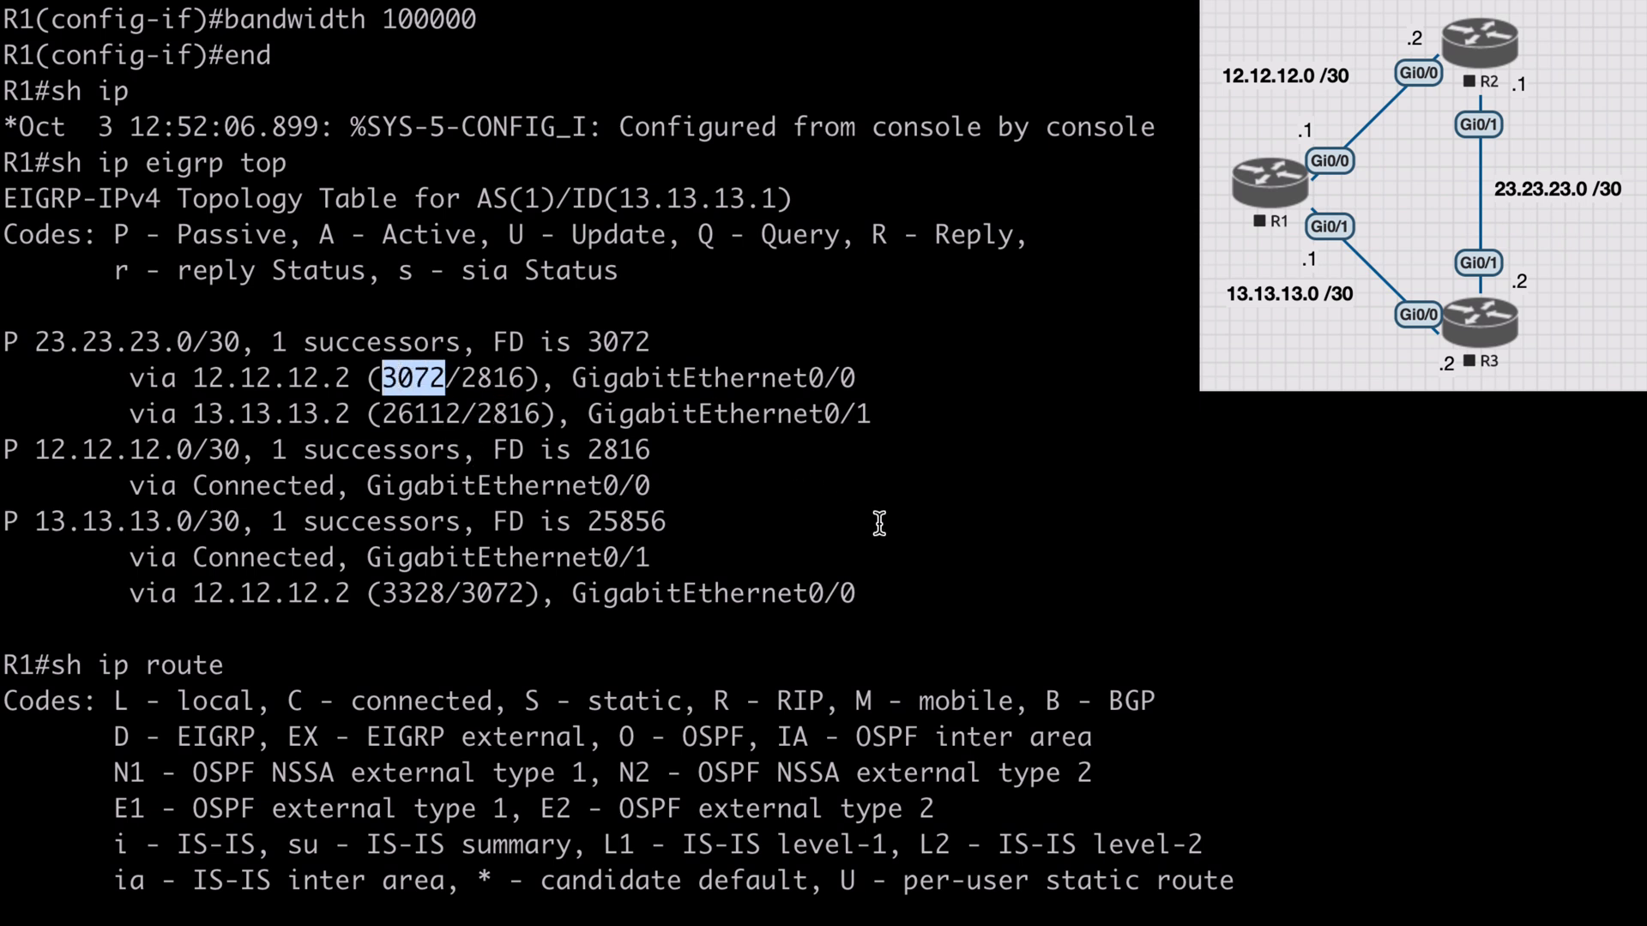
pyautogui.moveTo(890, 529)
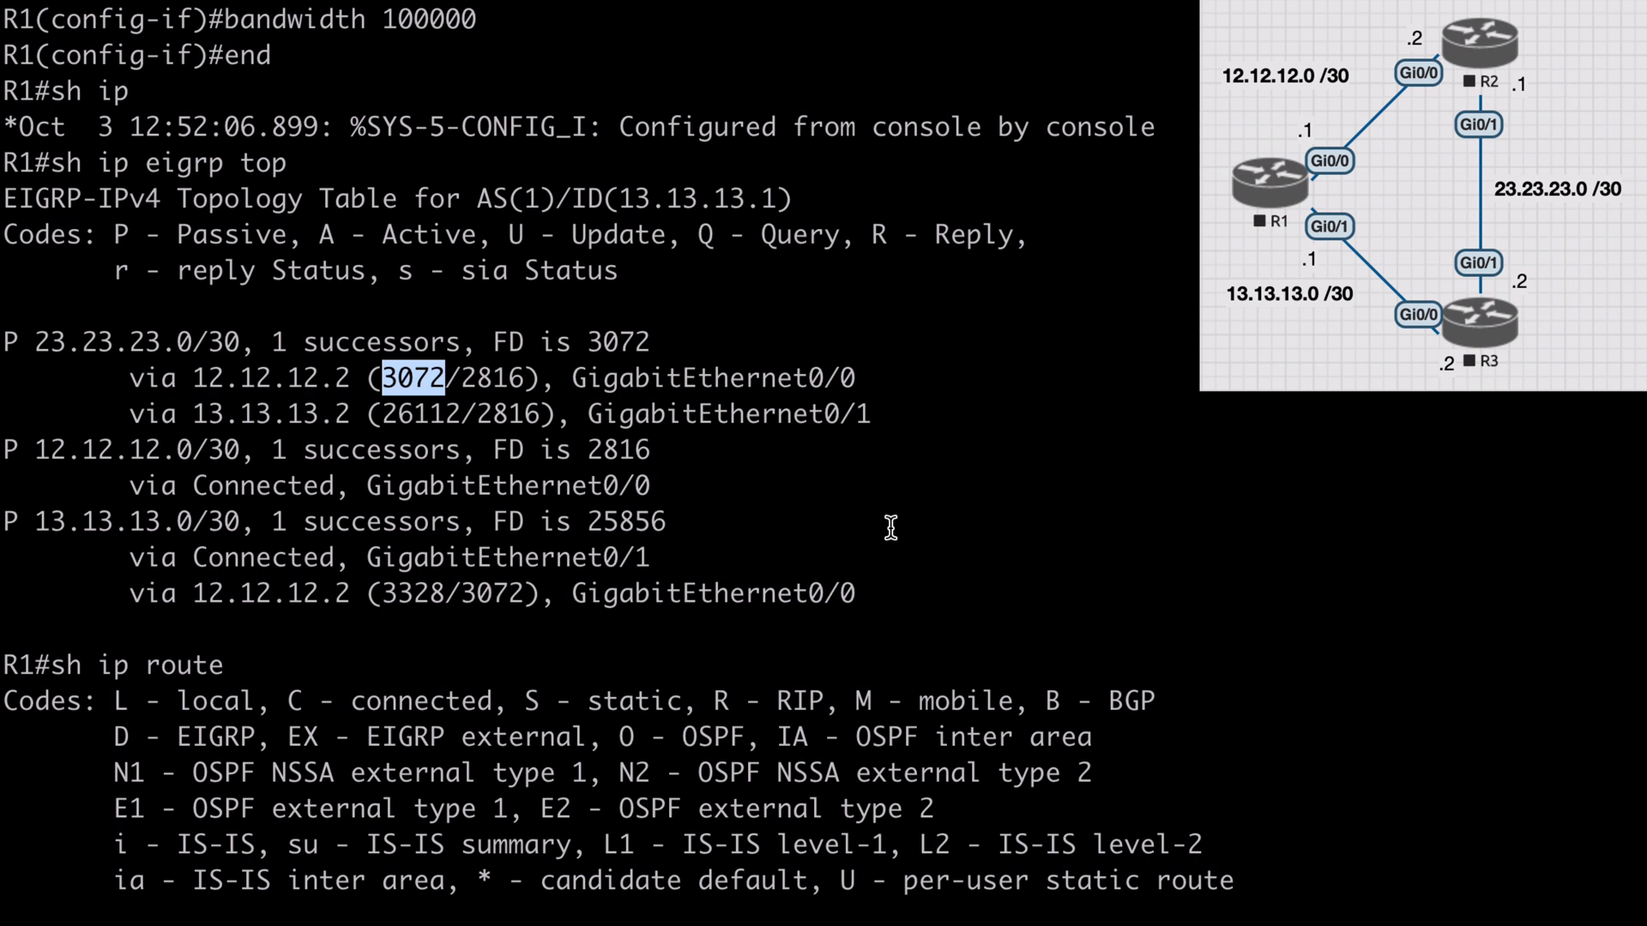
pyautogui.moveTo(817, 461)
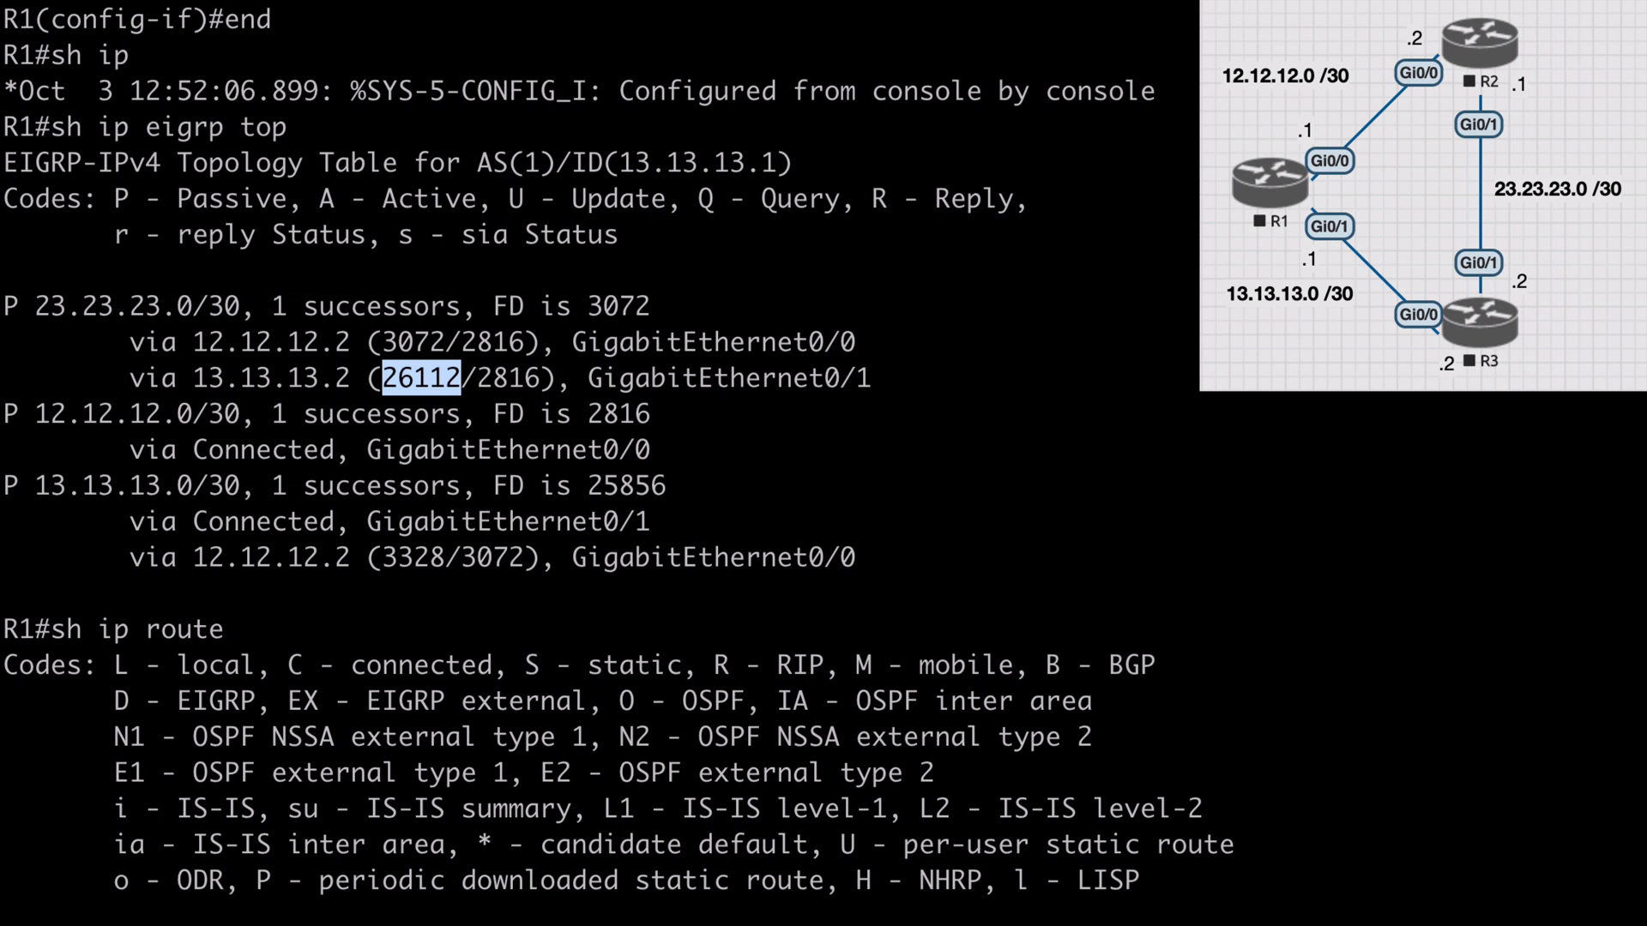
pyautogui.moveTo(446, 337)
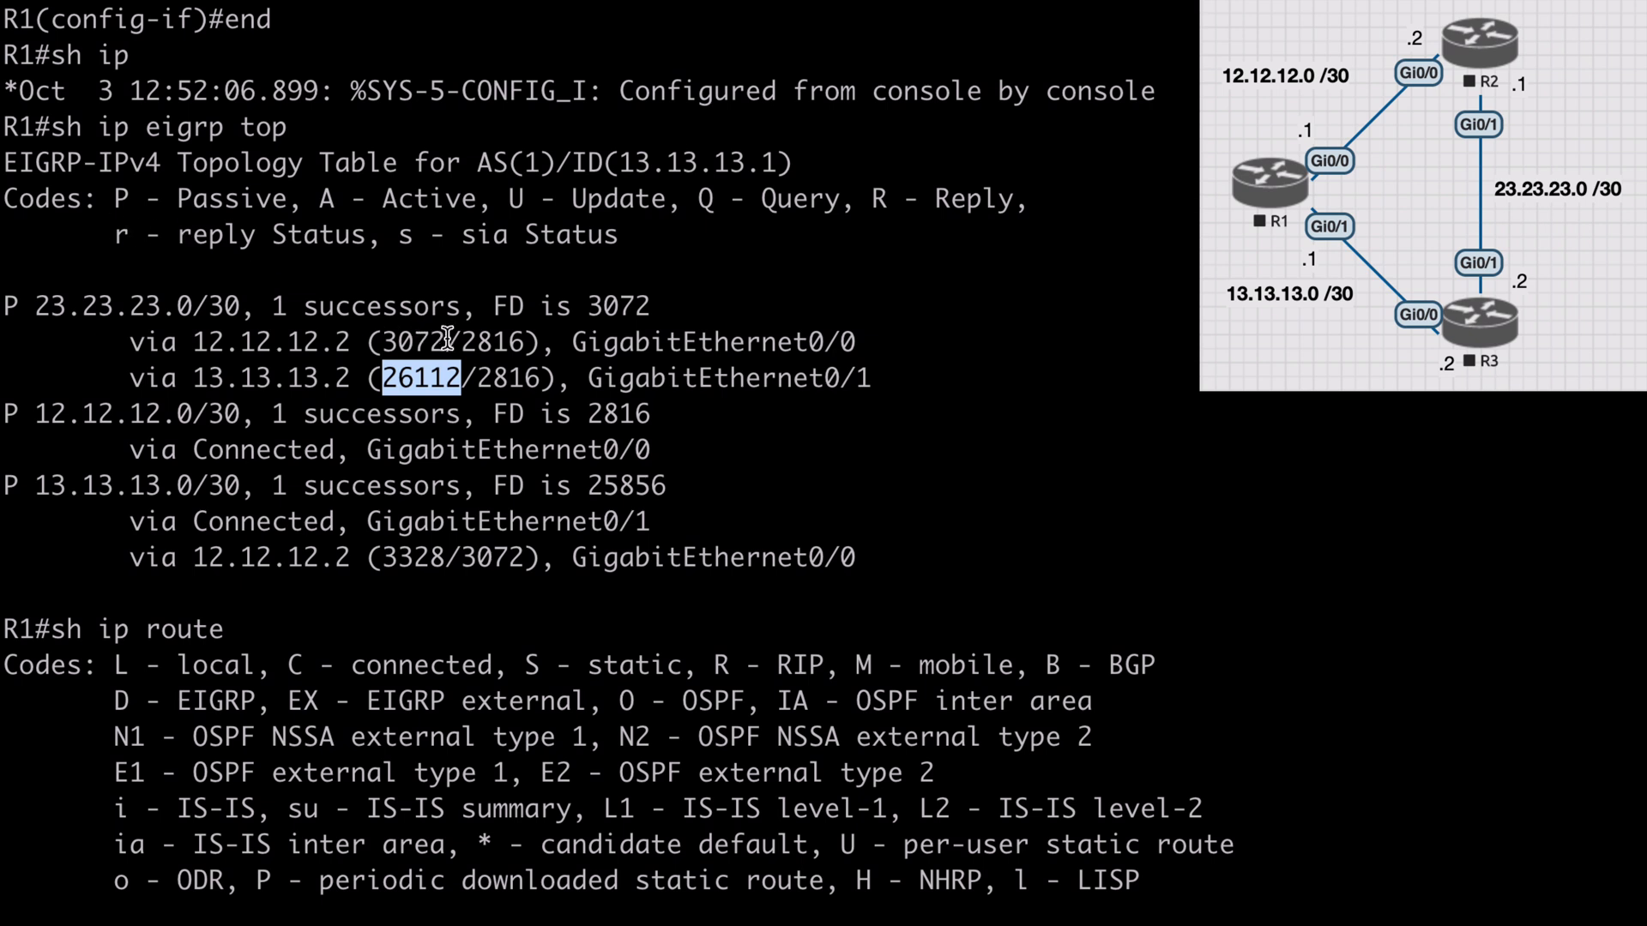
pyautogui.doubleClick(413, 340)
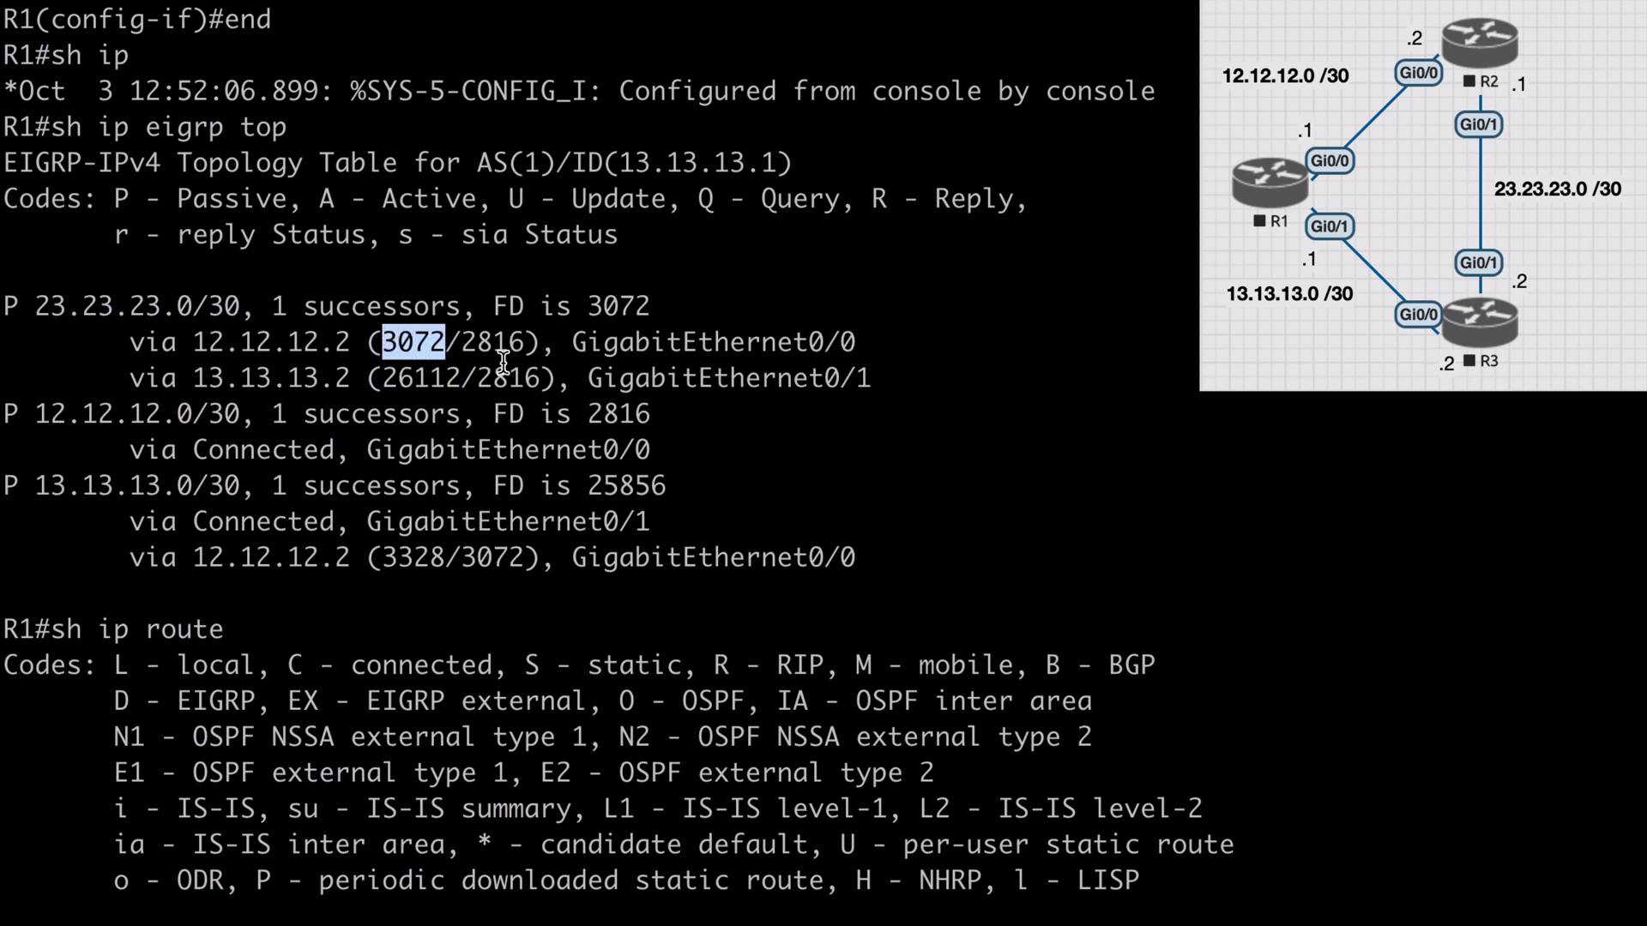
pyautogui.click(421, 378)
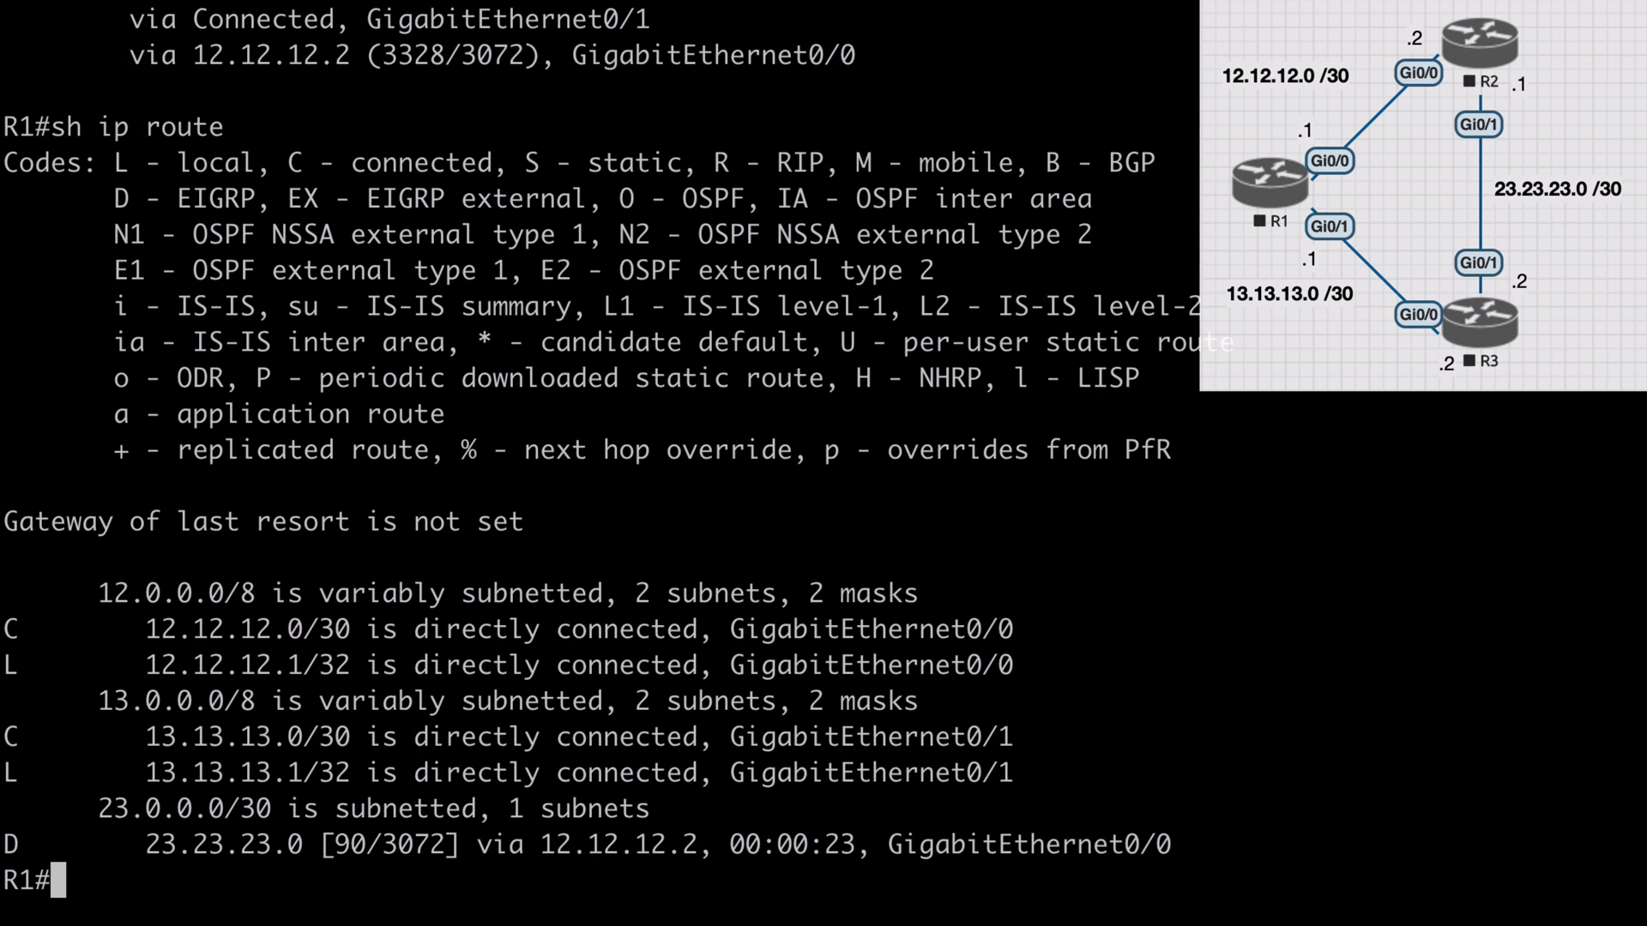
# Under router eigrp 1, check the variance range and set variance 9 for unequal-cost load balancing
pyautogui.write('conf t')
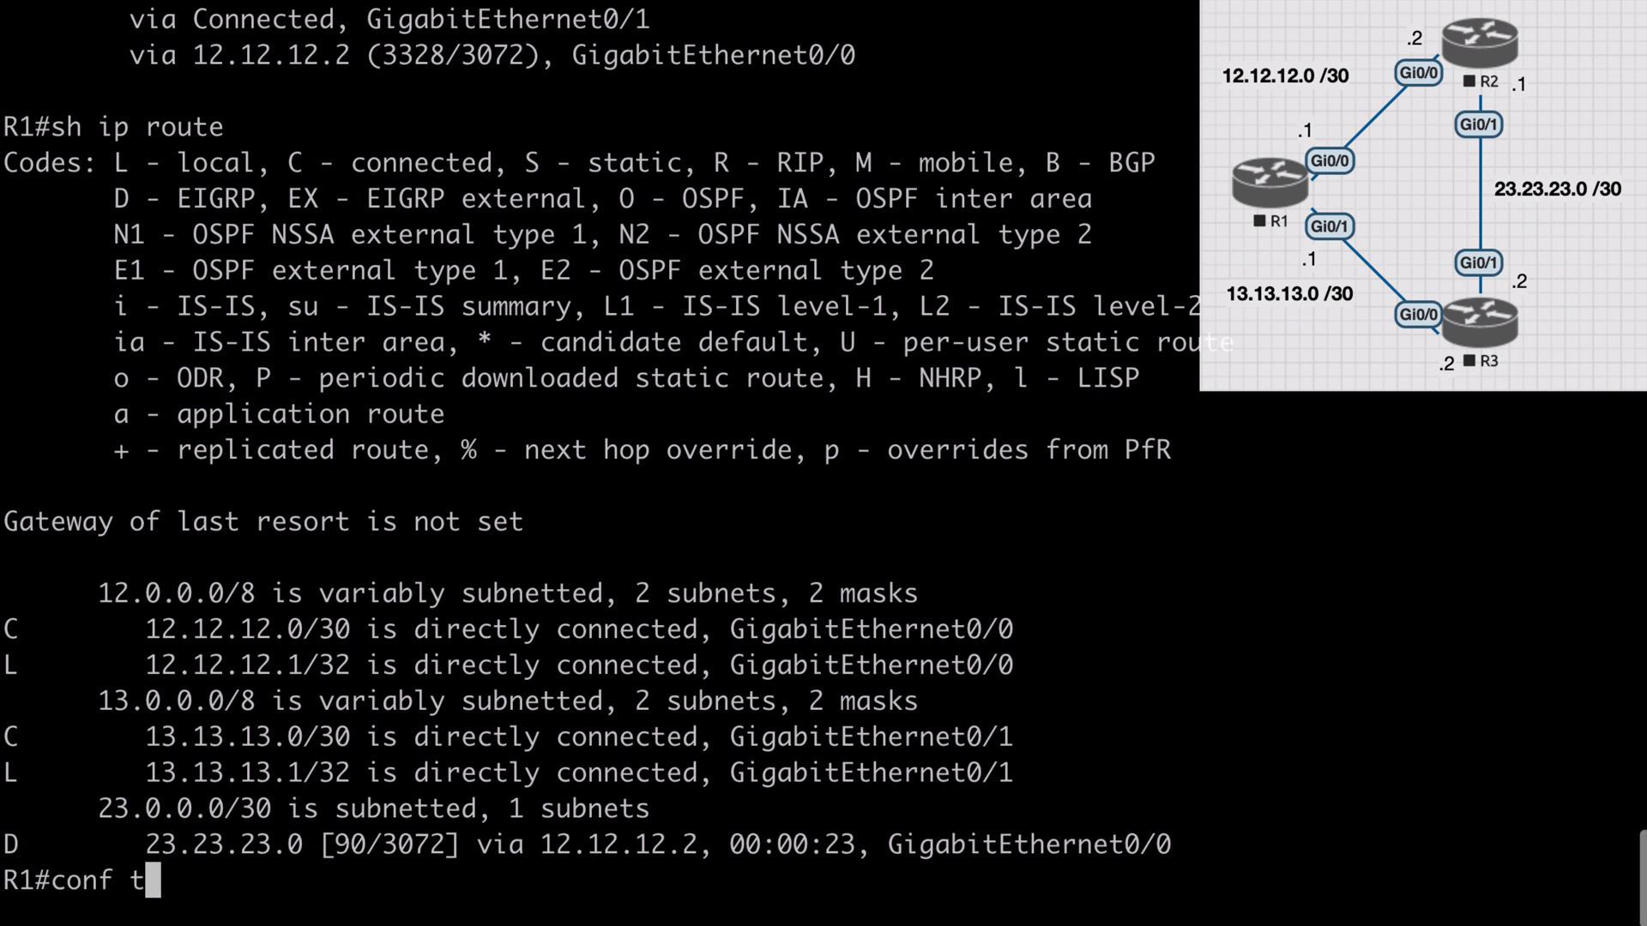
pyautogui.write('router ei')
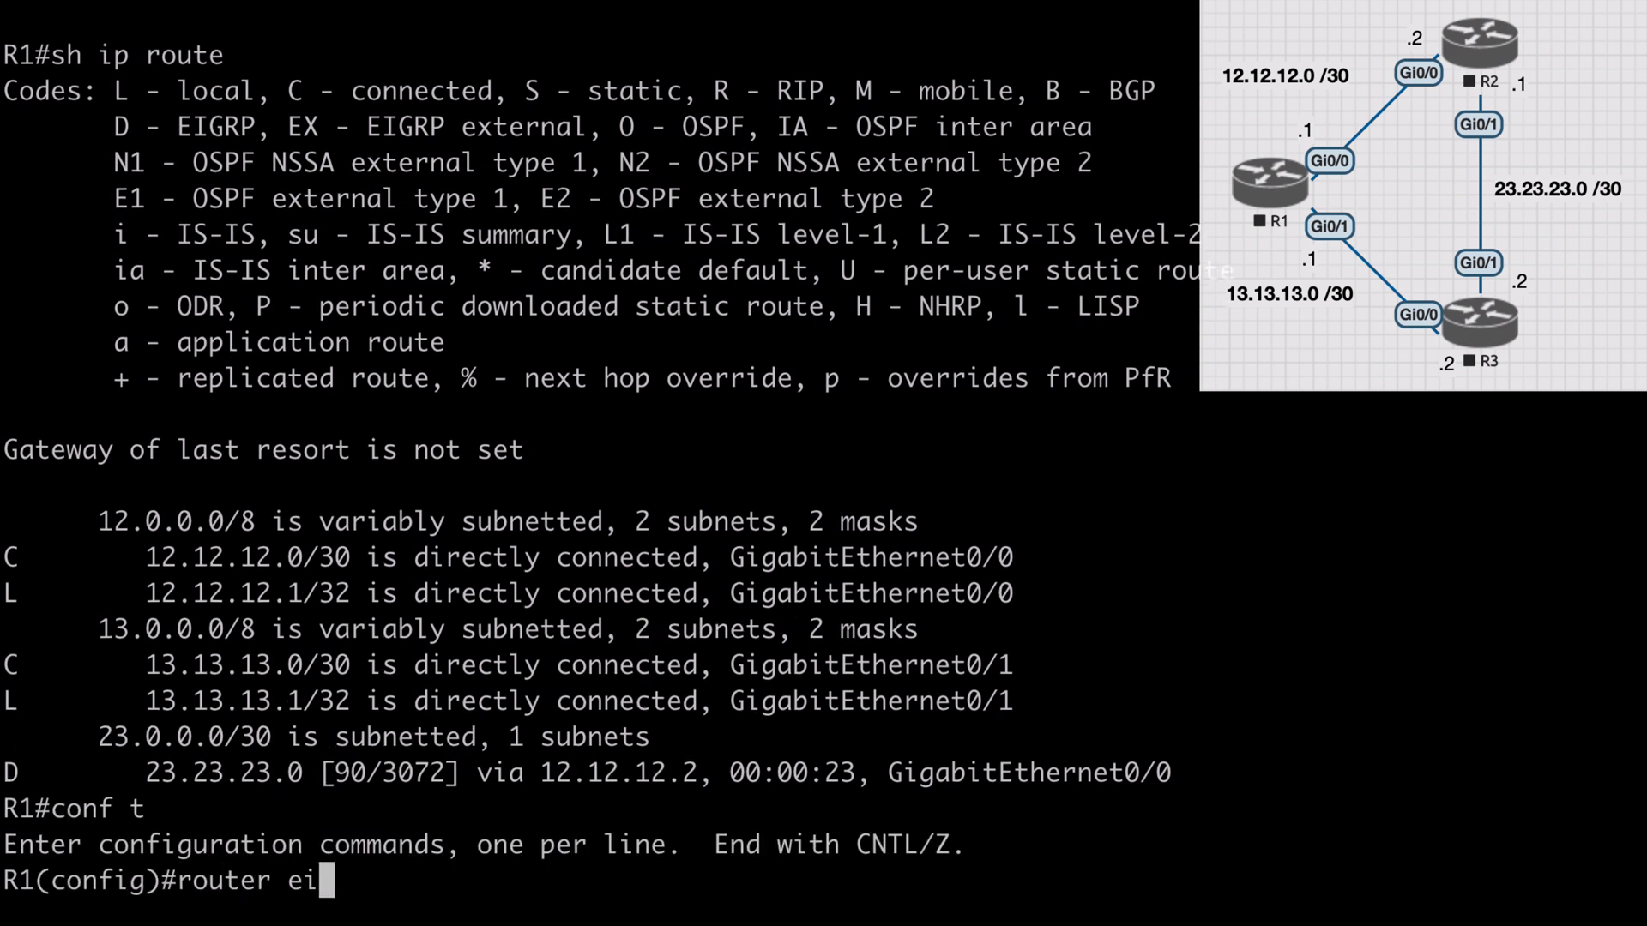
pyautogui.write('grp 1')
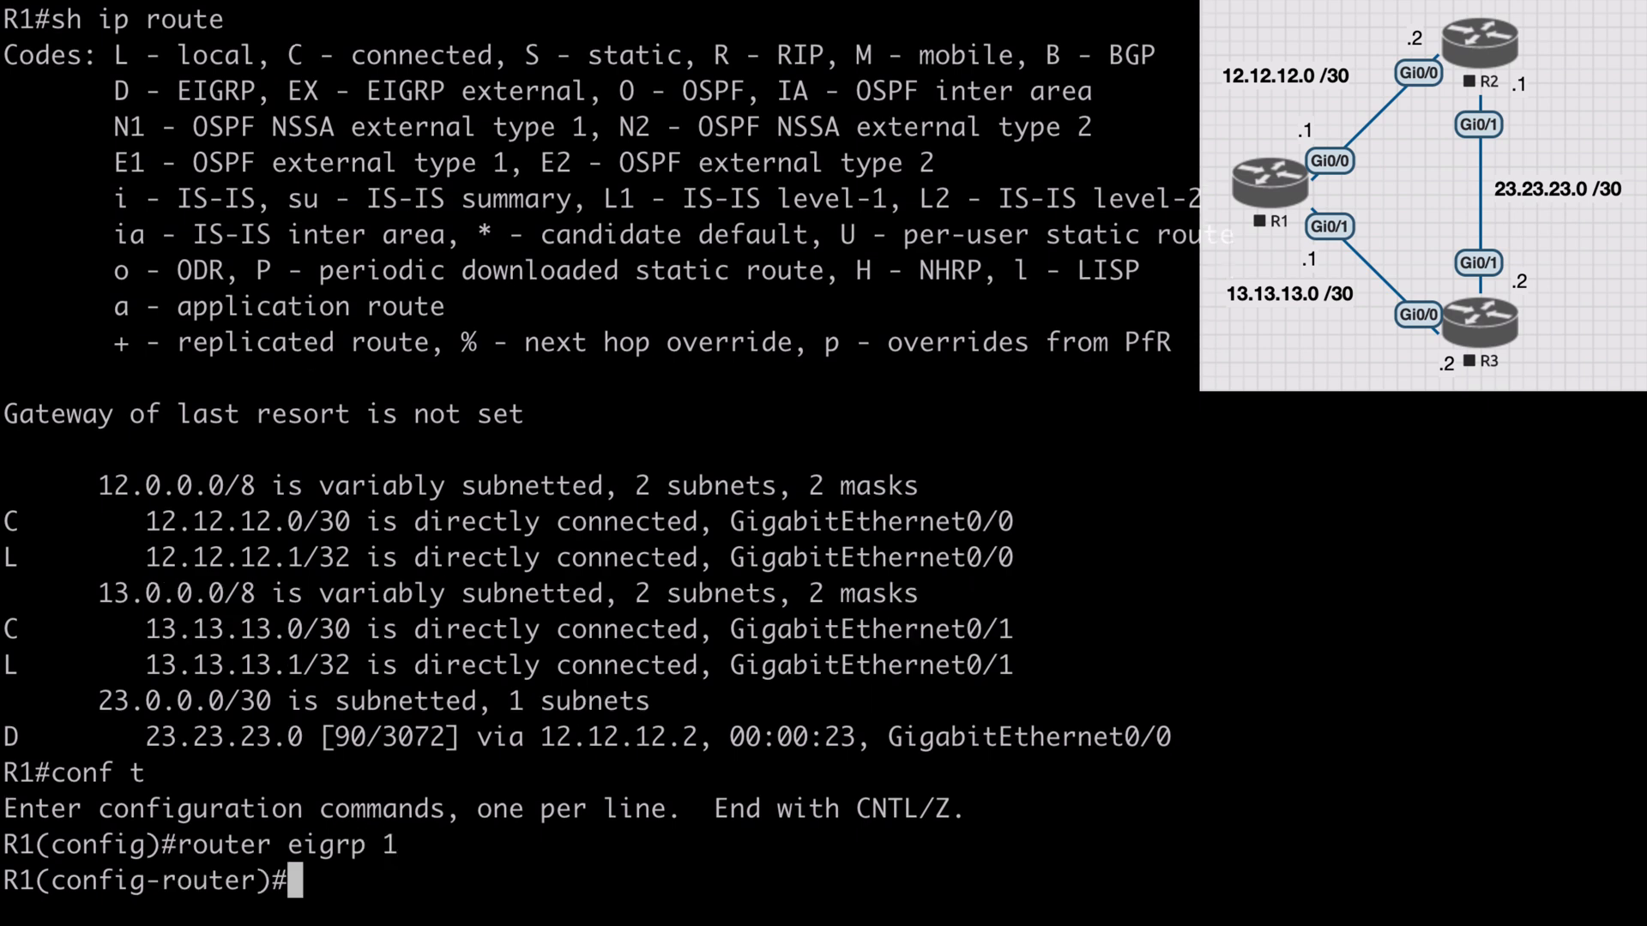
pyautogui.write('variance')
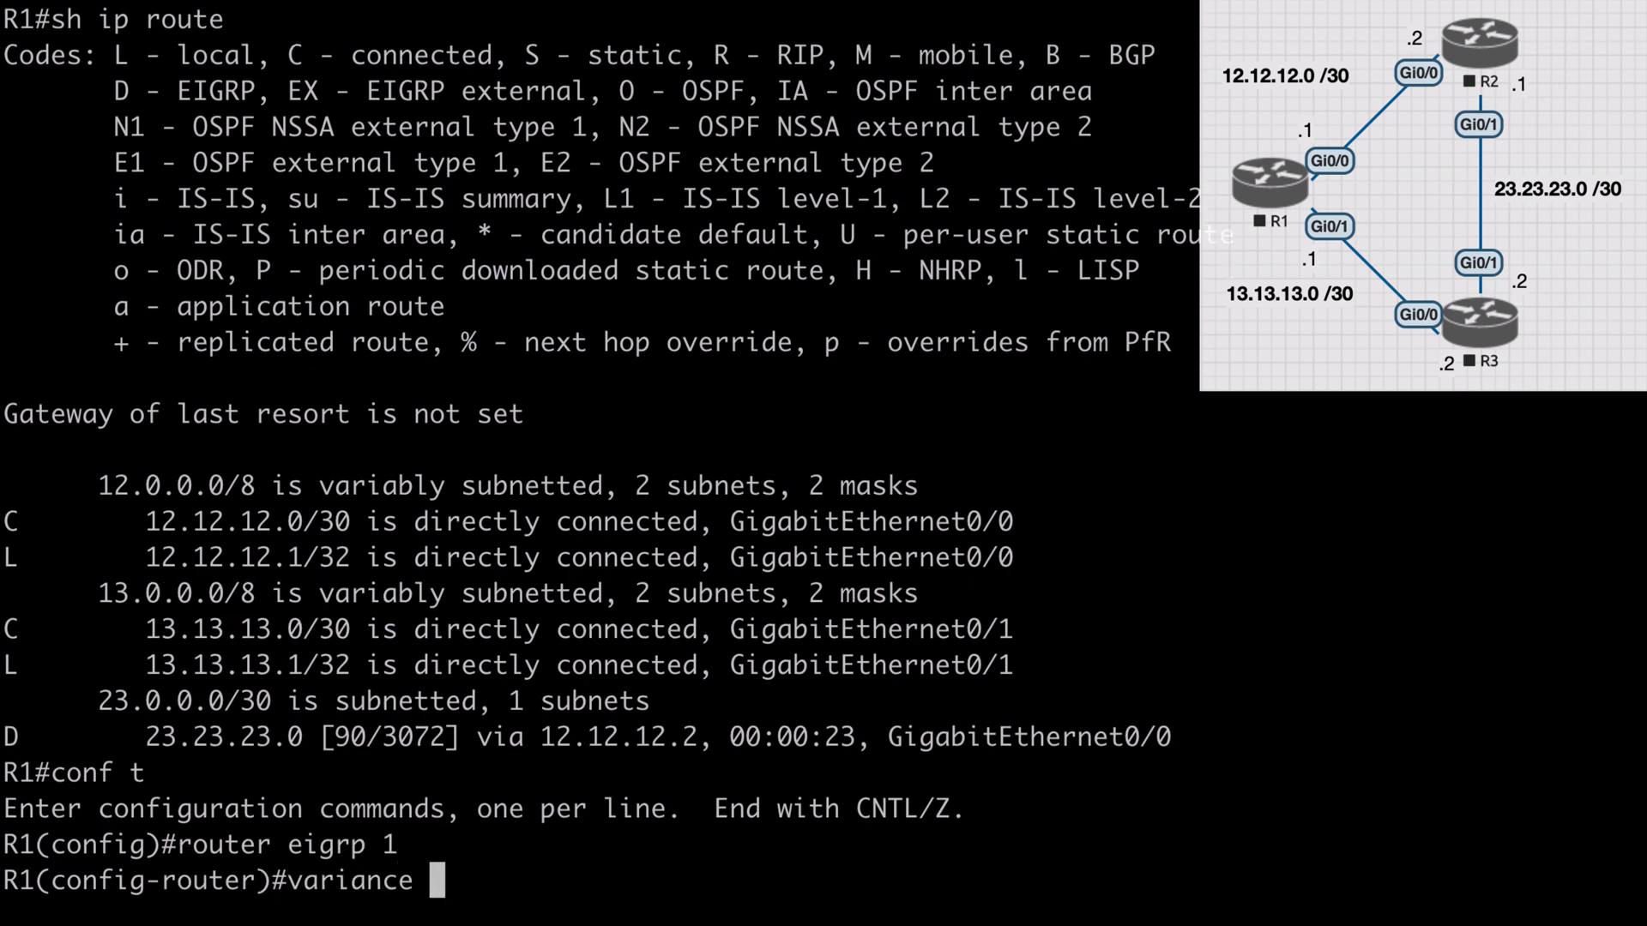
pyautogui.write('?')
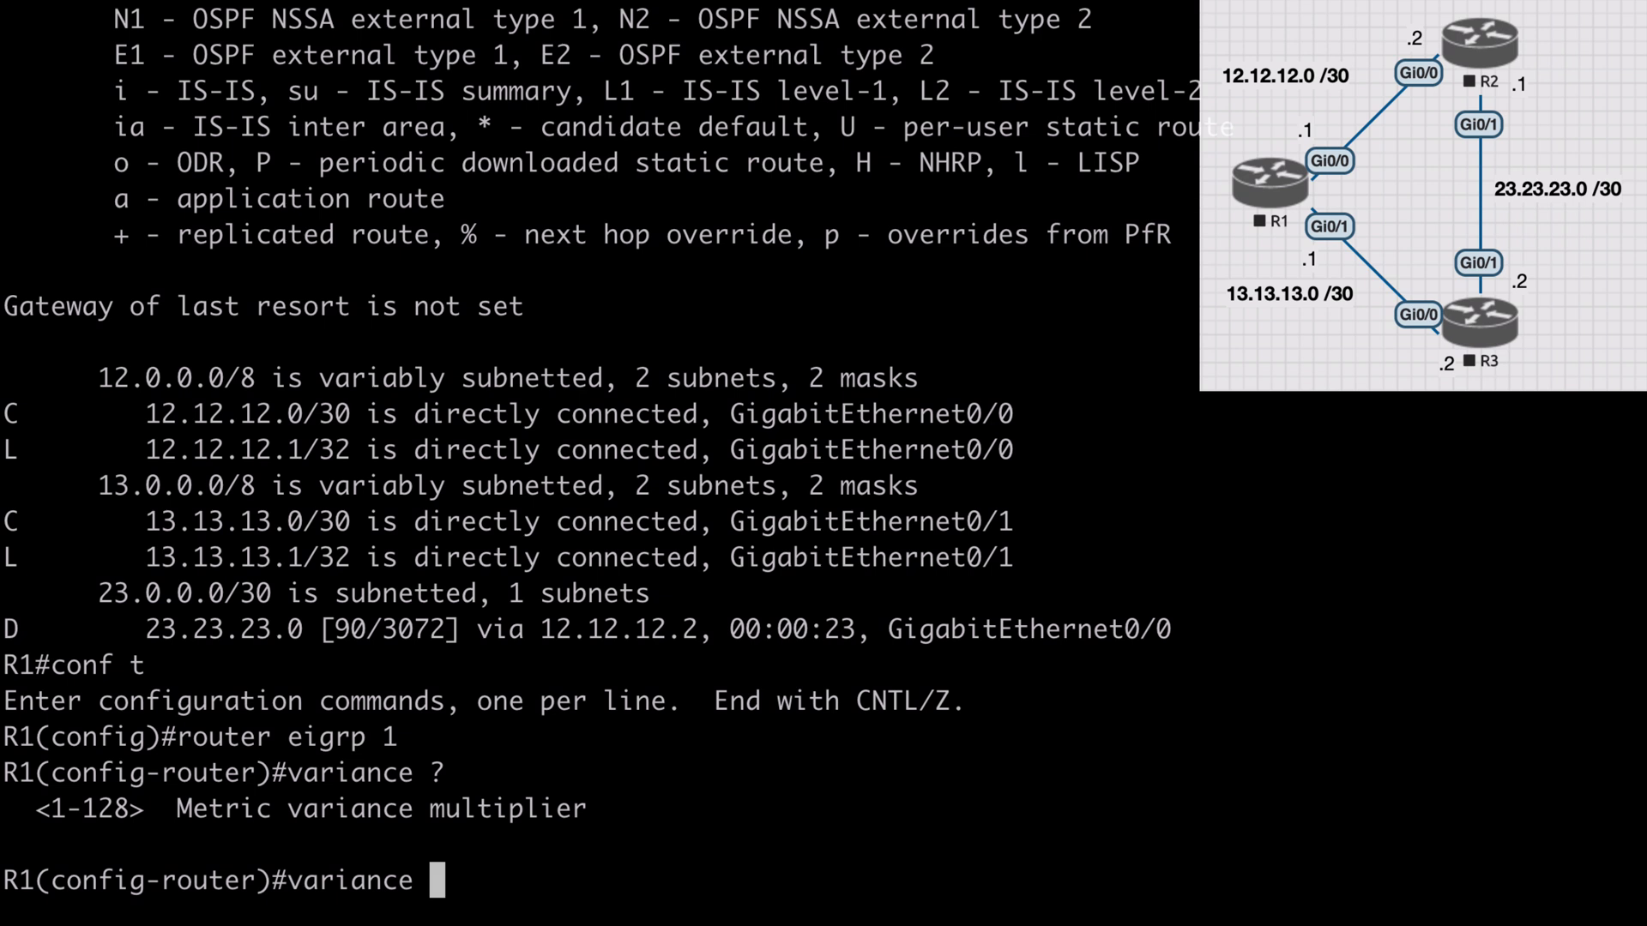
pyautogui.write('9')
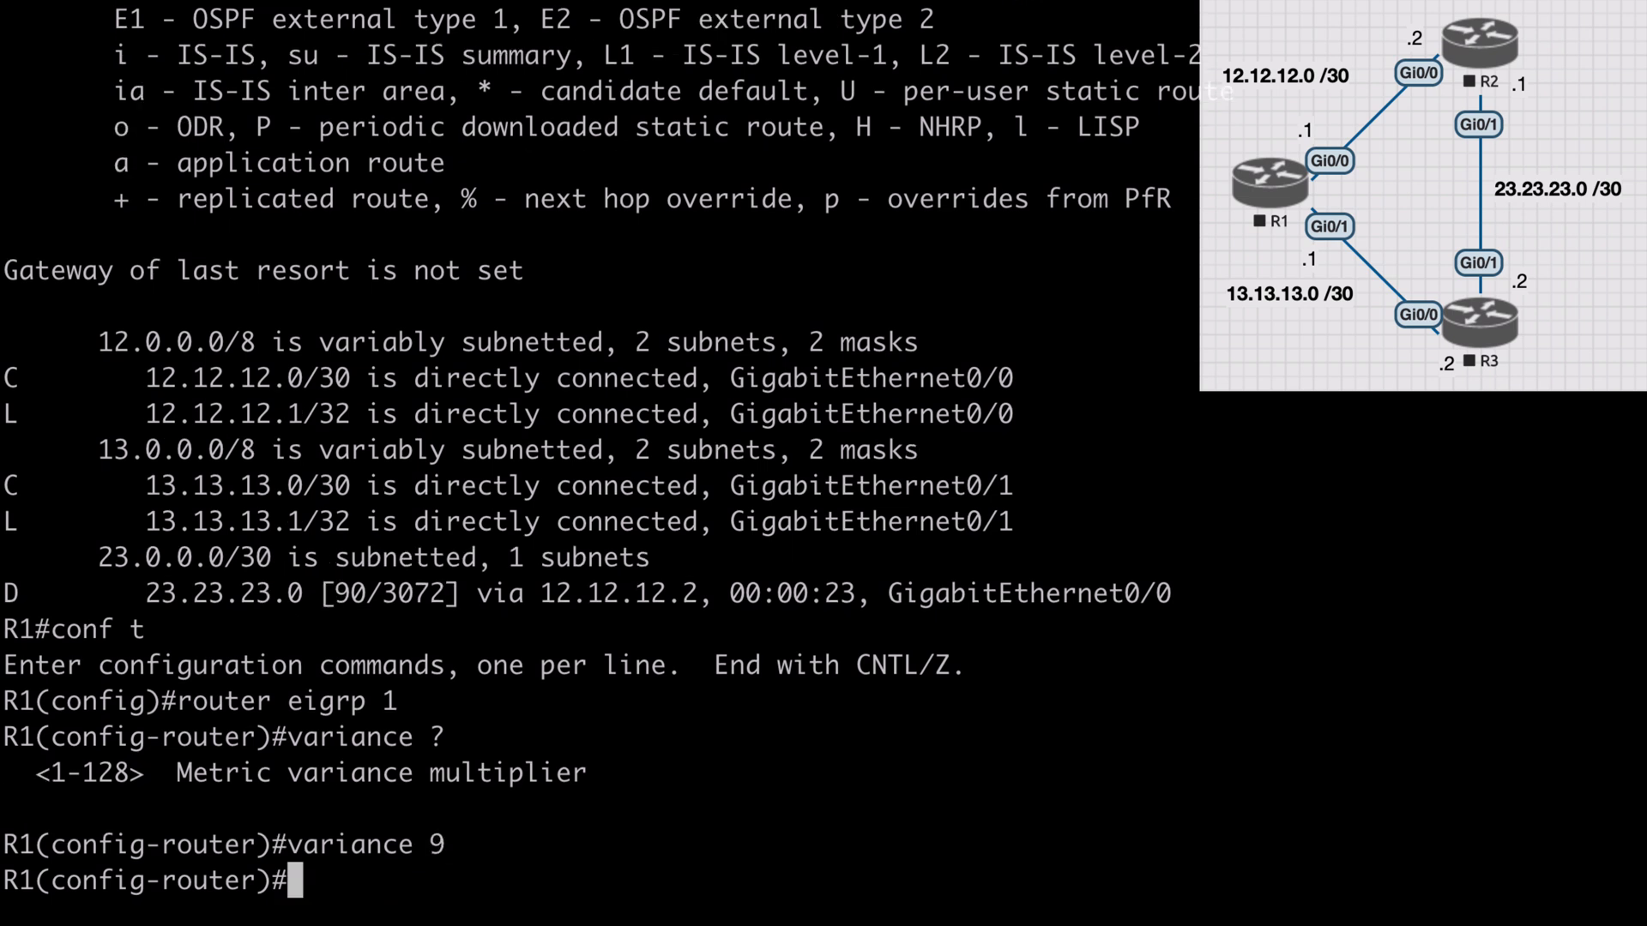
pyautogui.write('end')
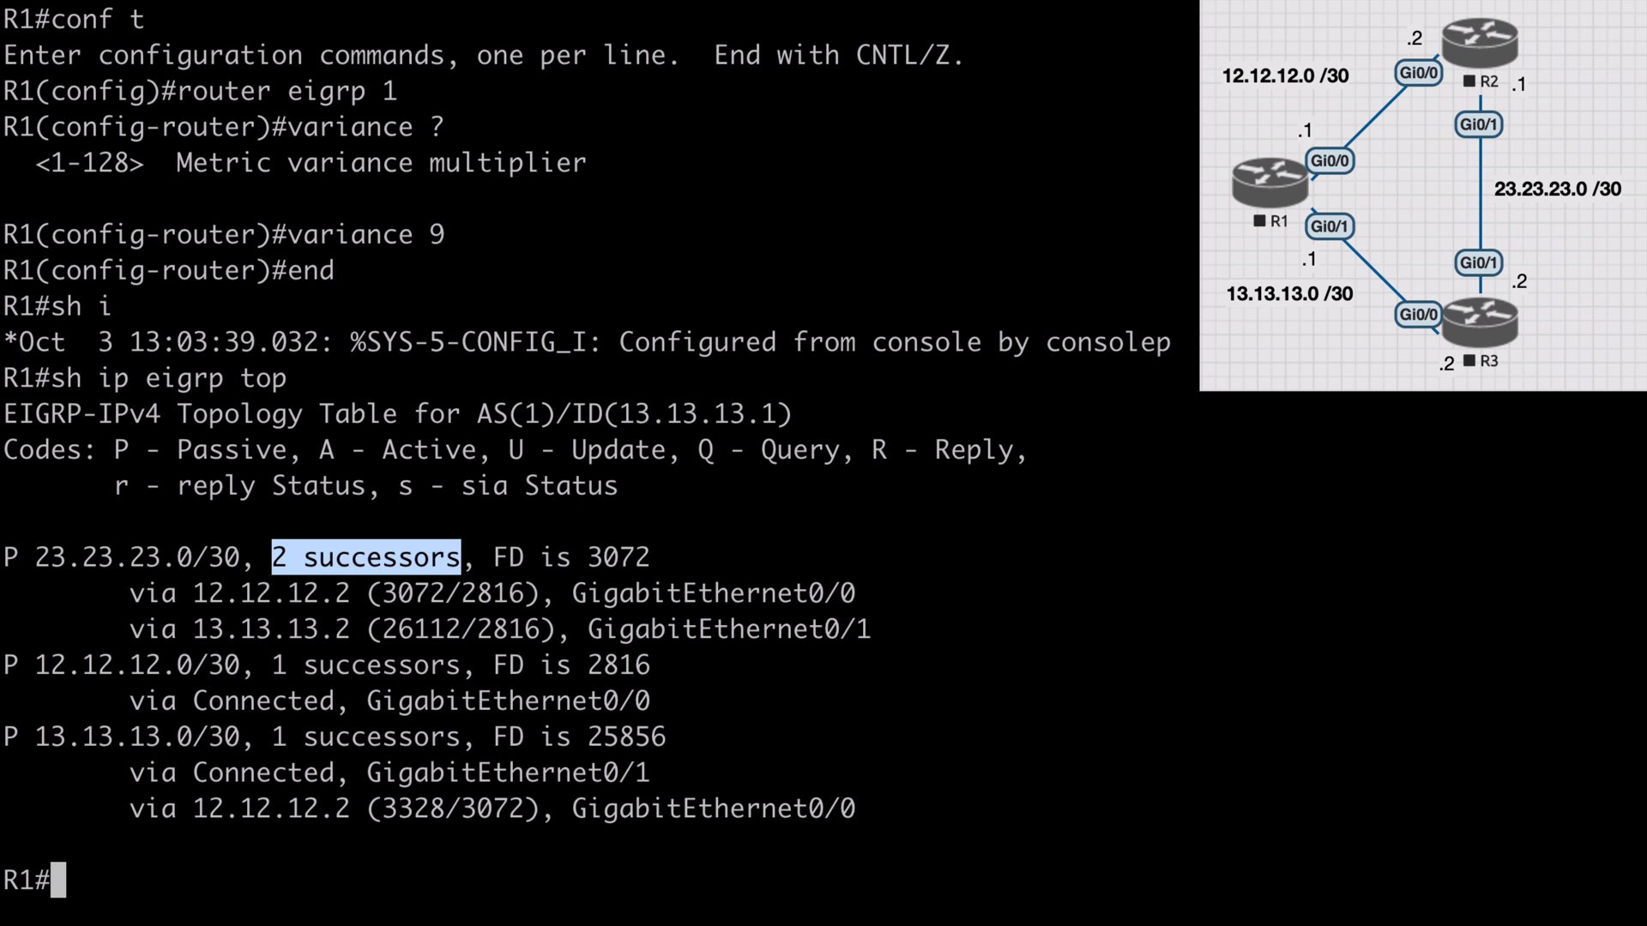
# Show the route to 23.23.23.1, highlighting traffic share counts 60 and 7 across both next hops
pyautogui.write('sh ip route')
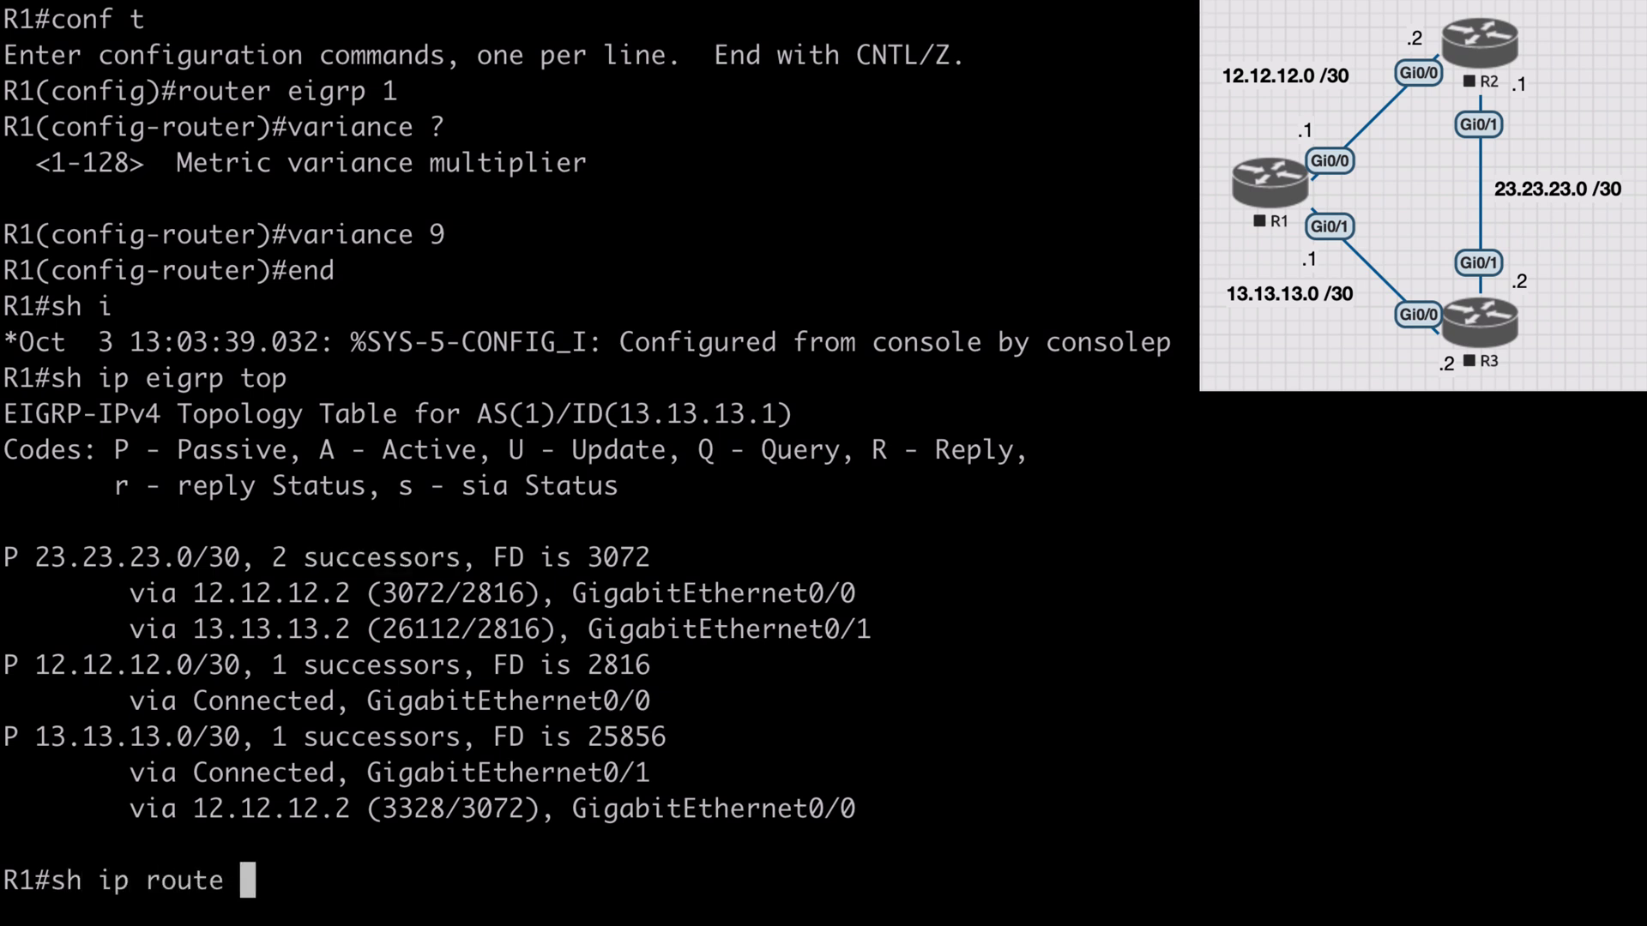
pyautogui.write('23.23.23.1')
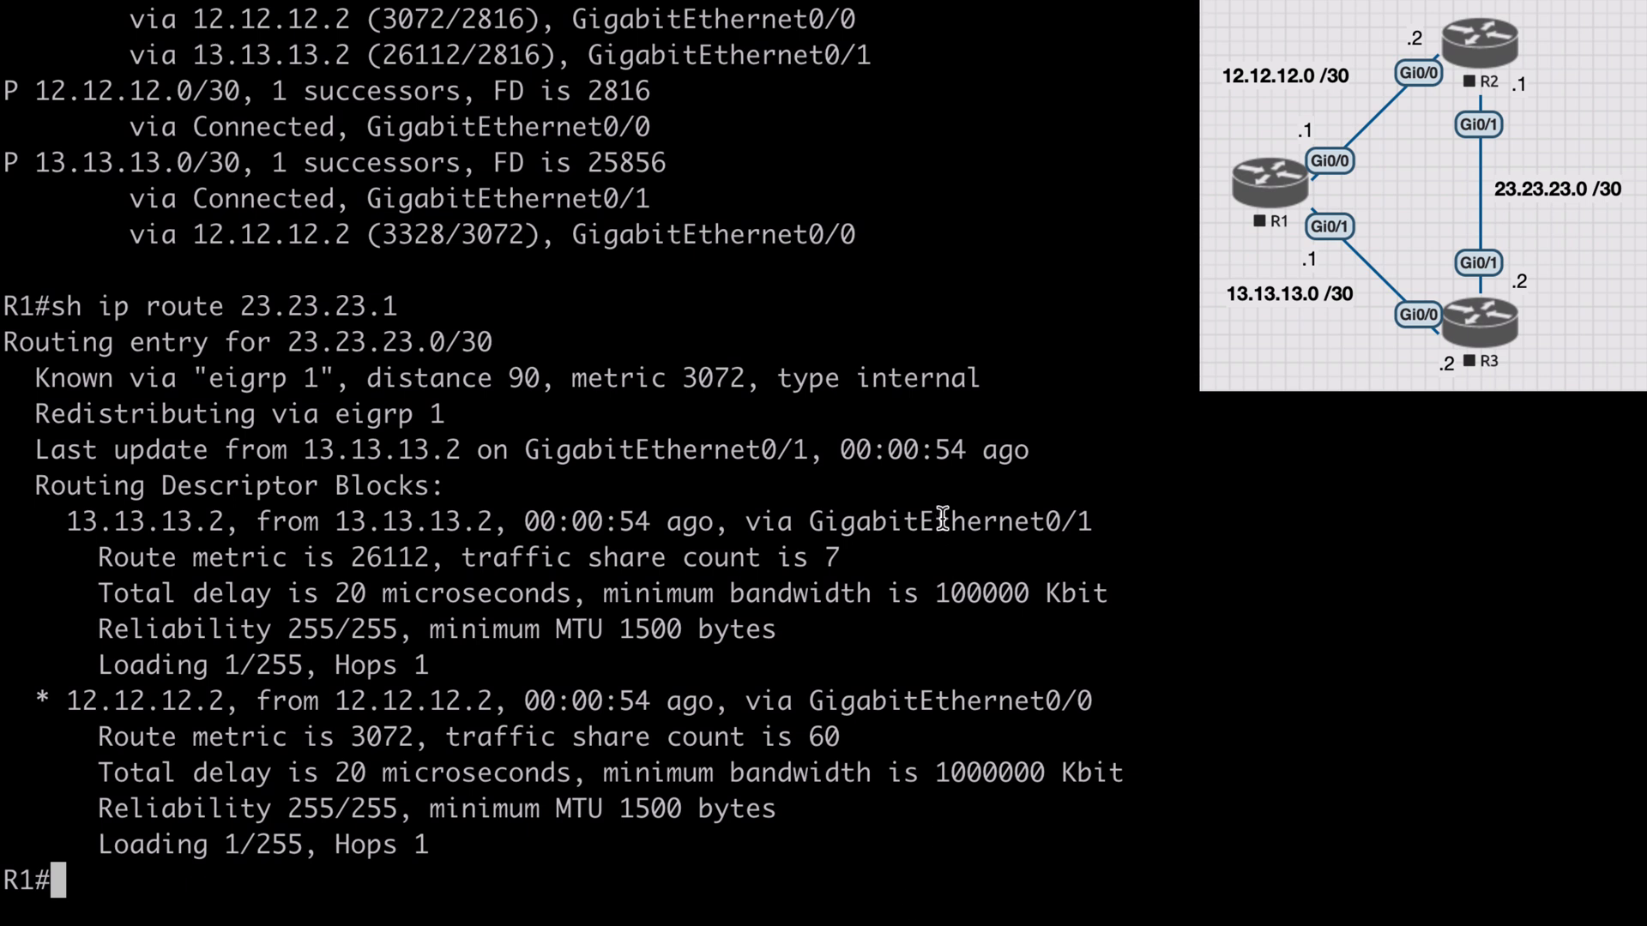
pyautogui.moveTo(470, 557); pyautogui.dragTo(839, 557)
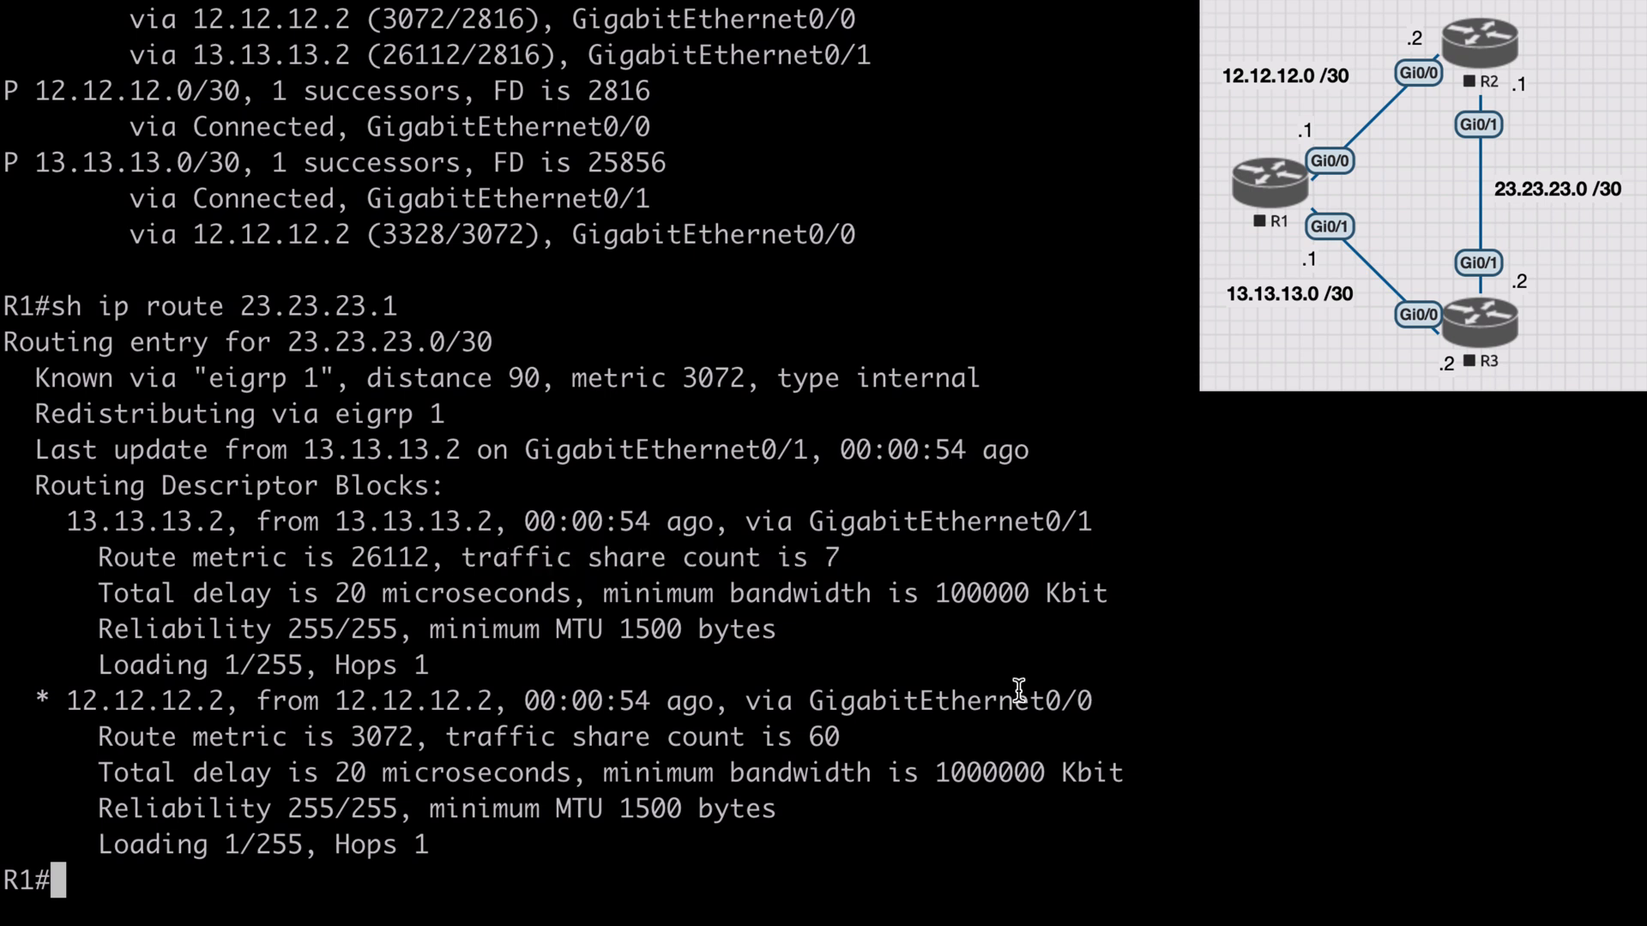
pyautogui.doubleClick(949, 700)
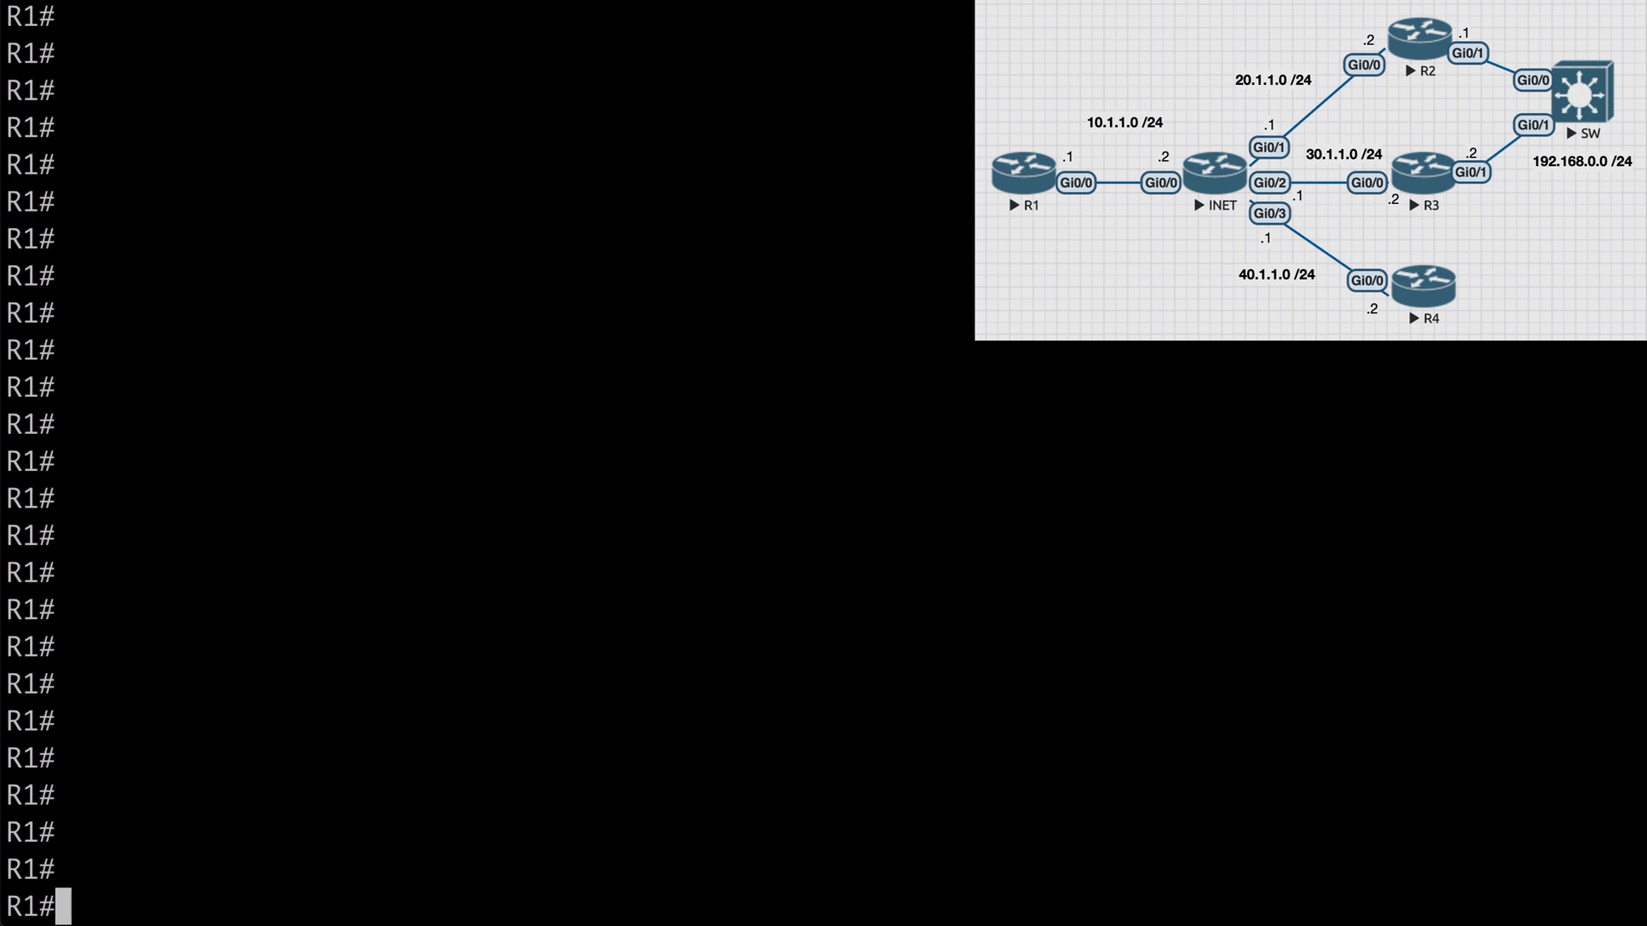
# Check R1's DMVPN status, showing Tunnel0 as hub with three dynamic NHRP peers up
pyautogui.write('sh dmvpn')
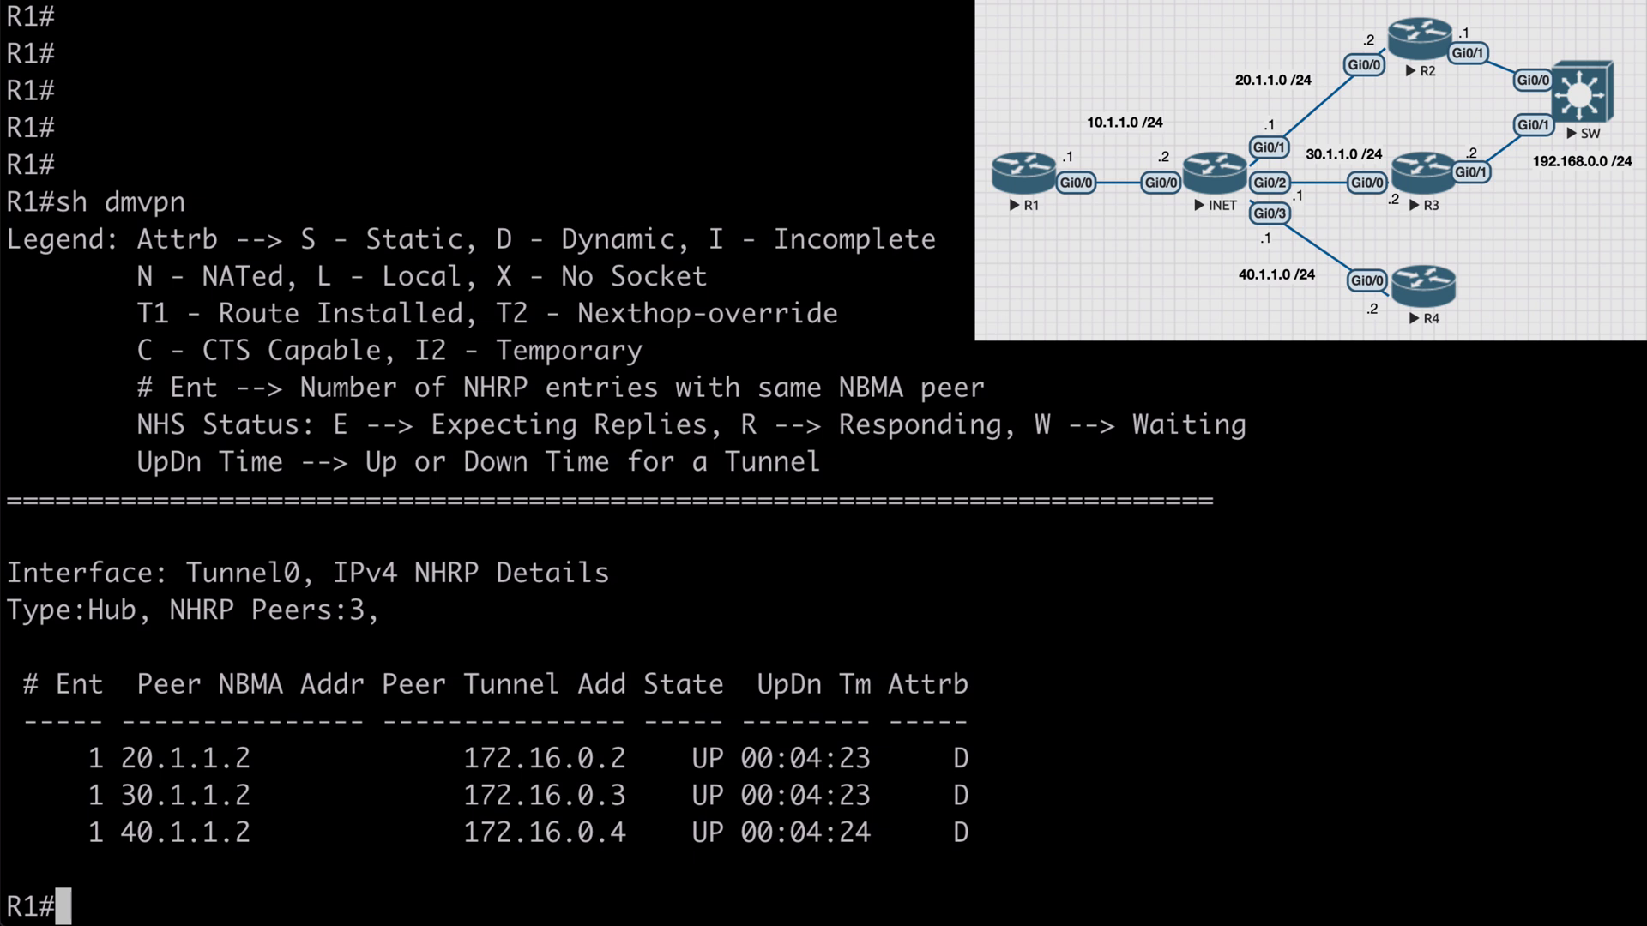
pyautogui.moveTo(613, 9)
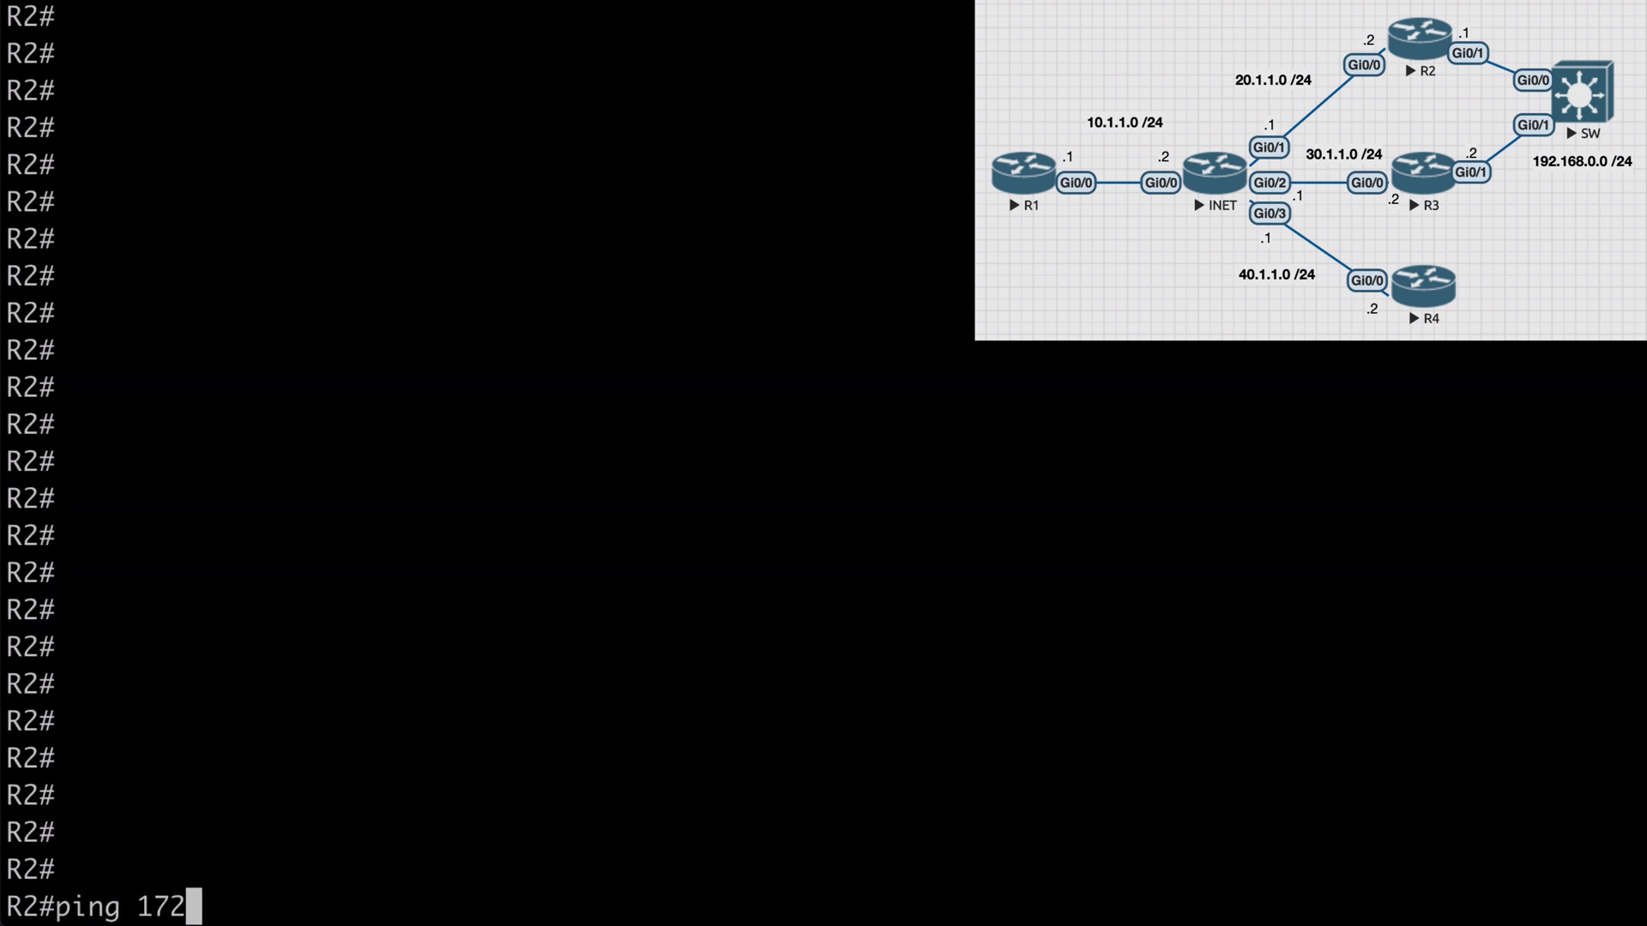
# Ping and traceroute spoke 172.16.0.3 from R2, reaching it in one hop
pyautogui.write('.16.0.3')
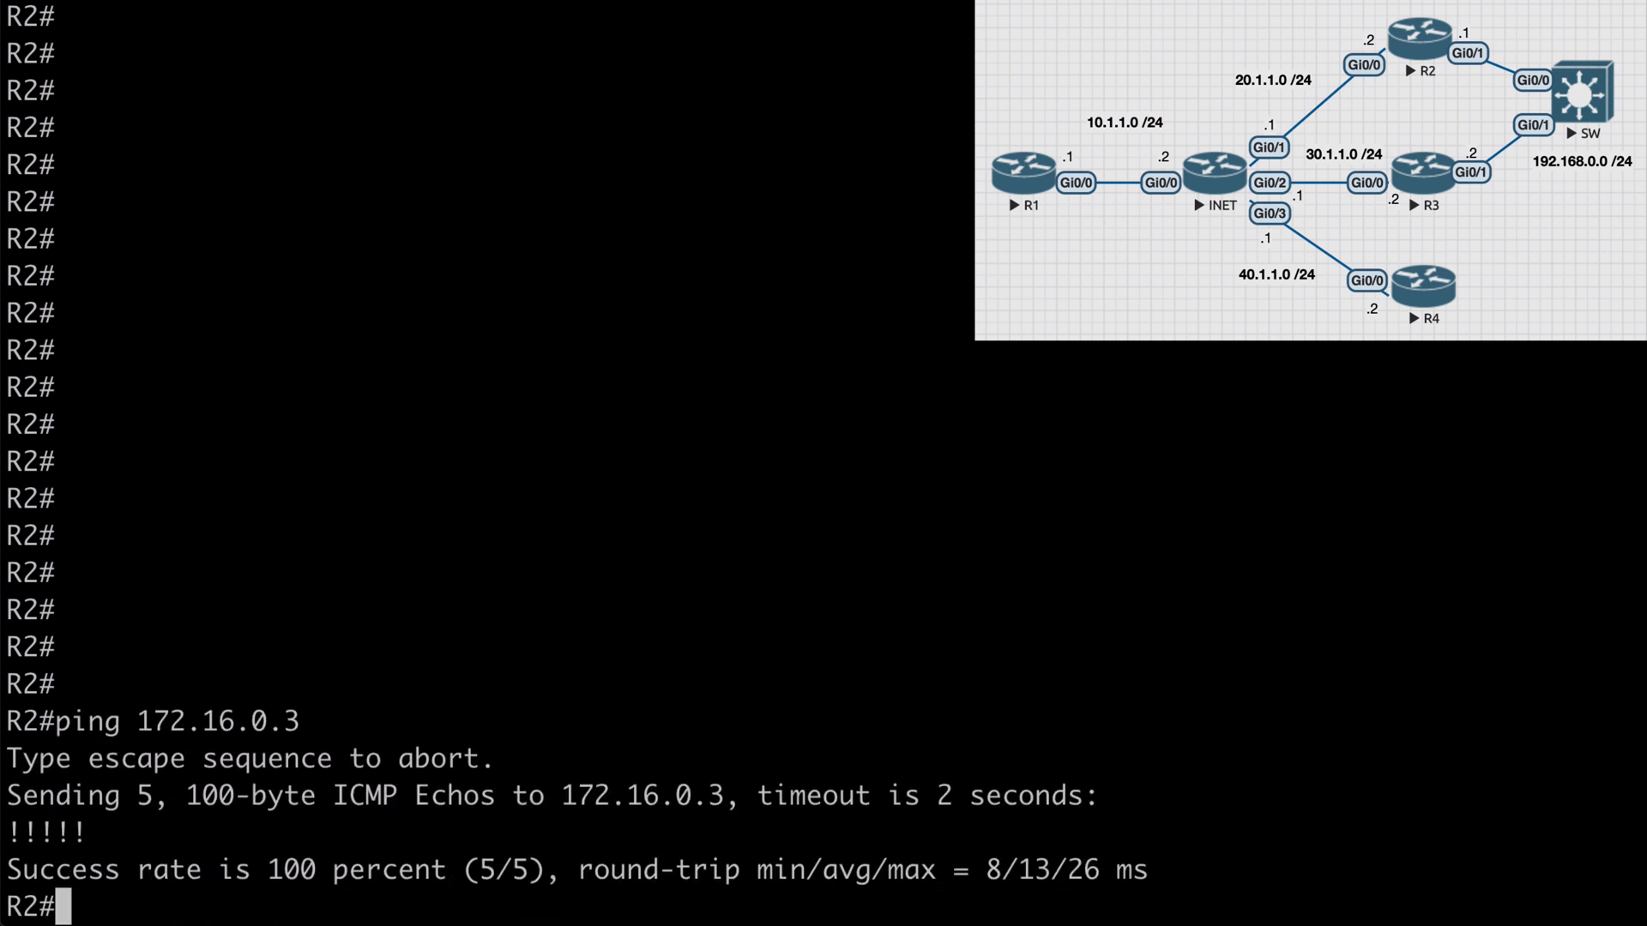
pyautogui.write('tracer')
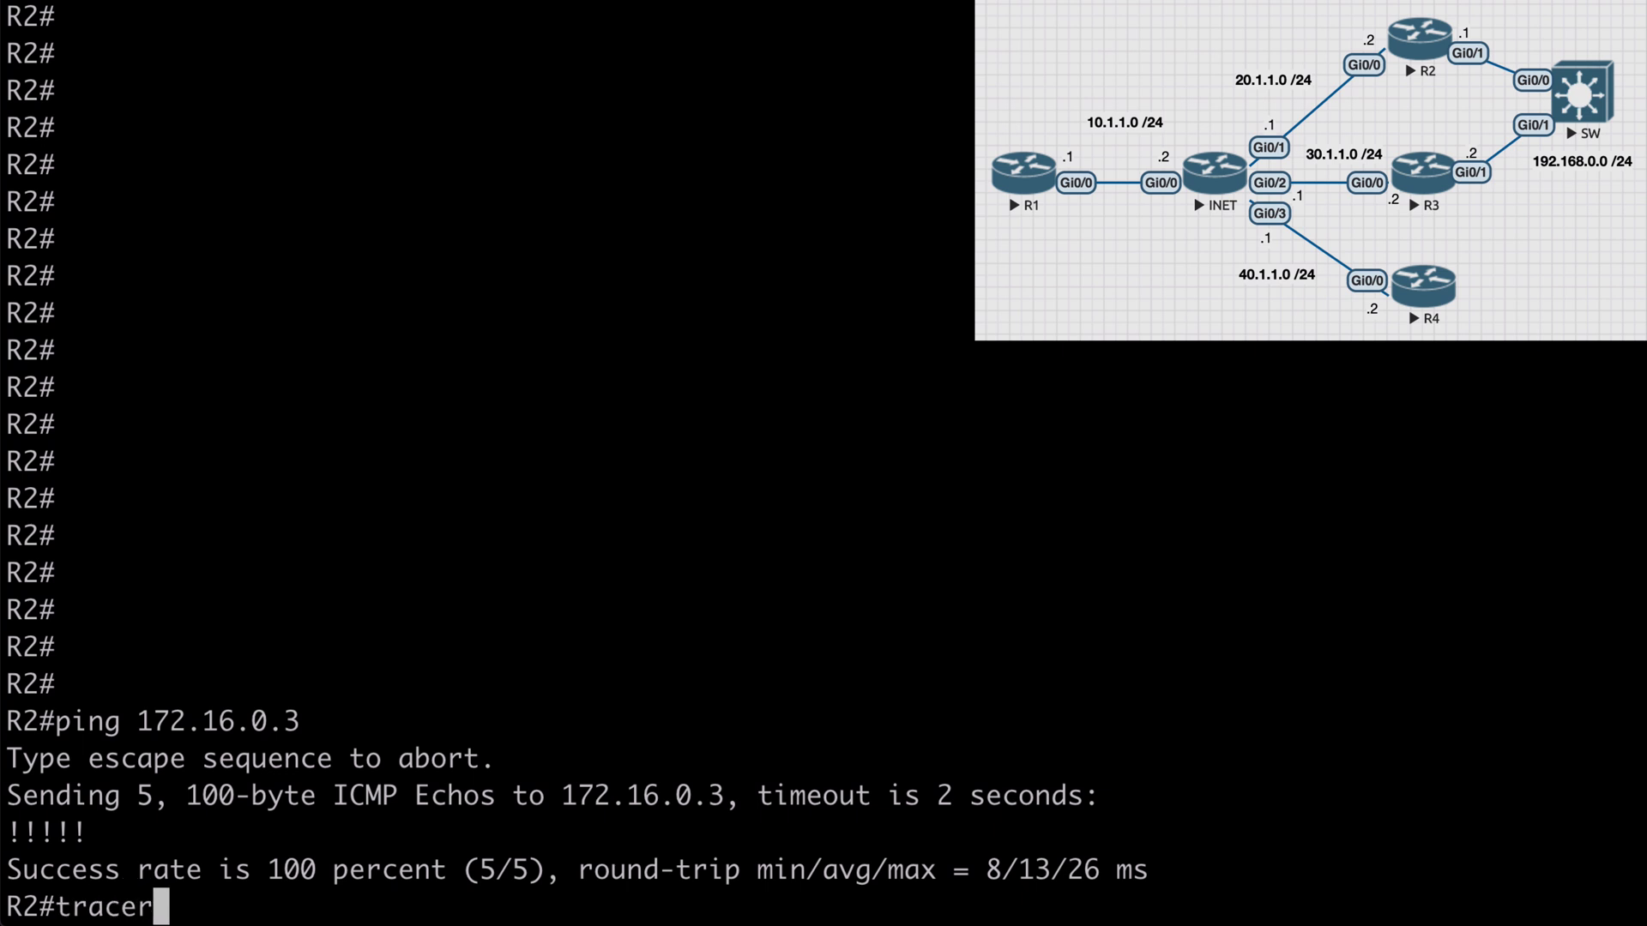
pyautogui.write('oute 172.16.0.3')
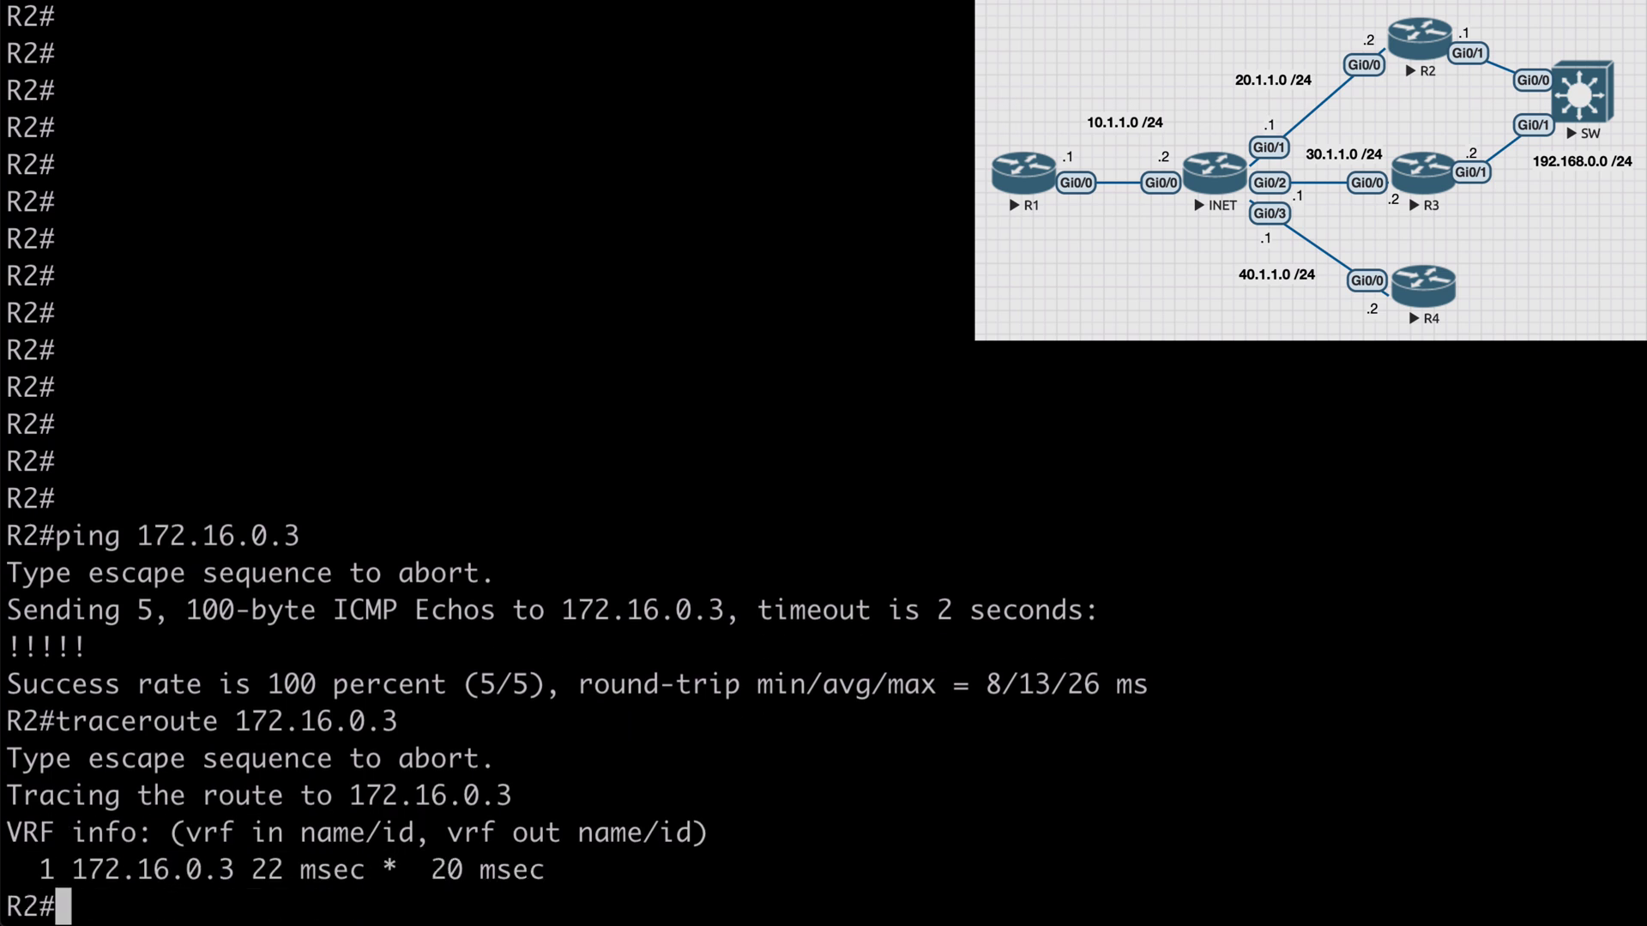
# Review R2's NHRP table and highlight the dynamic entry type
pyautogui.write('sh ip nhrp')
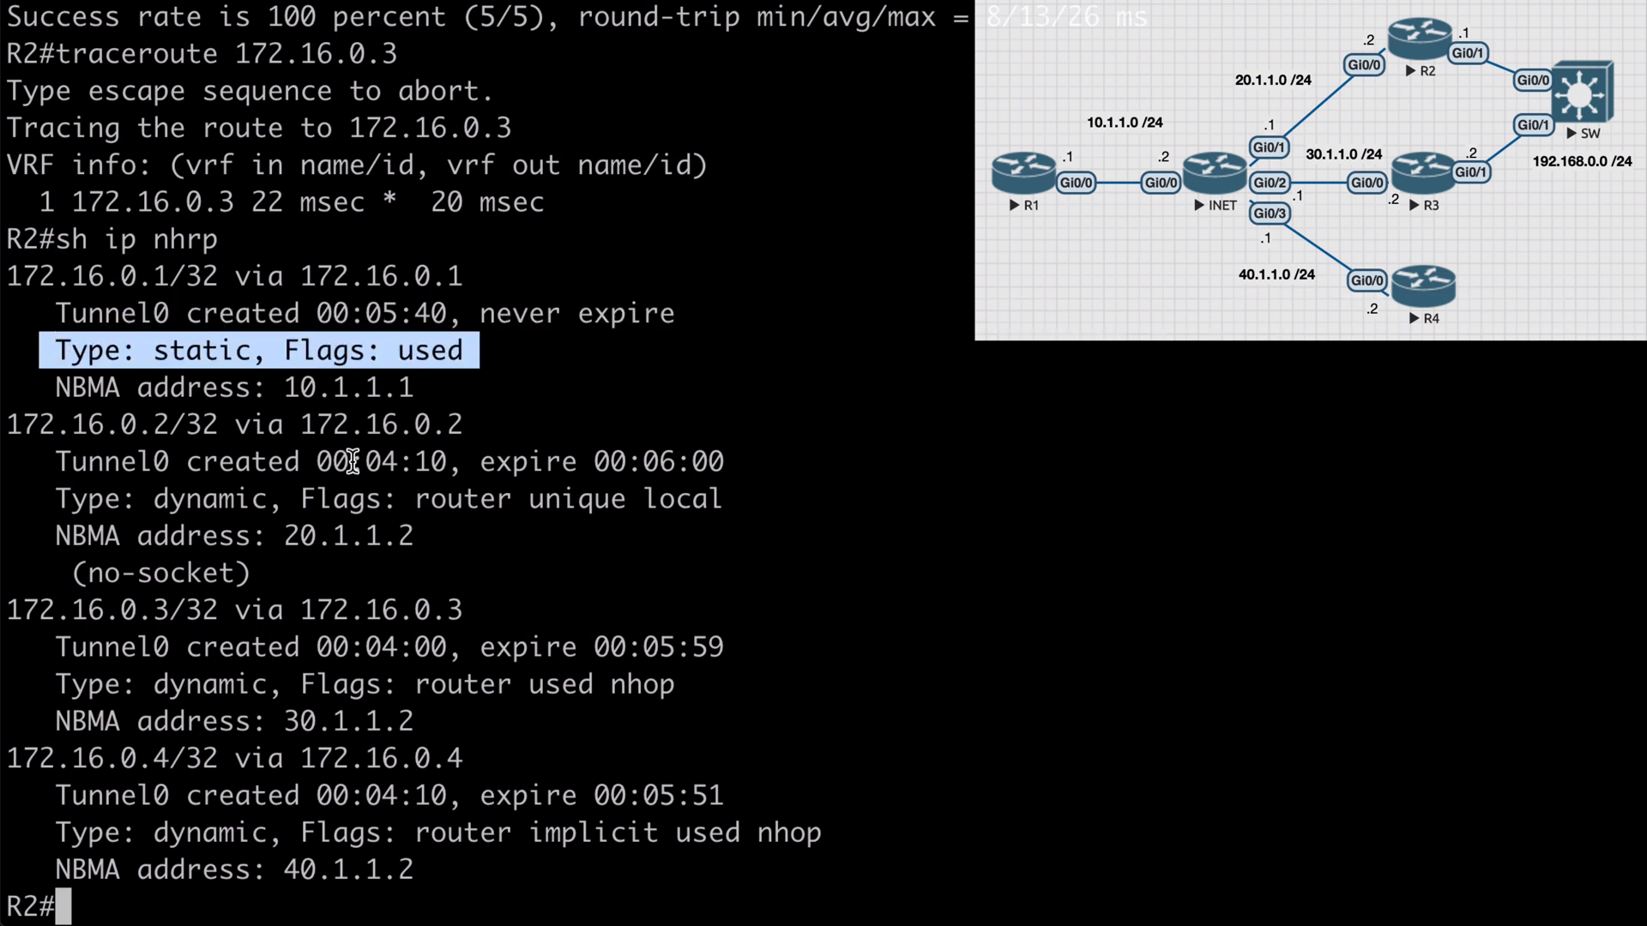
pyautogui.doubleClick(173, 498)
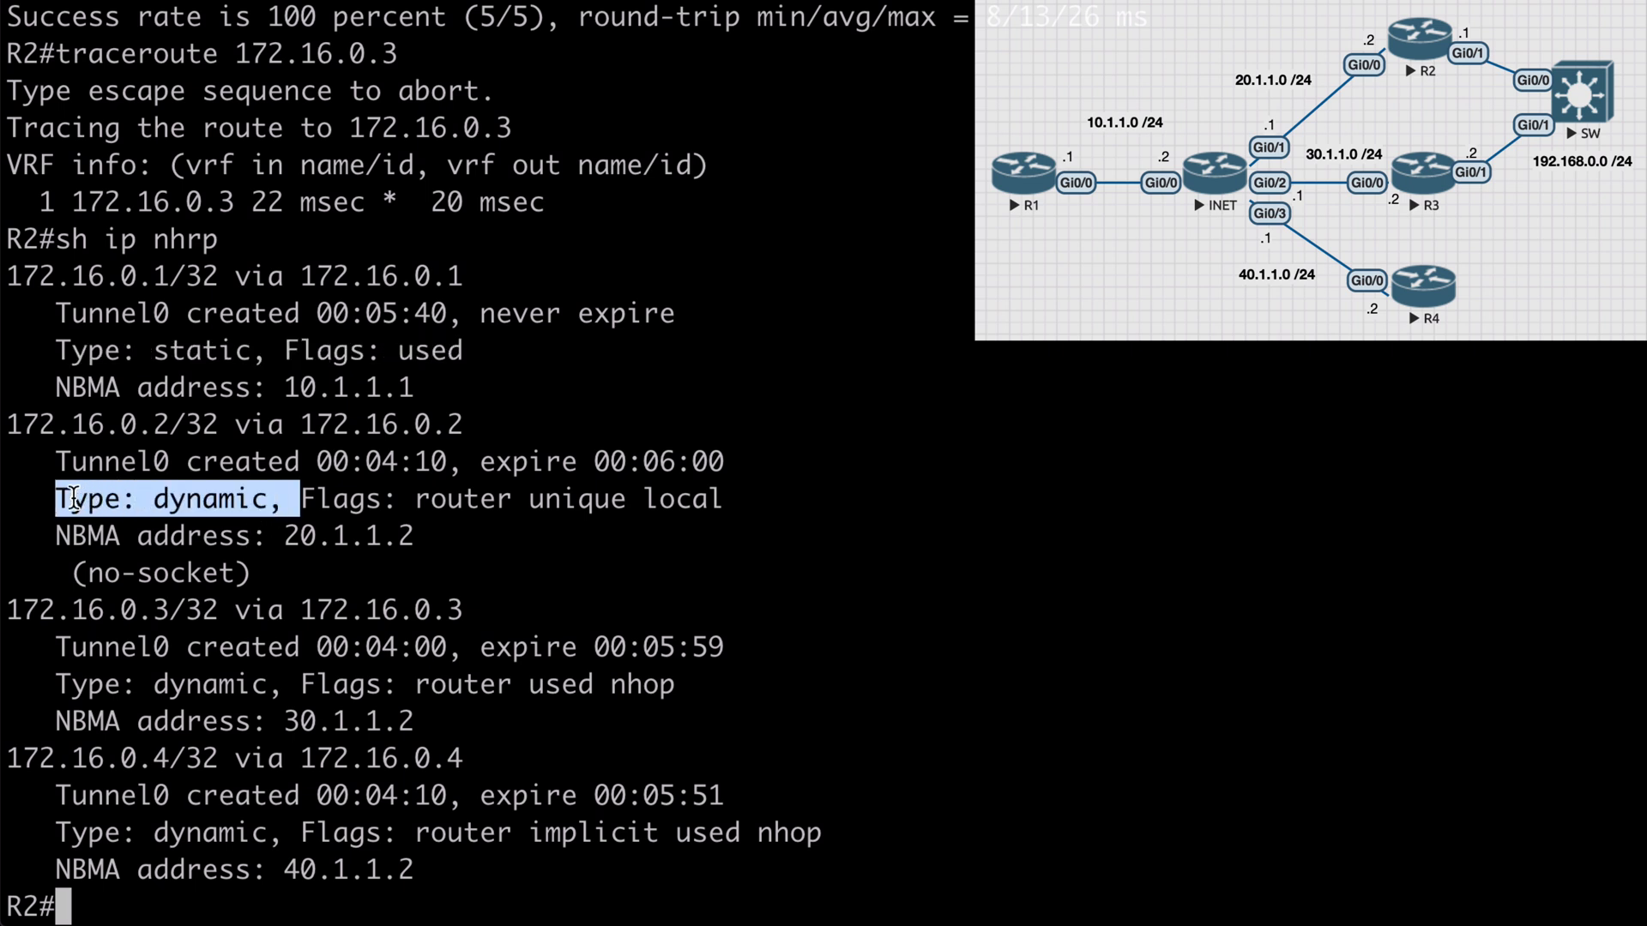
pyautogui.moveTo(503, 677)
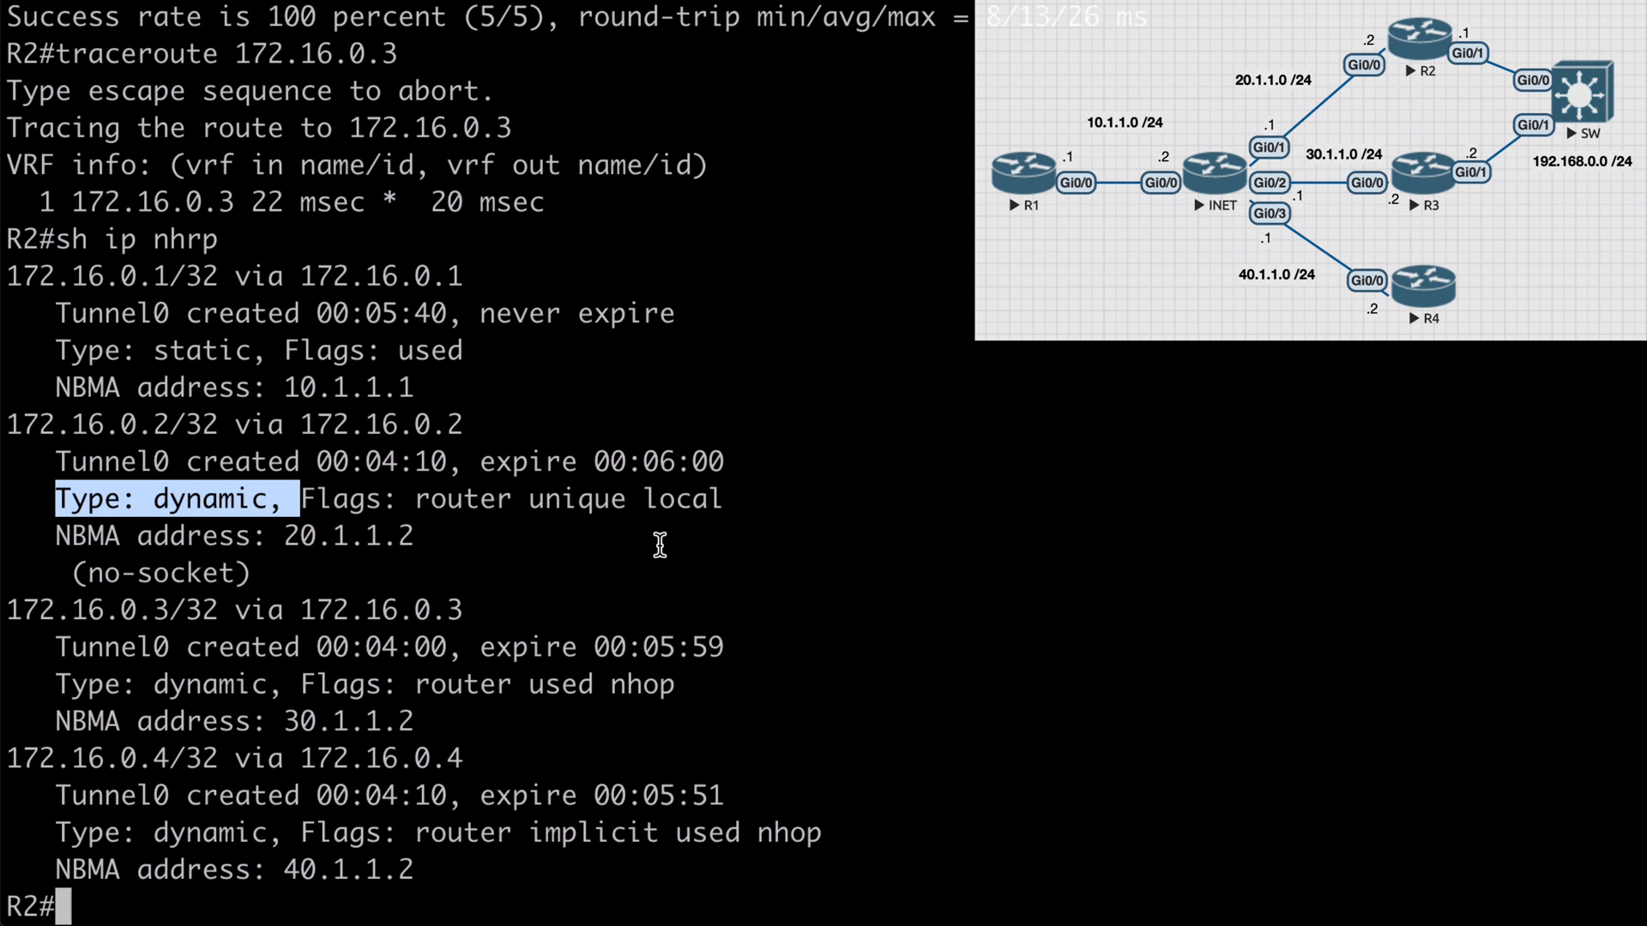
pyautogui.moveTo(209, 264)
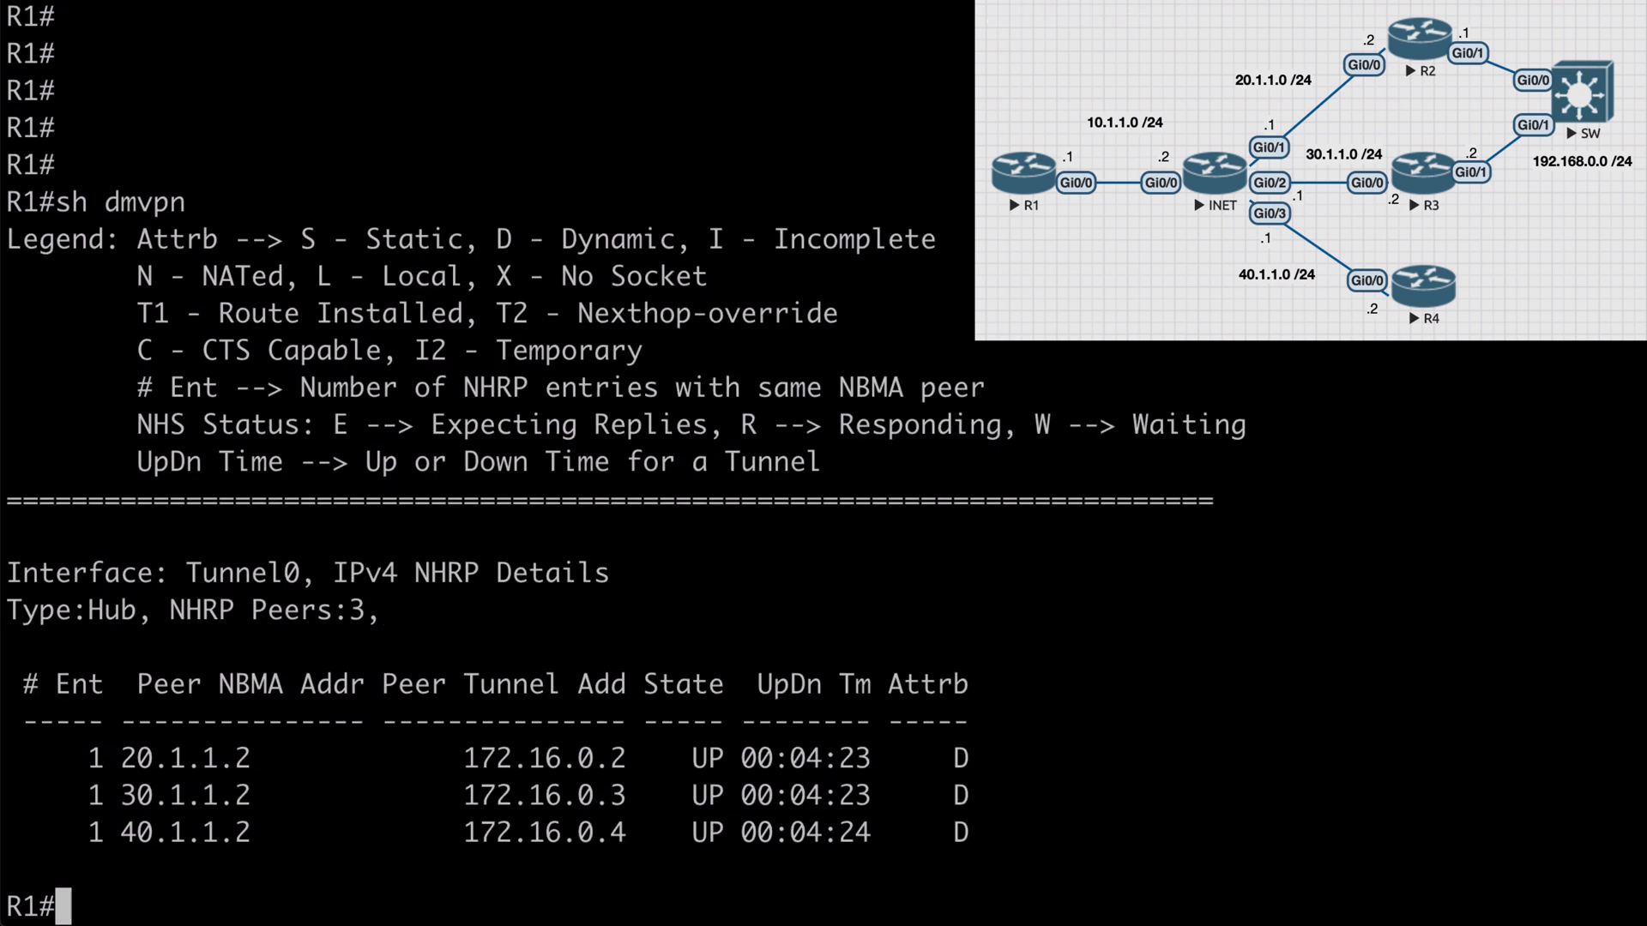
# List R1's EIGRP routes with 'sh ip route eigrp'
pyautogui.write('sh ip route eigrp')
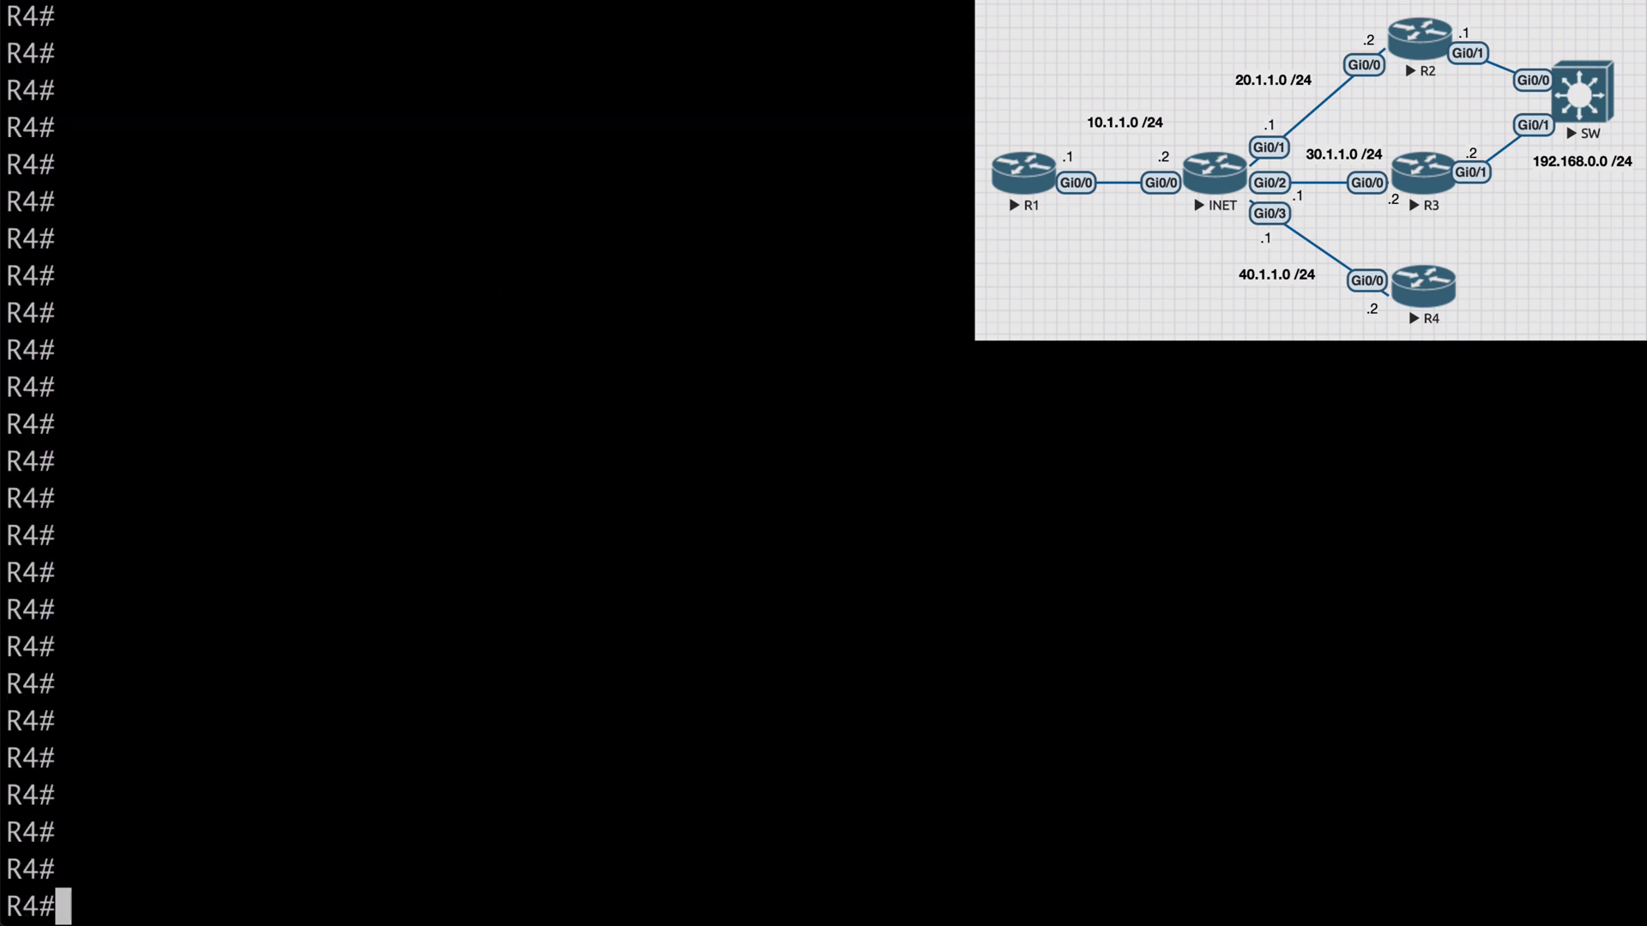
# List R4's EIGRP routes before comparing with R1's two paths to 192.168.0.0/24
pyautogui.write('sh ip route eigrp')
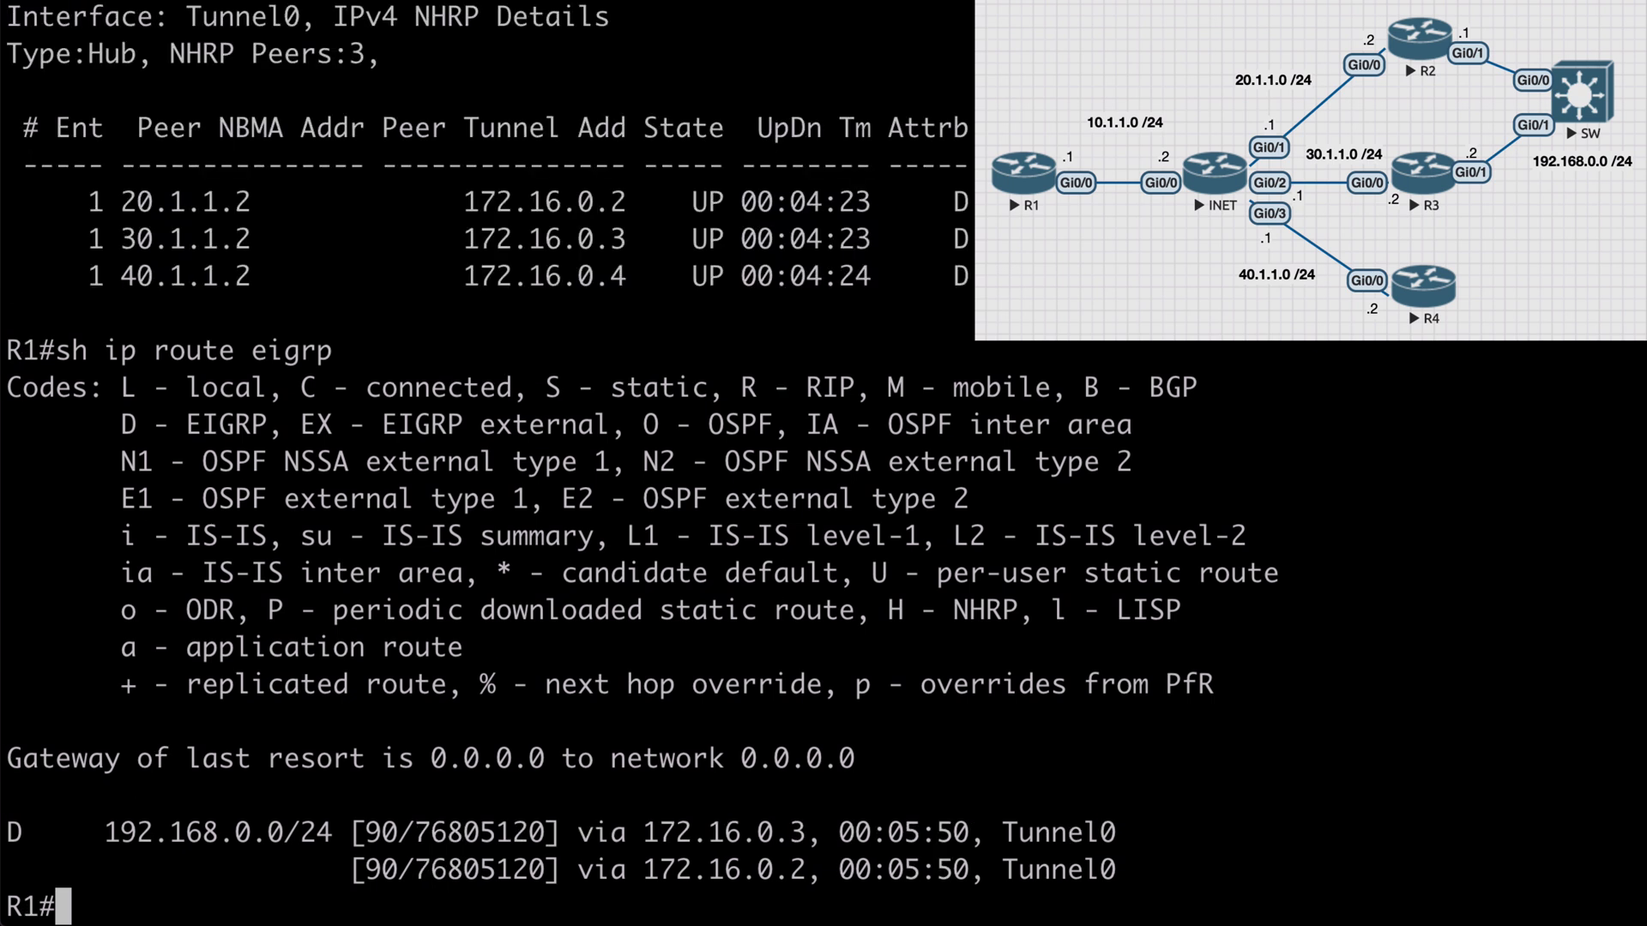
# Enter EIGRP LAB address-family ipv4 autonomous-system 1 af-interface tunnel 0 on R1
pyautogui.write('conf t')
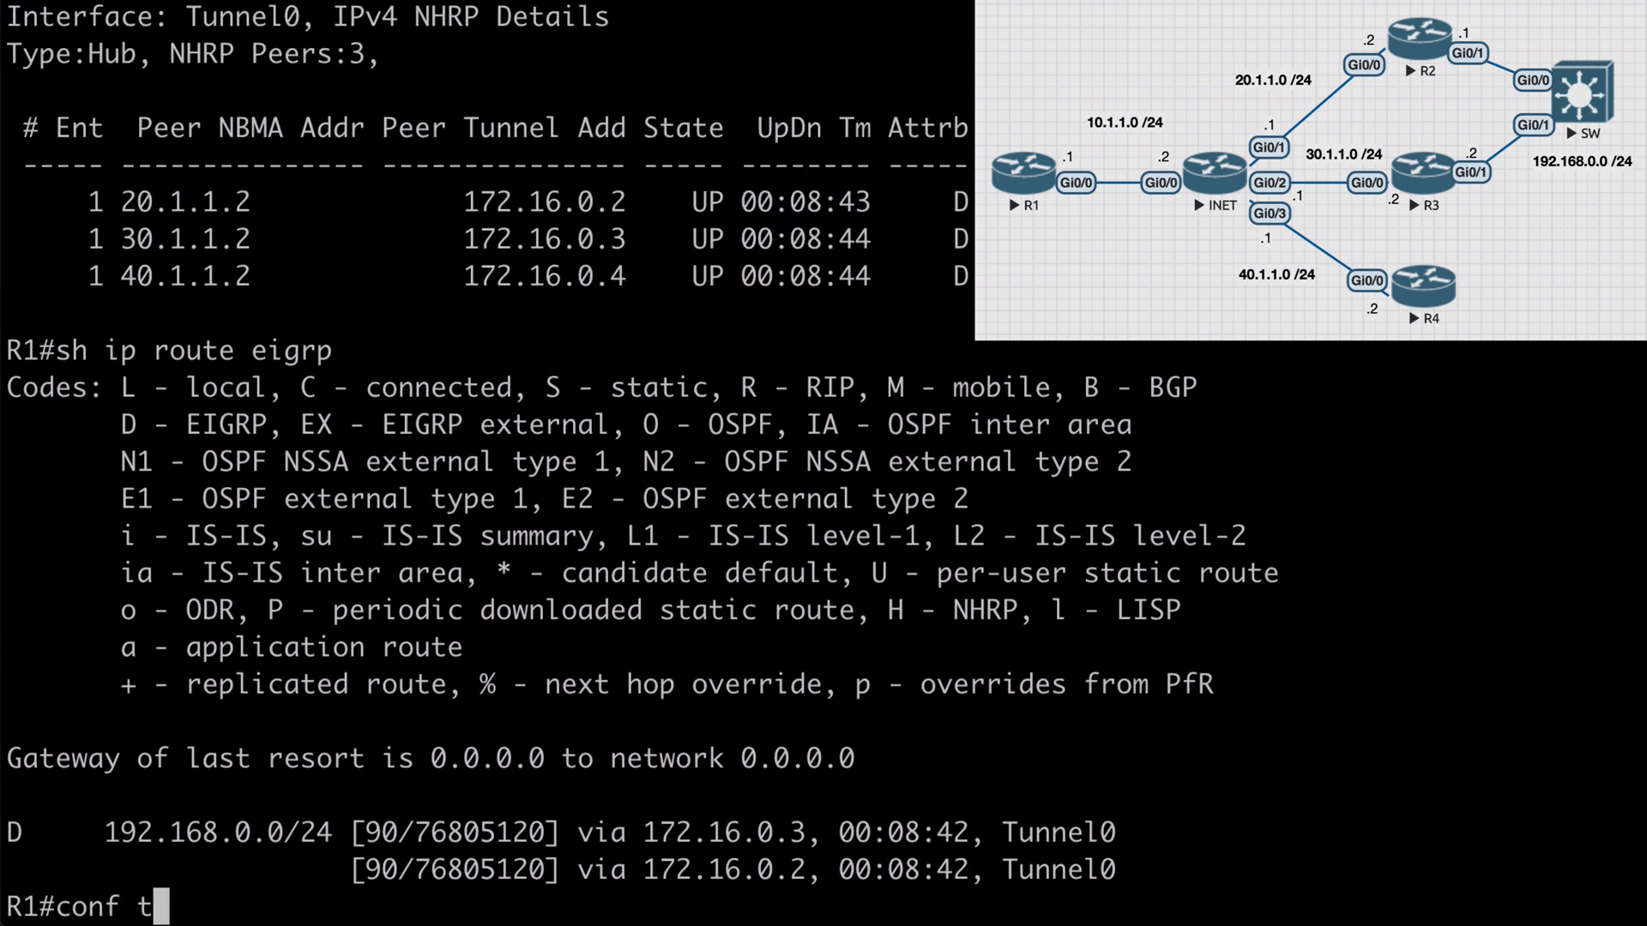
pyautogui.write('router eigrp')
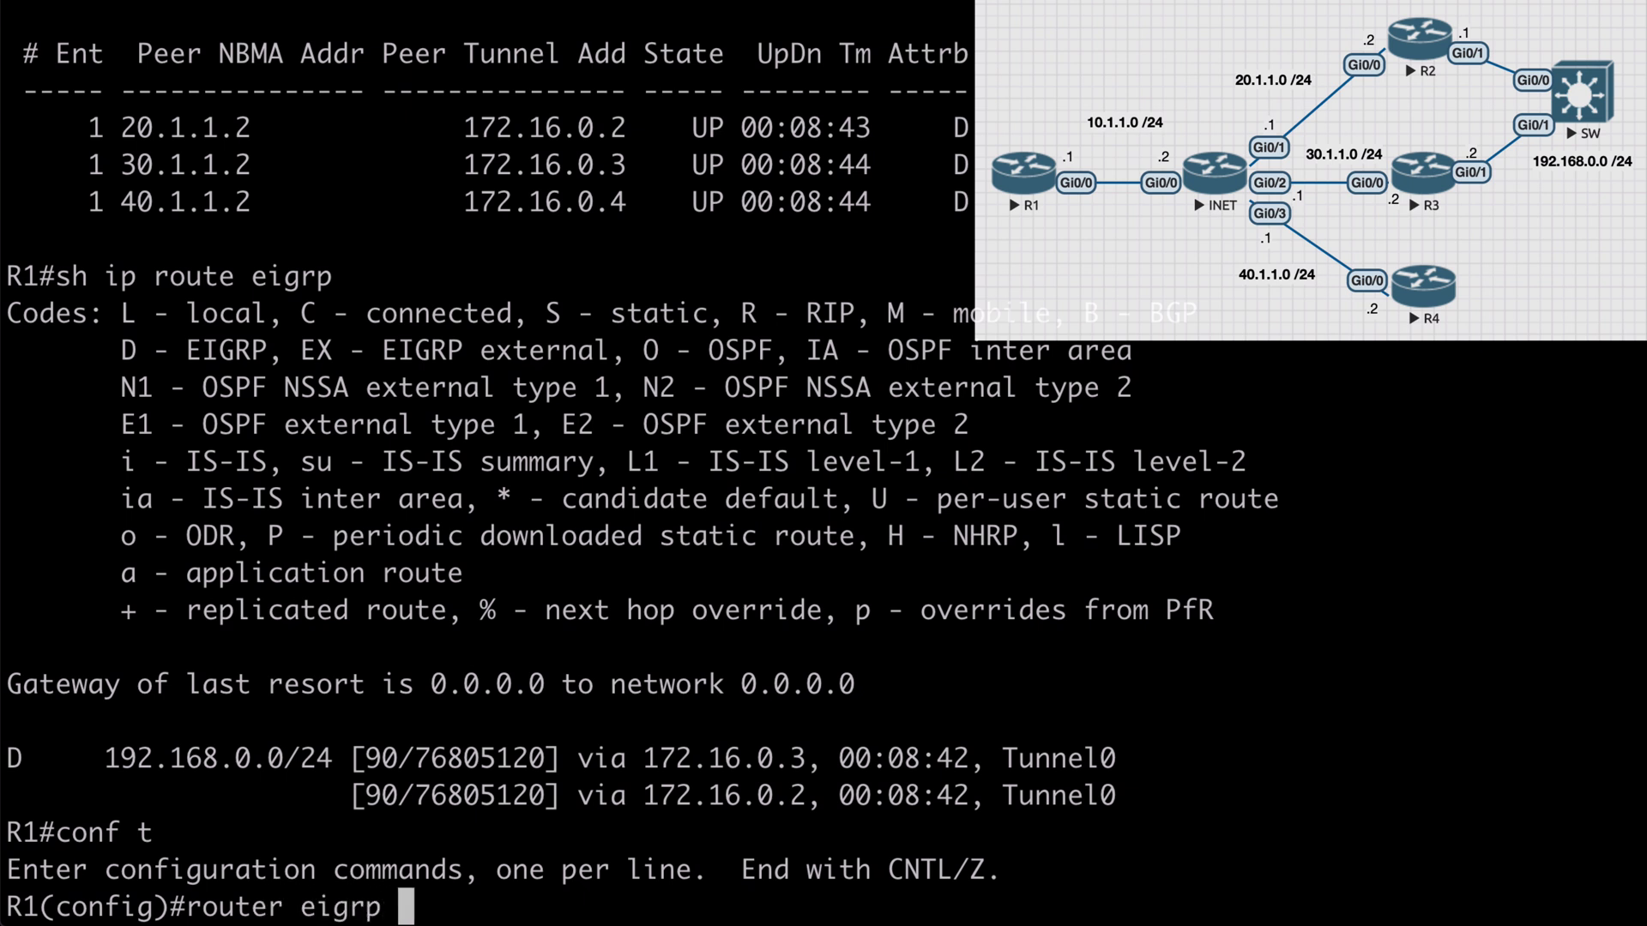
pyautogui.write('LAB')
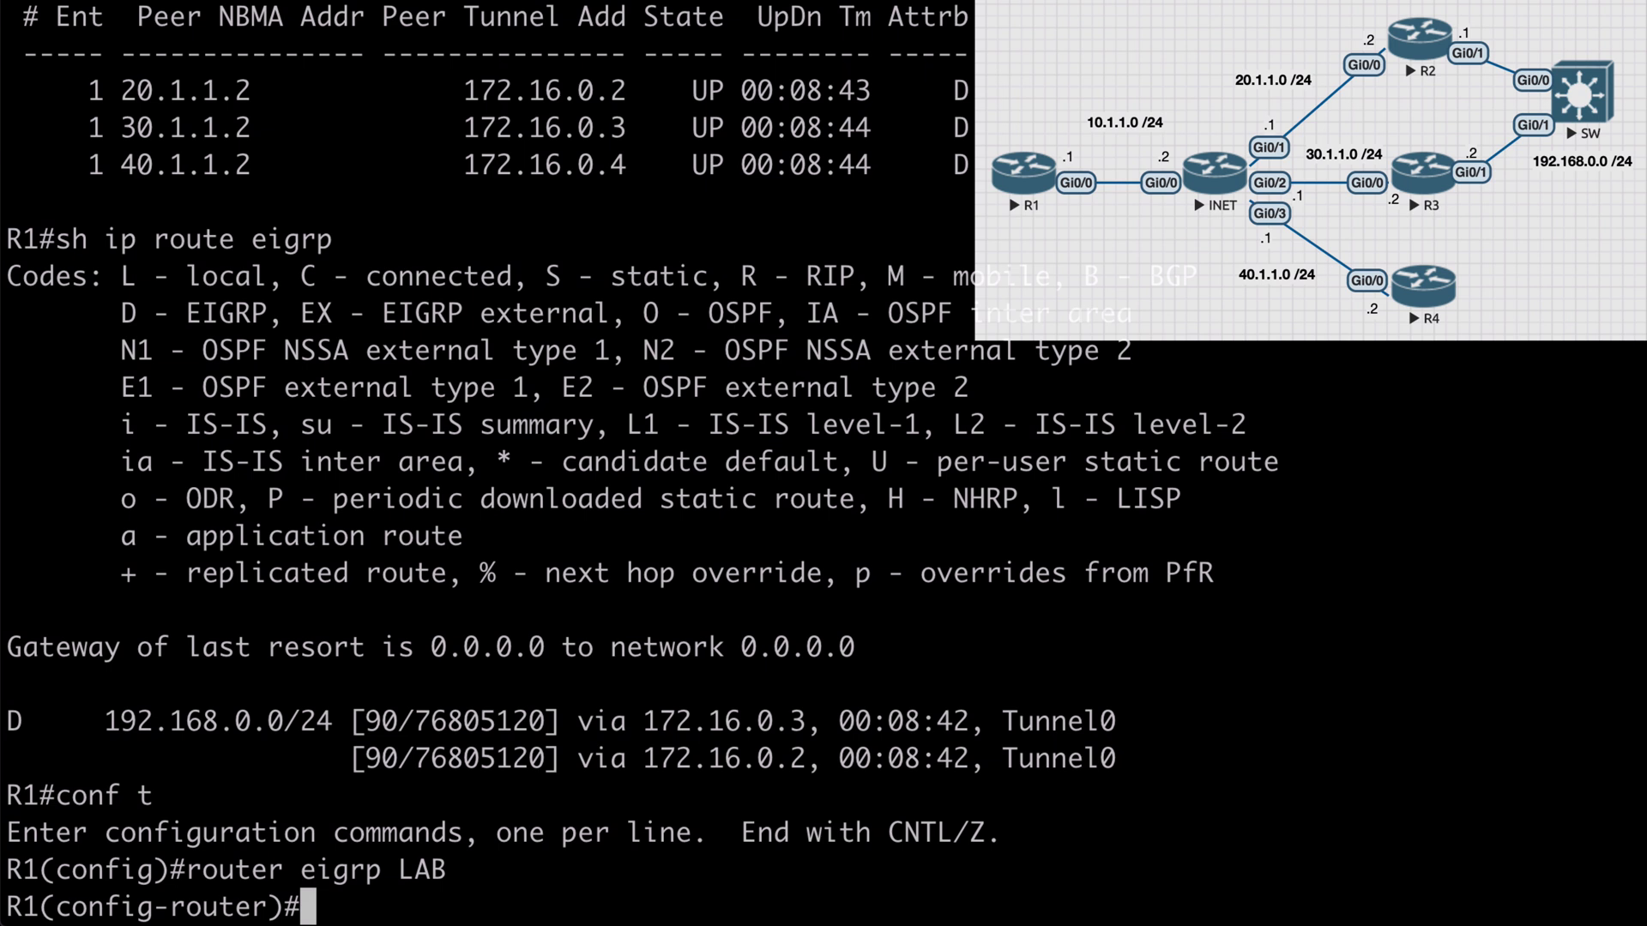
pyautogui.write('address-family')
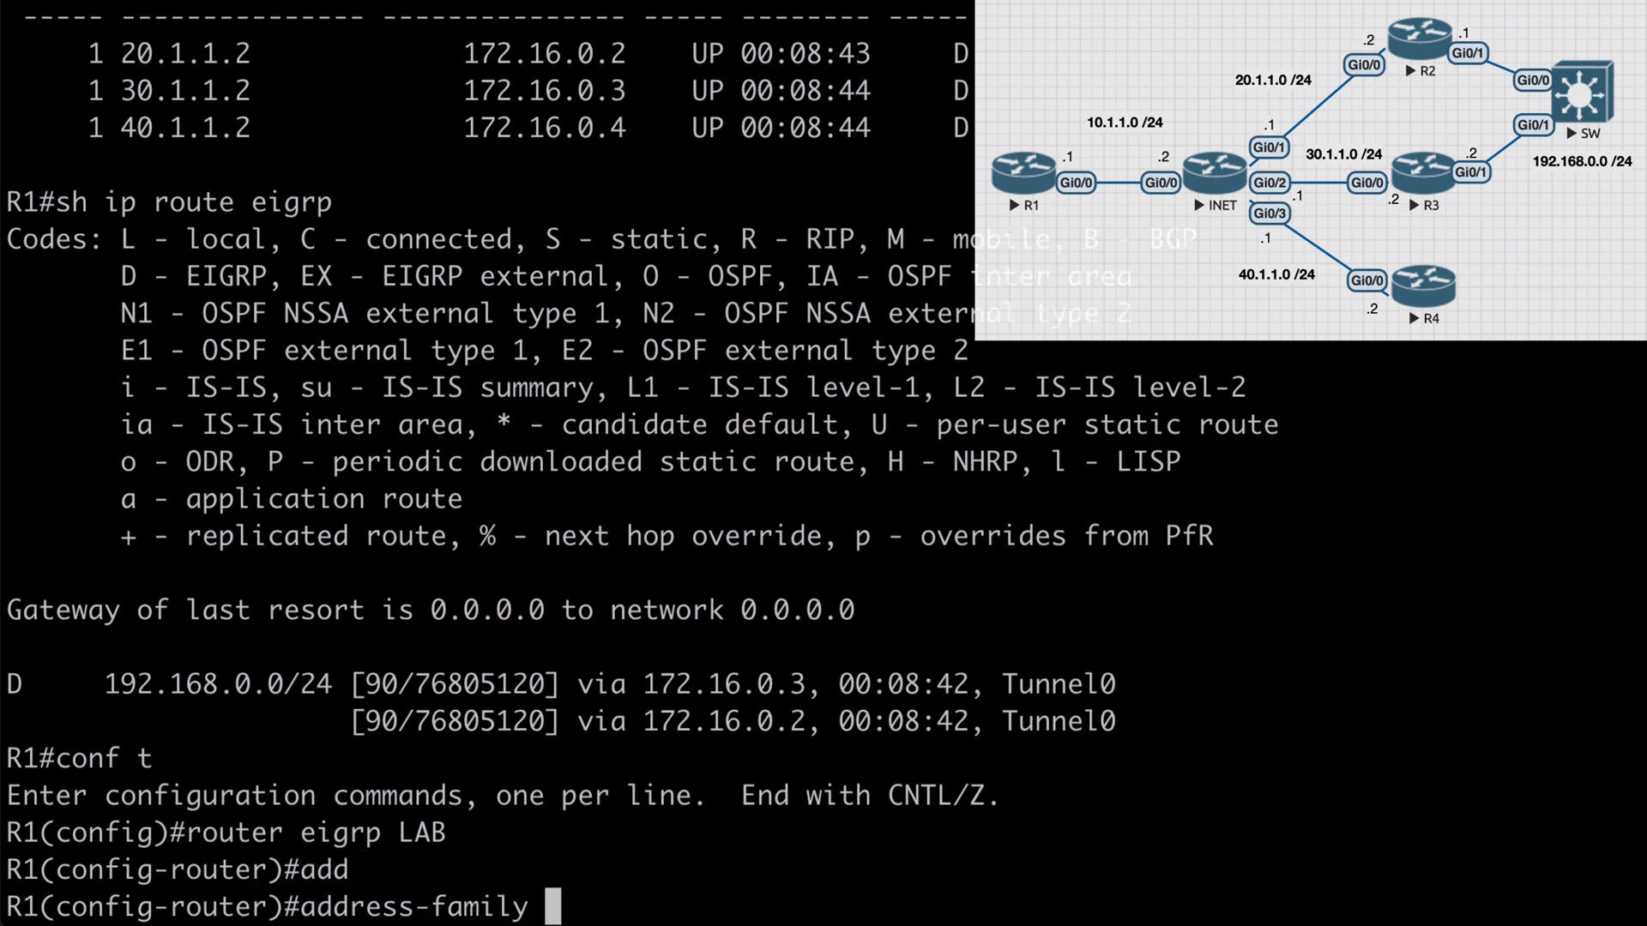
pyautogui.write('ipv4')
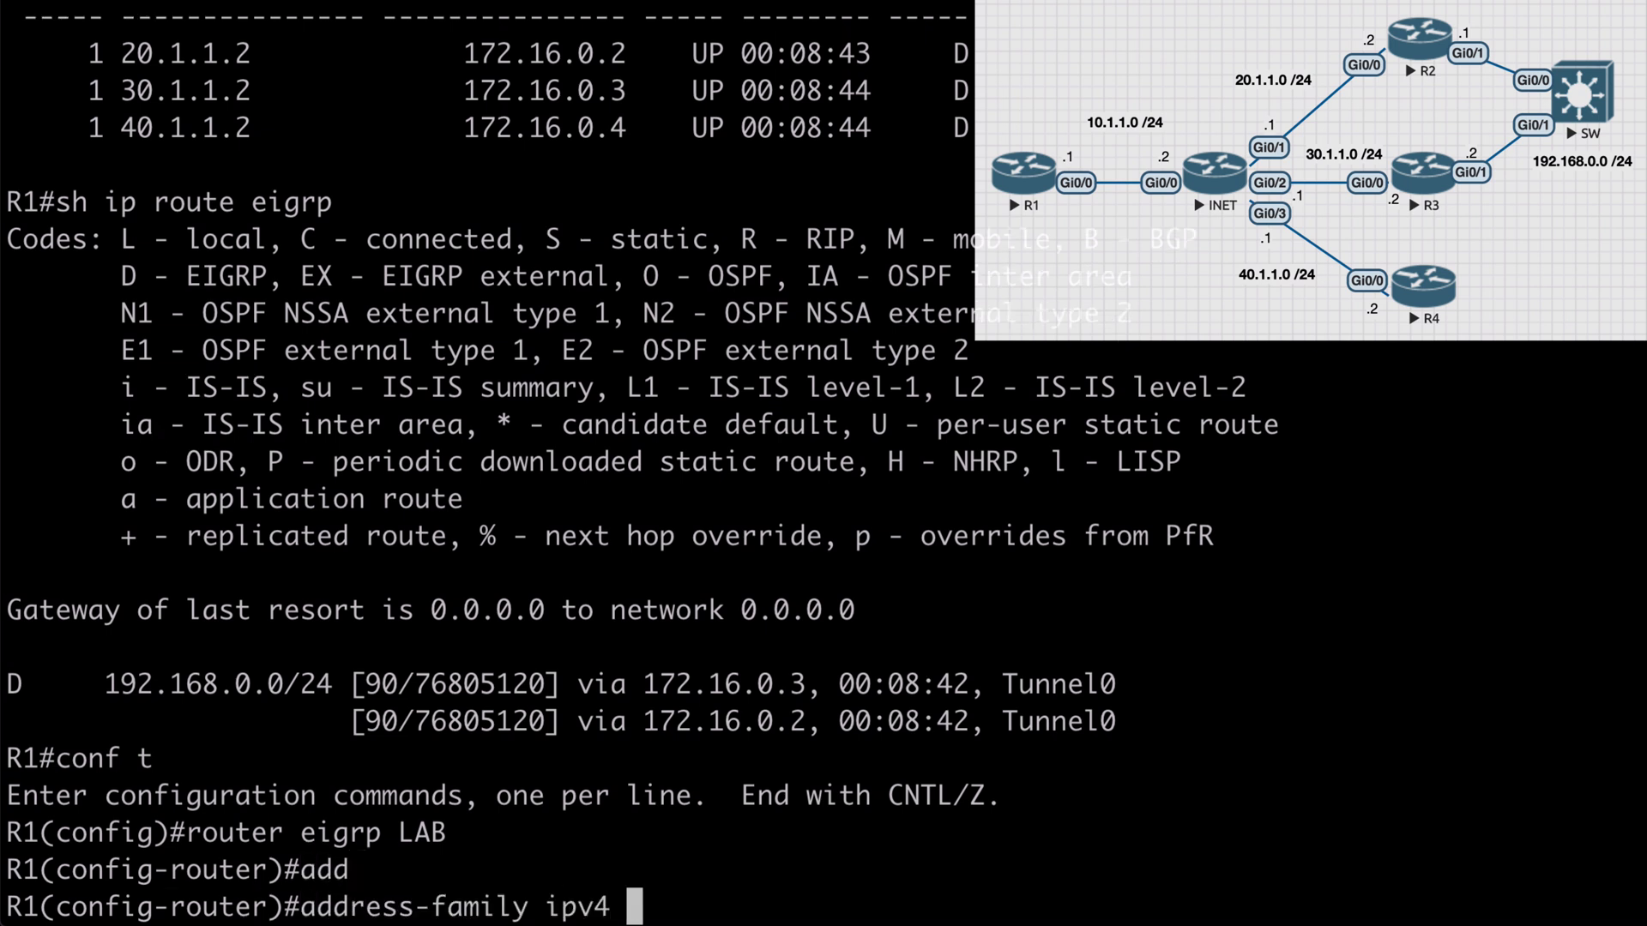
pyautogui.write('autonomous-system 1')
pyautogui.write('af-interface')
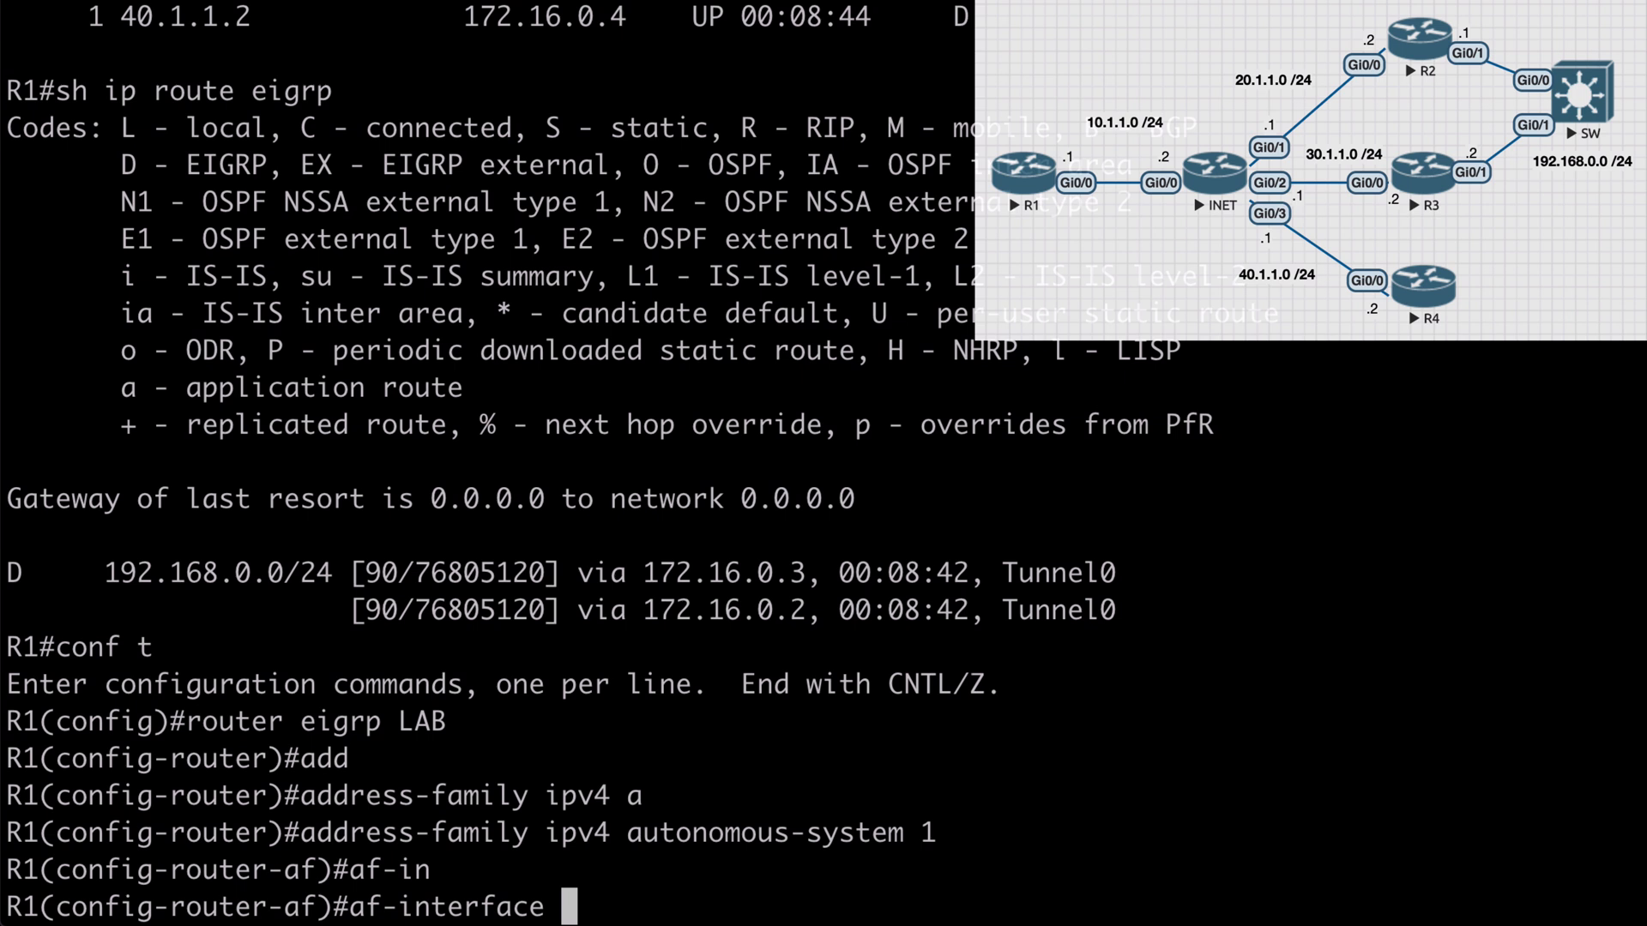
pyautogui.write('tunnel 0')
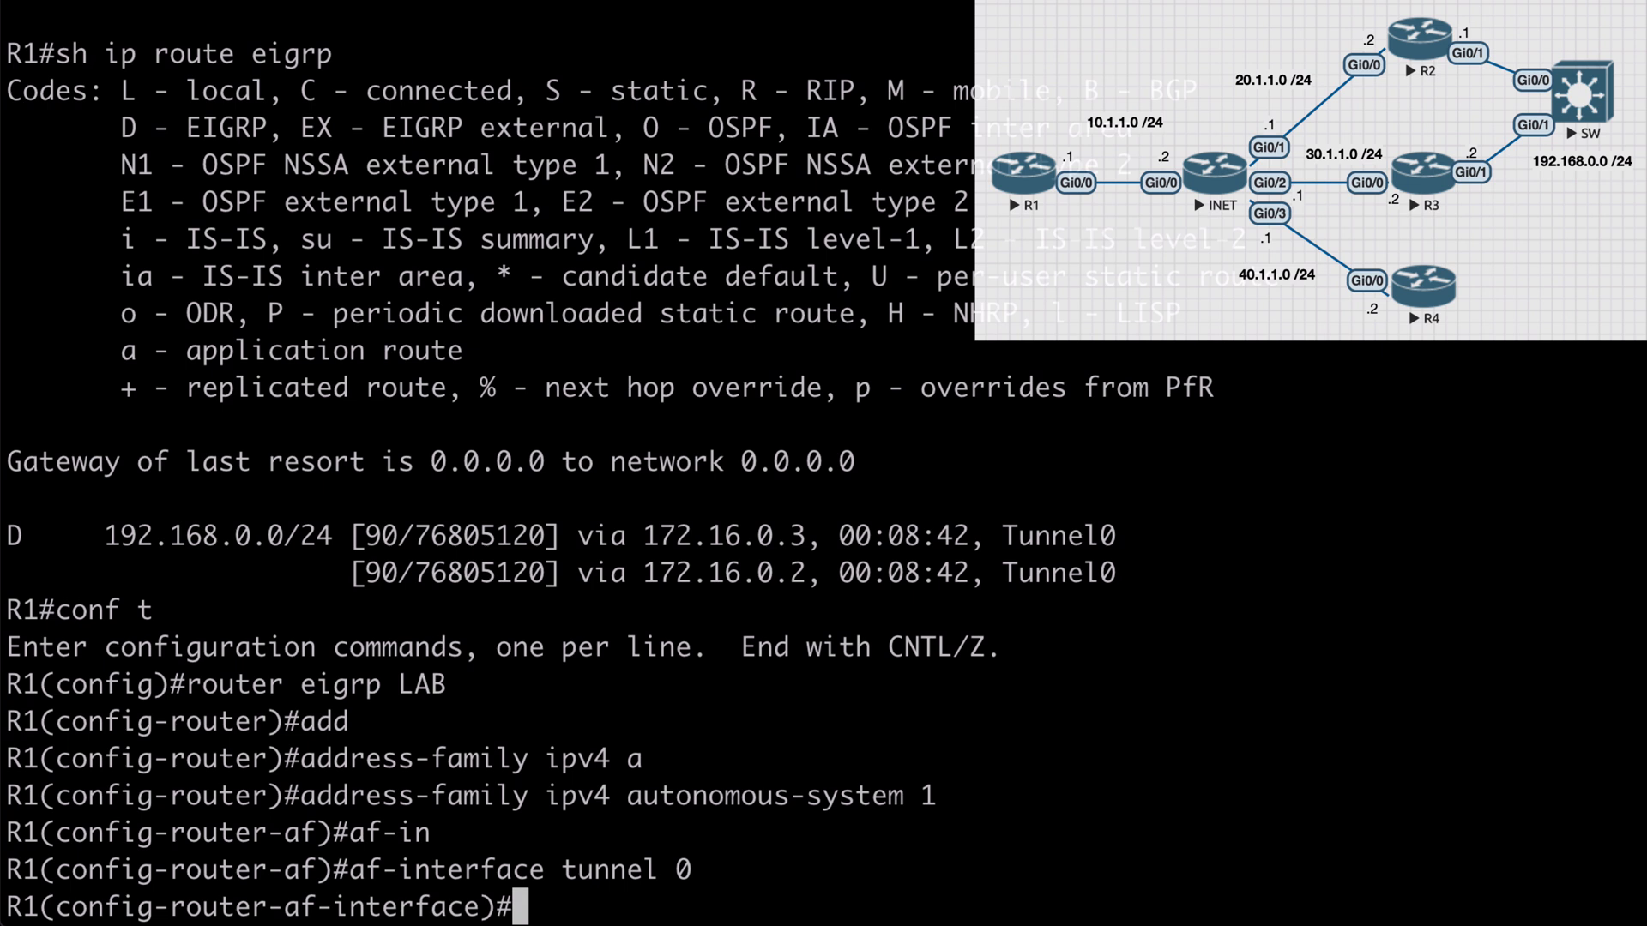
# Disable next-hop-self and set add-paths 1 on Tunnel0
pyautogui.write('no next-hop-self')
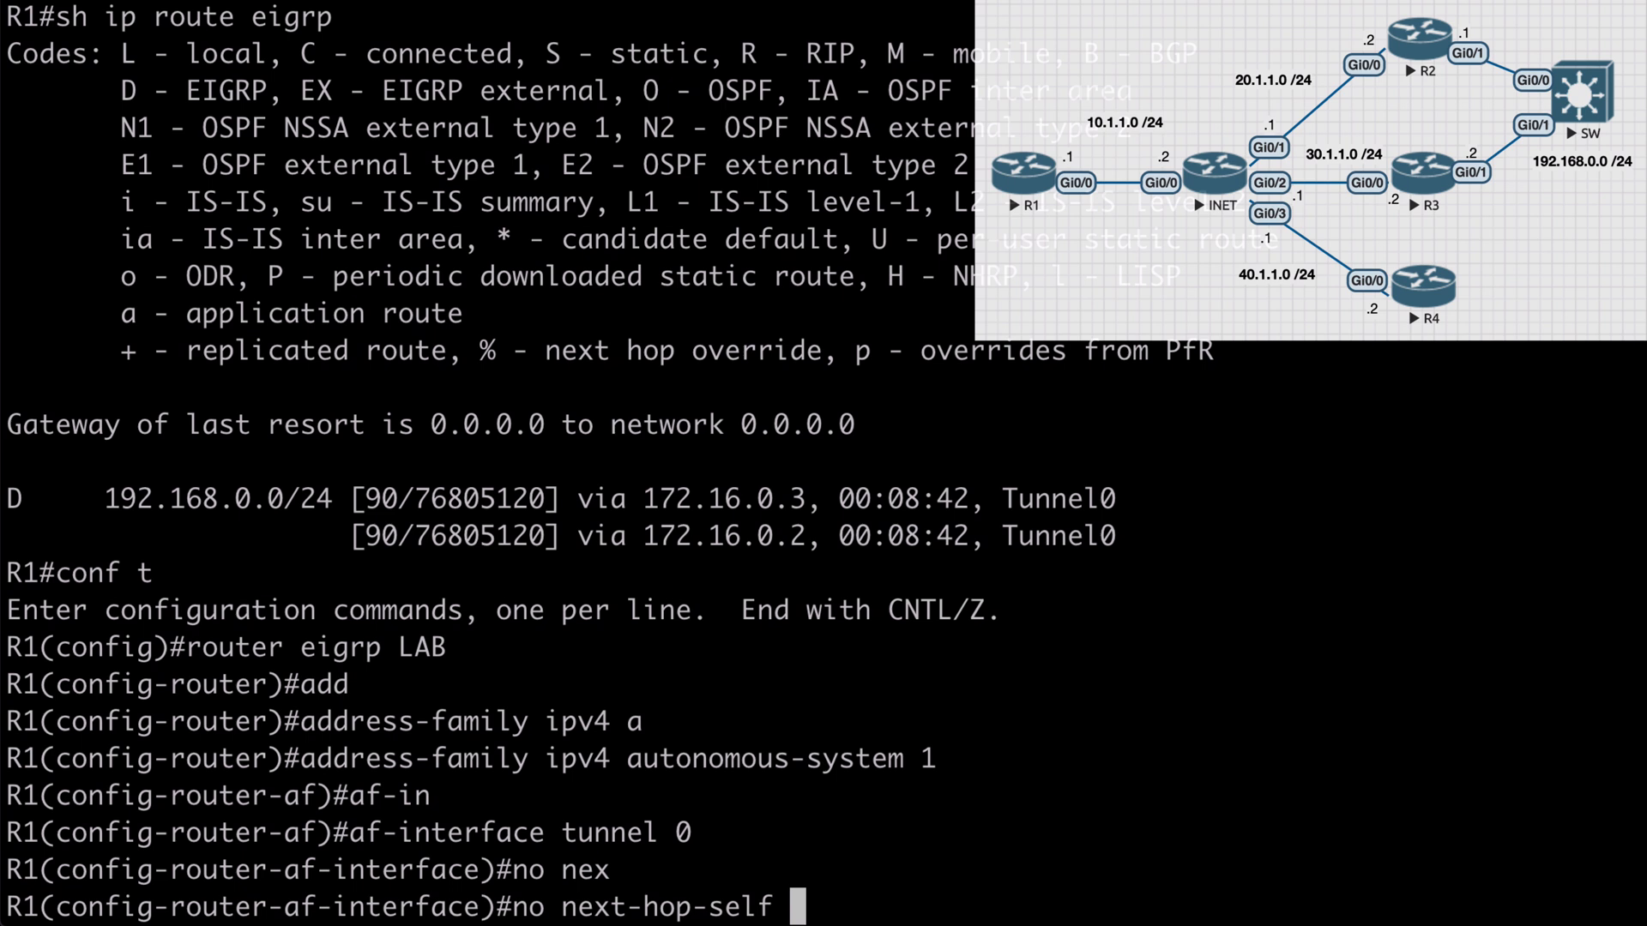
pyautogui.write('add-pa')
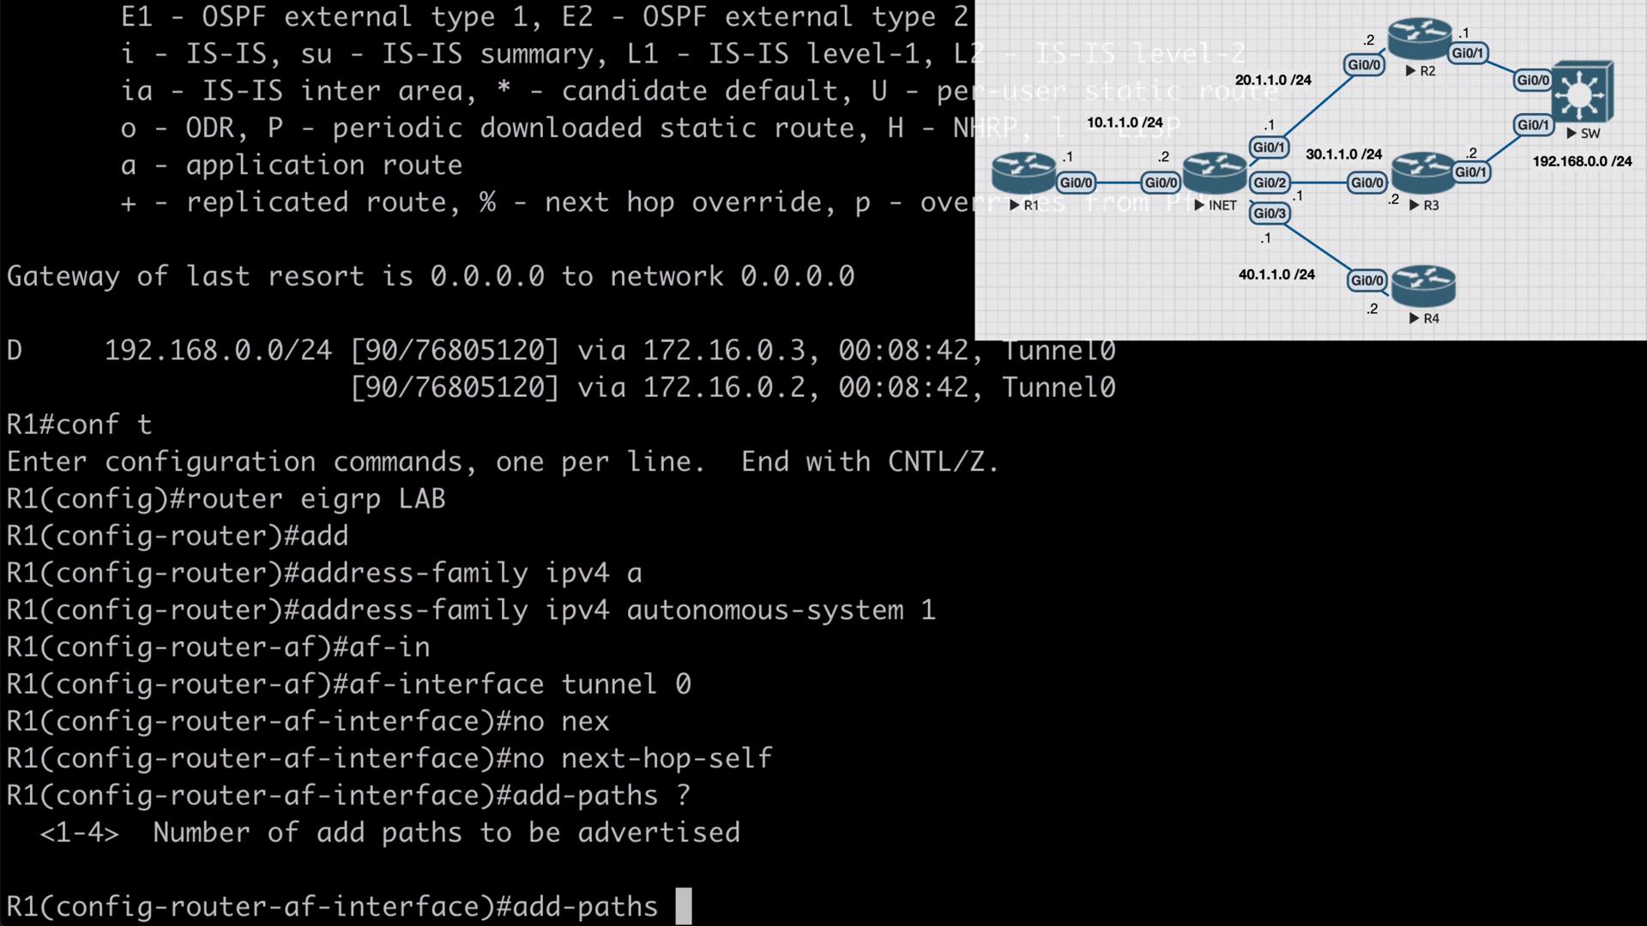
pyautogui.write('1')
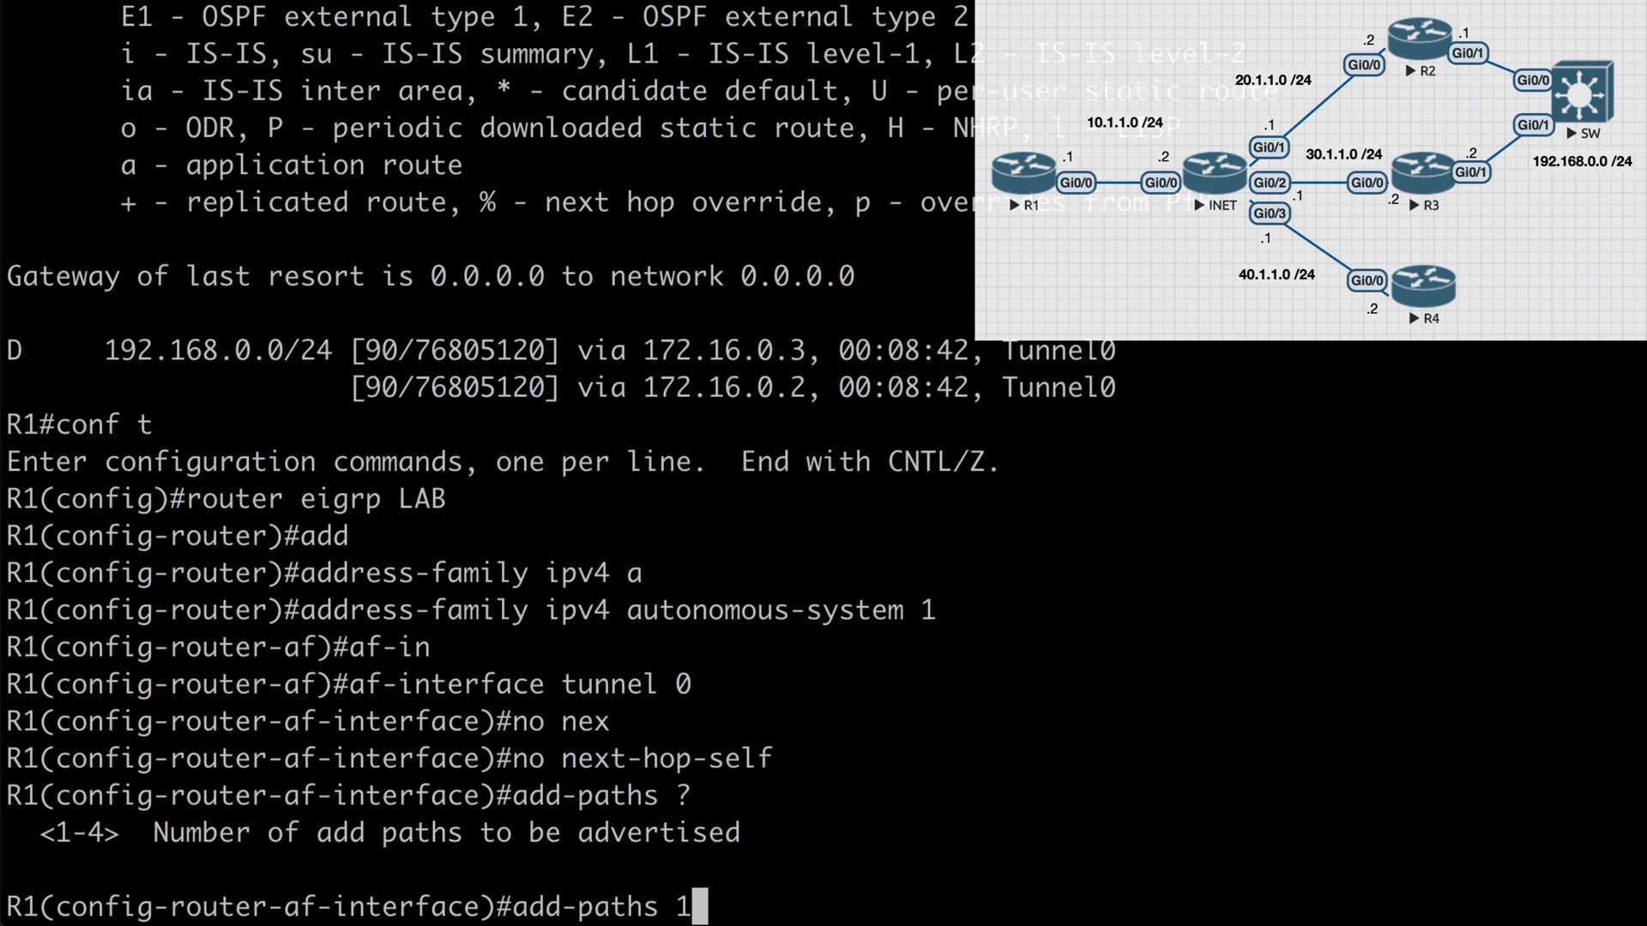
pyautogui.press('enter')
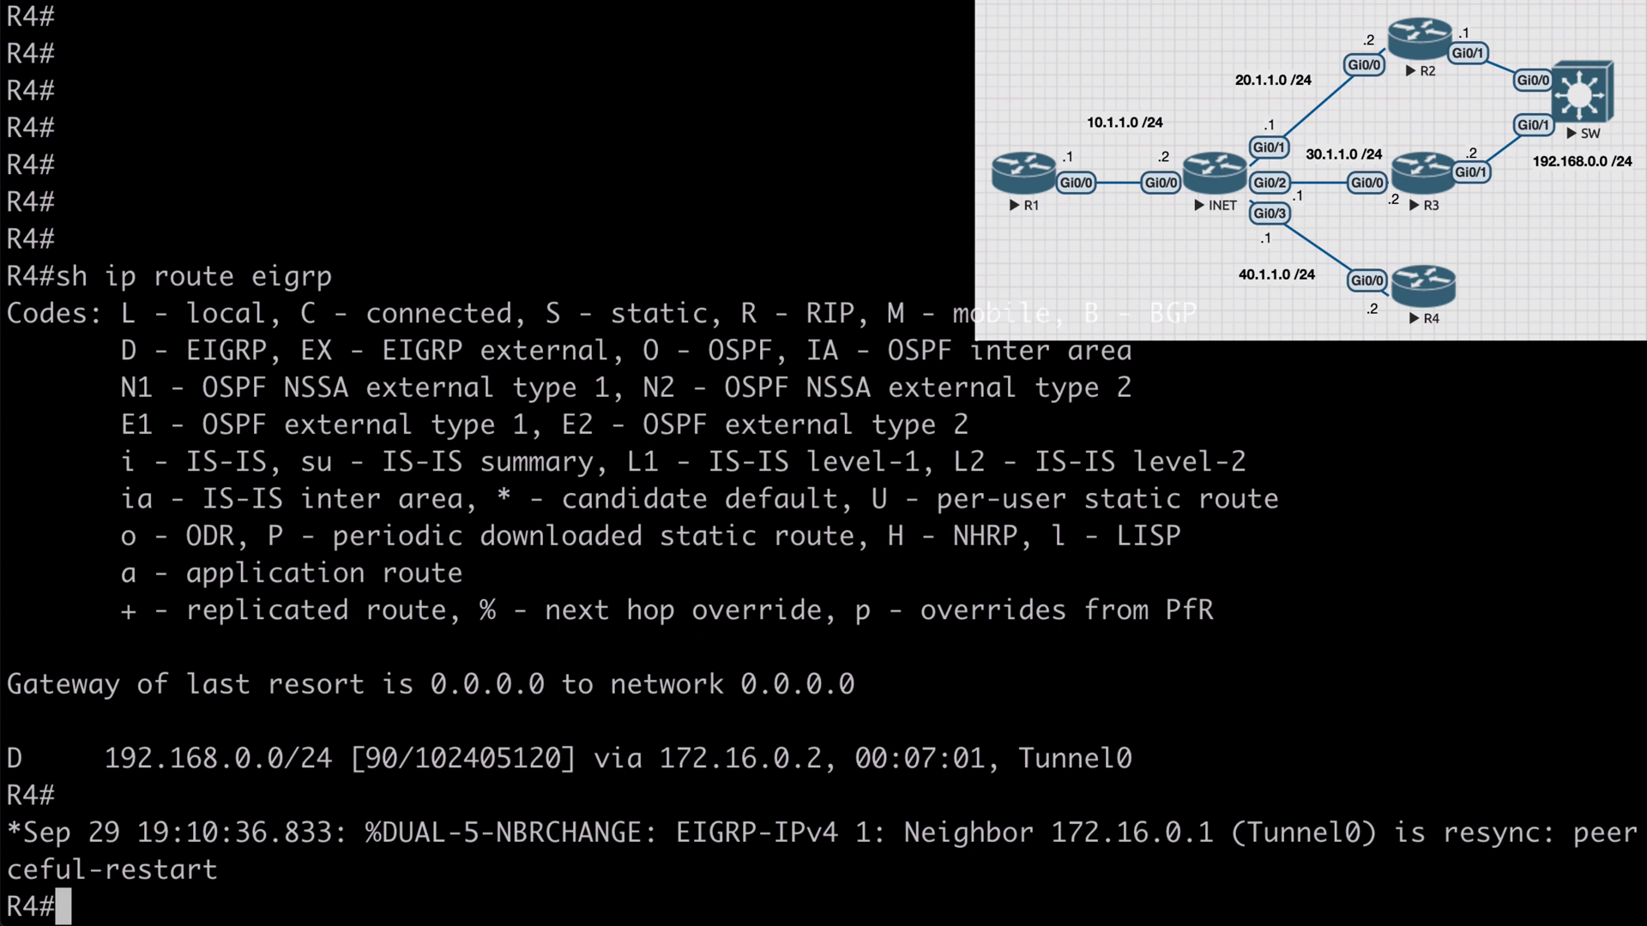
# Verify R4's EIGRP routes list 192.168.0.0/24 via 172.16.0.3 and 172.16.0.2
pyautogui.write('sh ip route eigrp')
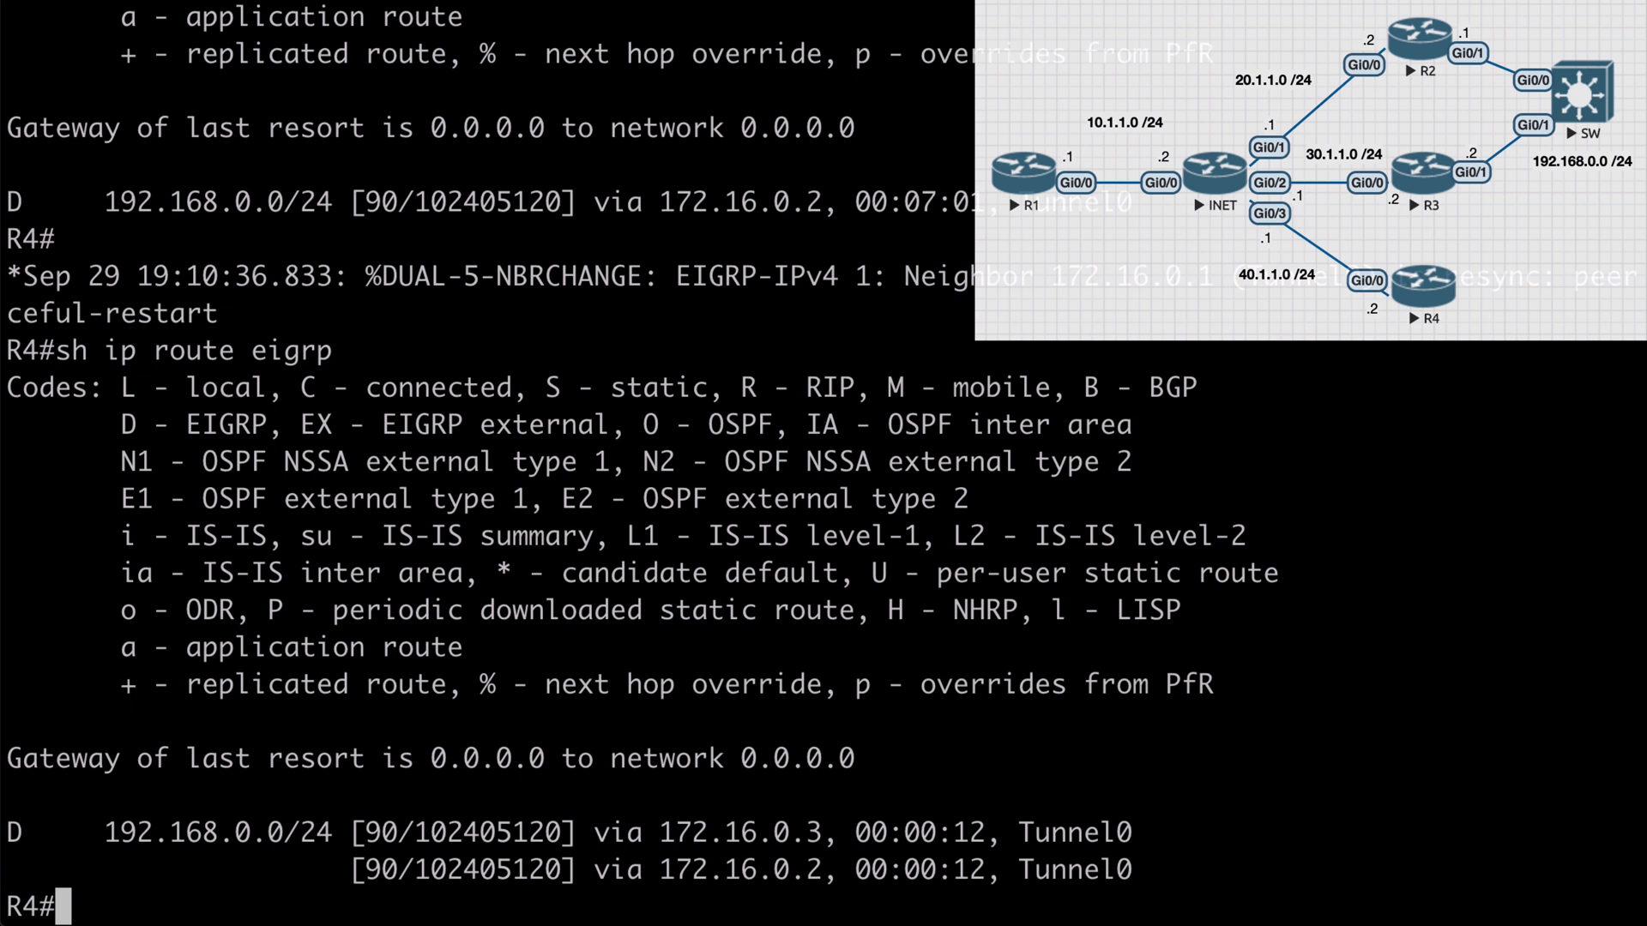
pyautogui.moveTo(822, 828)
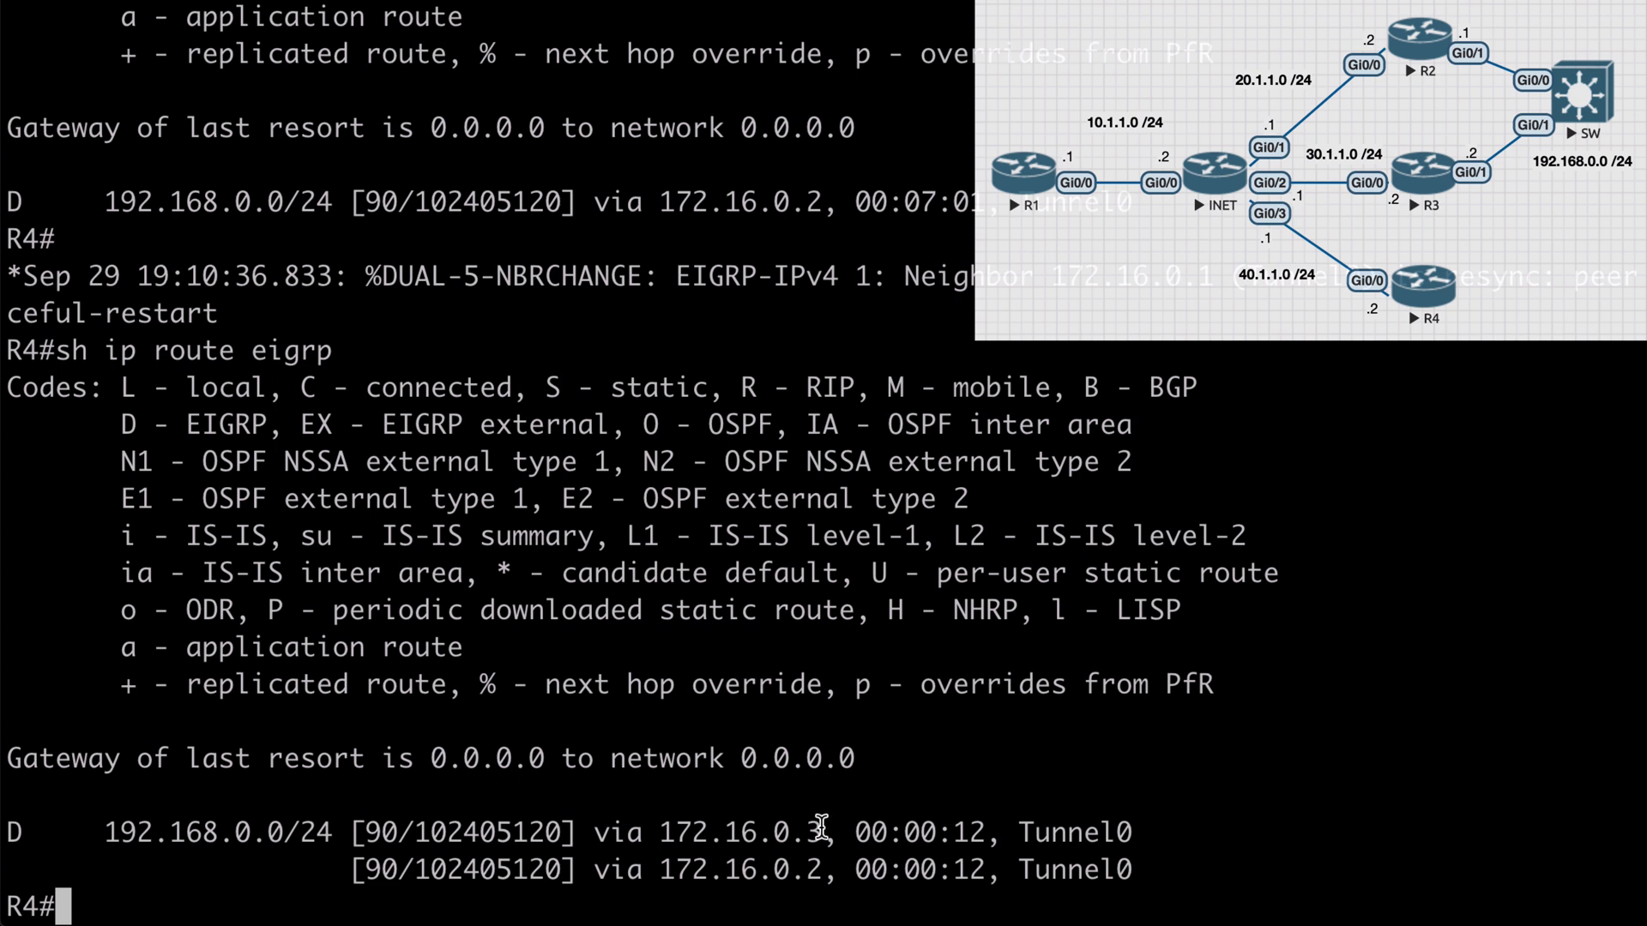
pyautogui.doubleClick(741, 832)
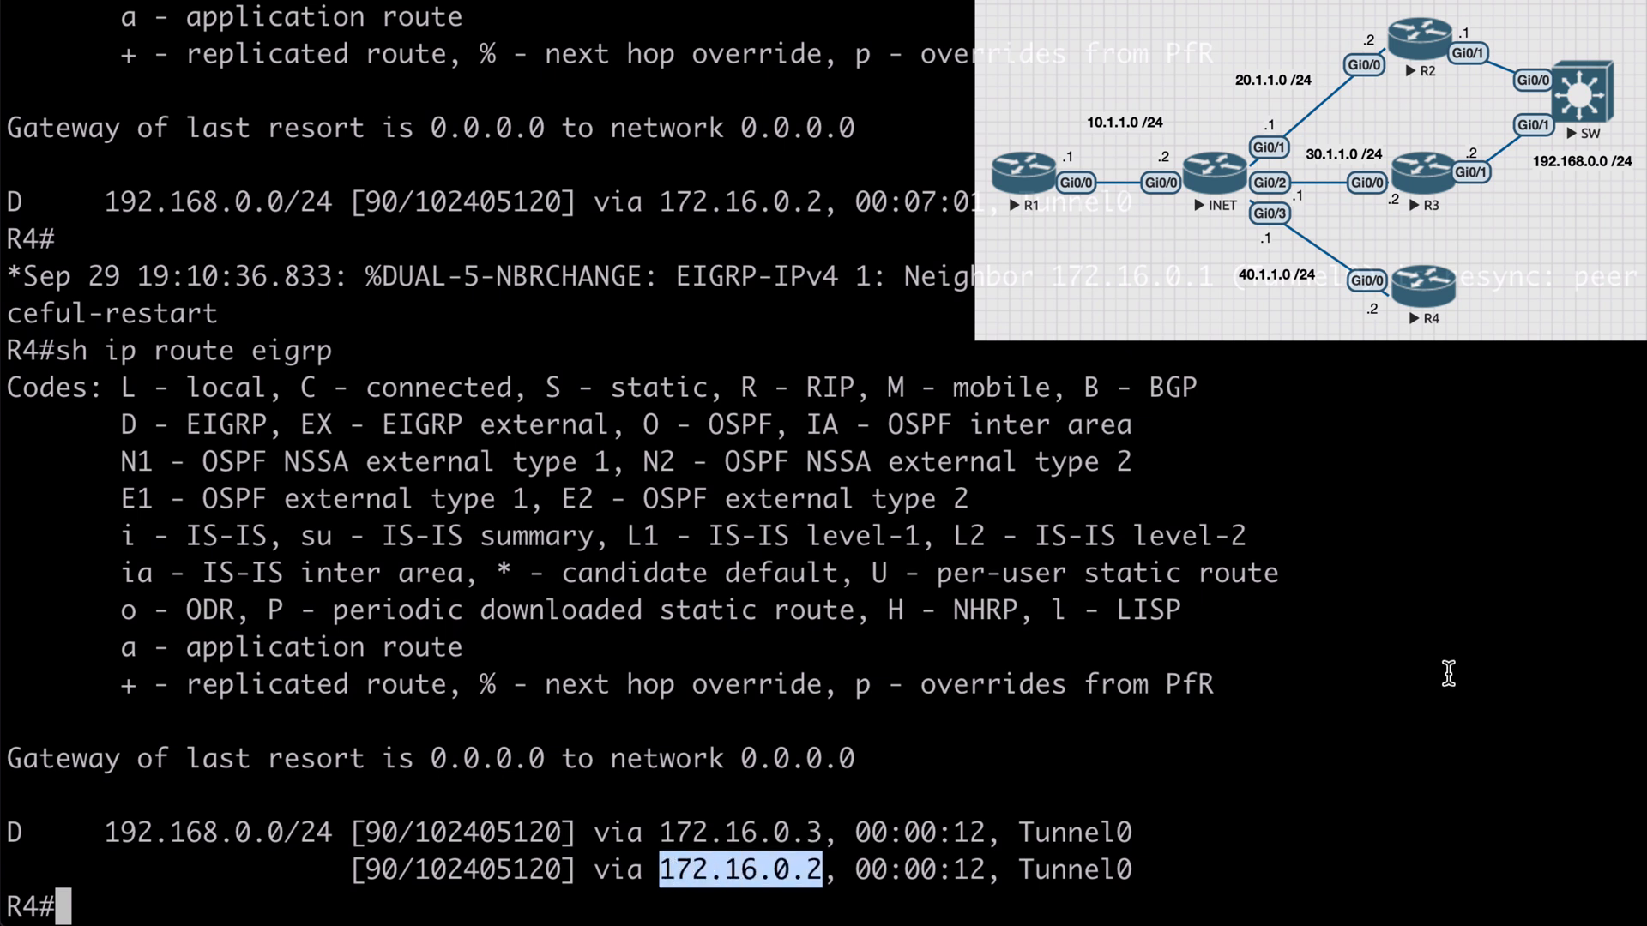
pyautogui.moveTo(1508, 667)
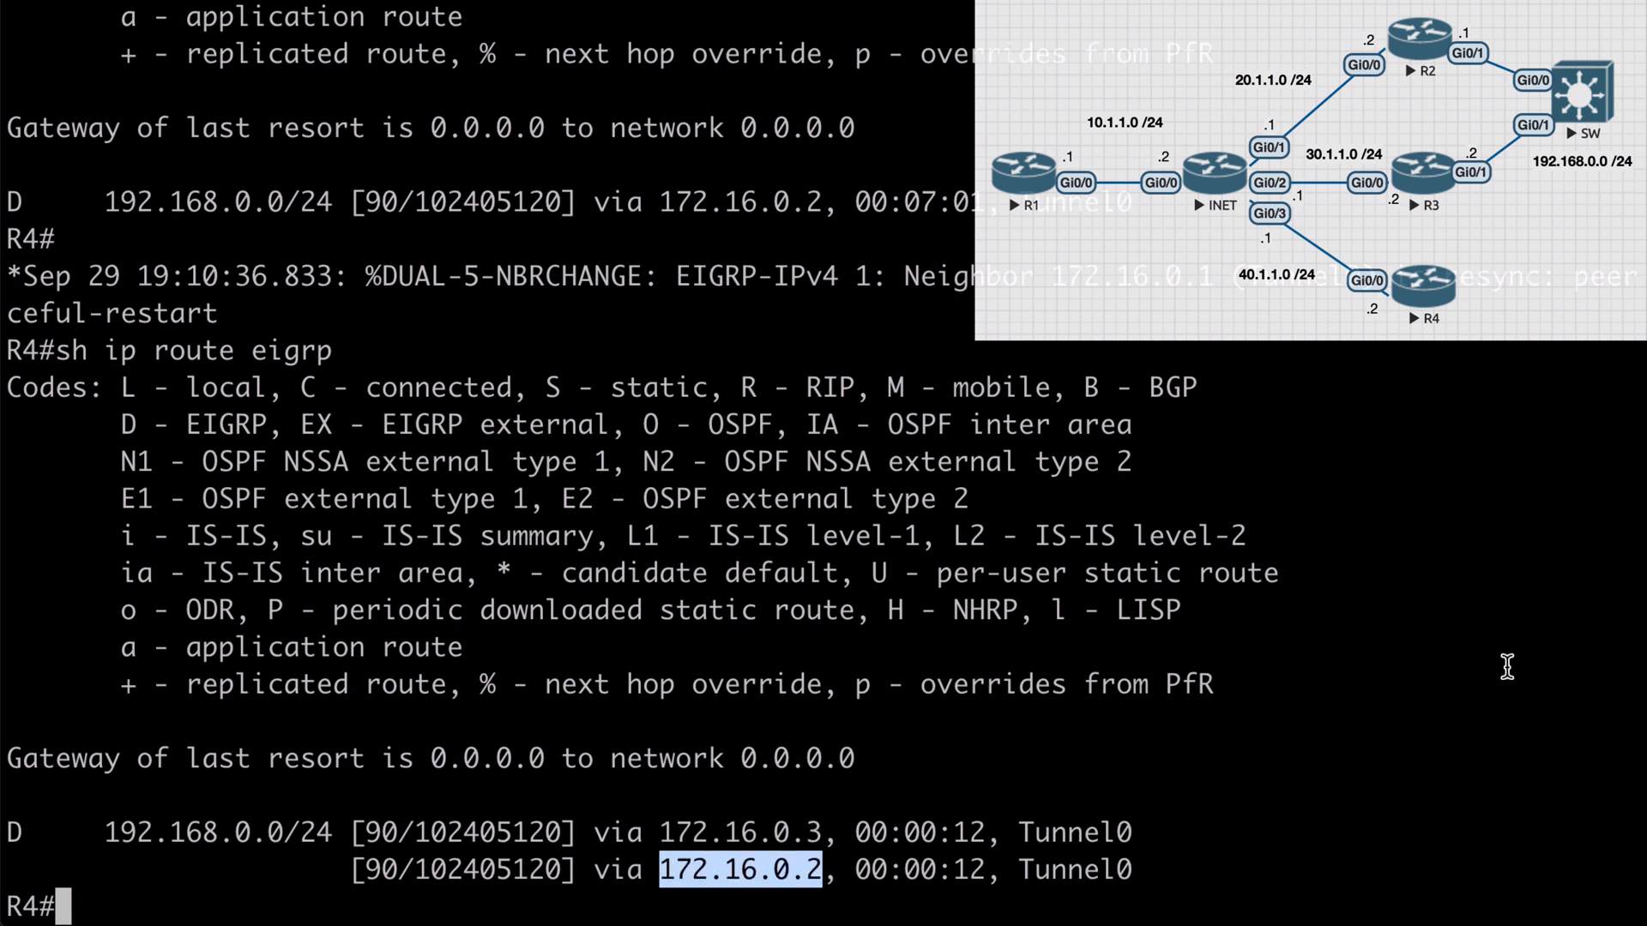